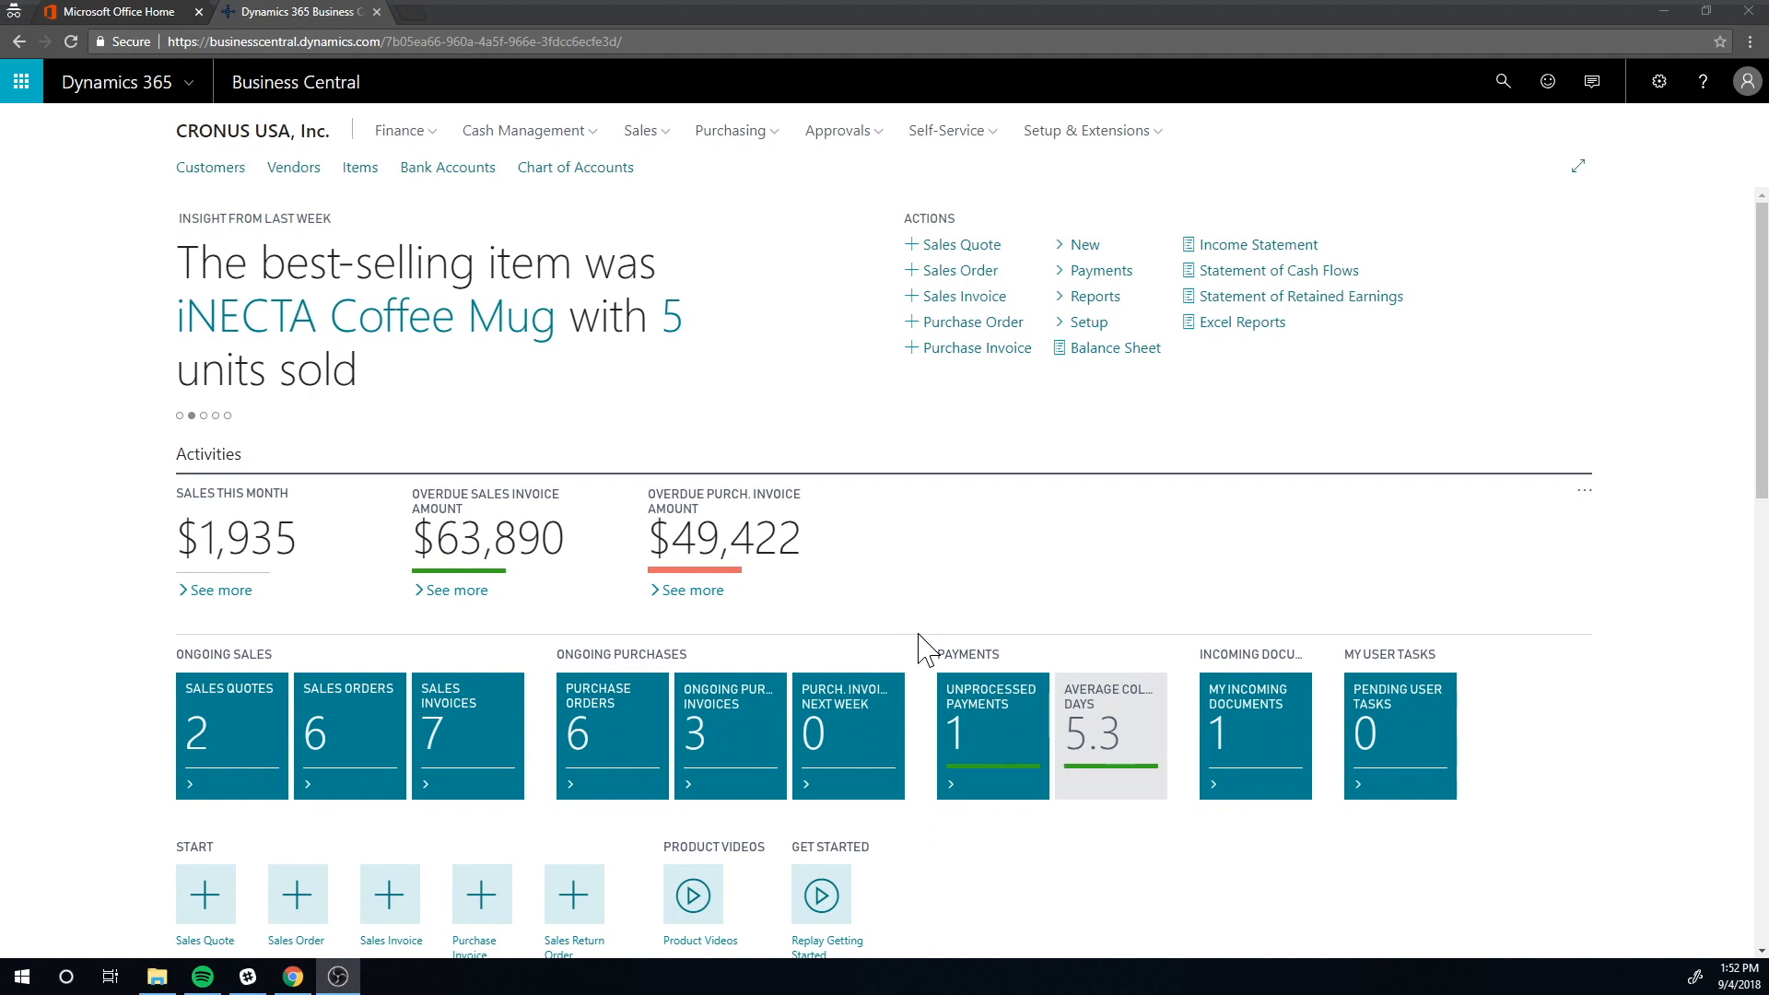
mouse_move(938, 491)
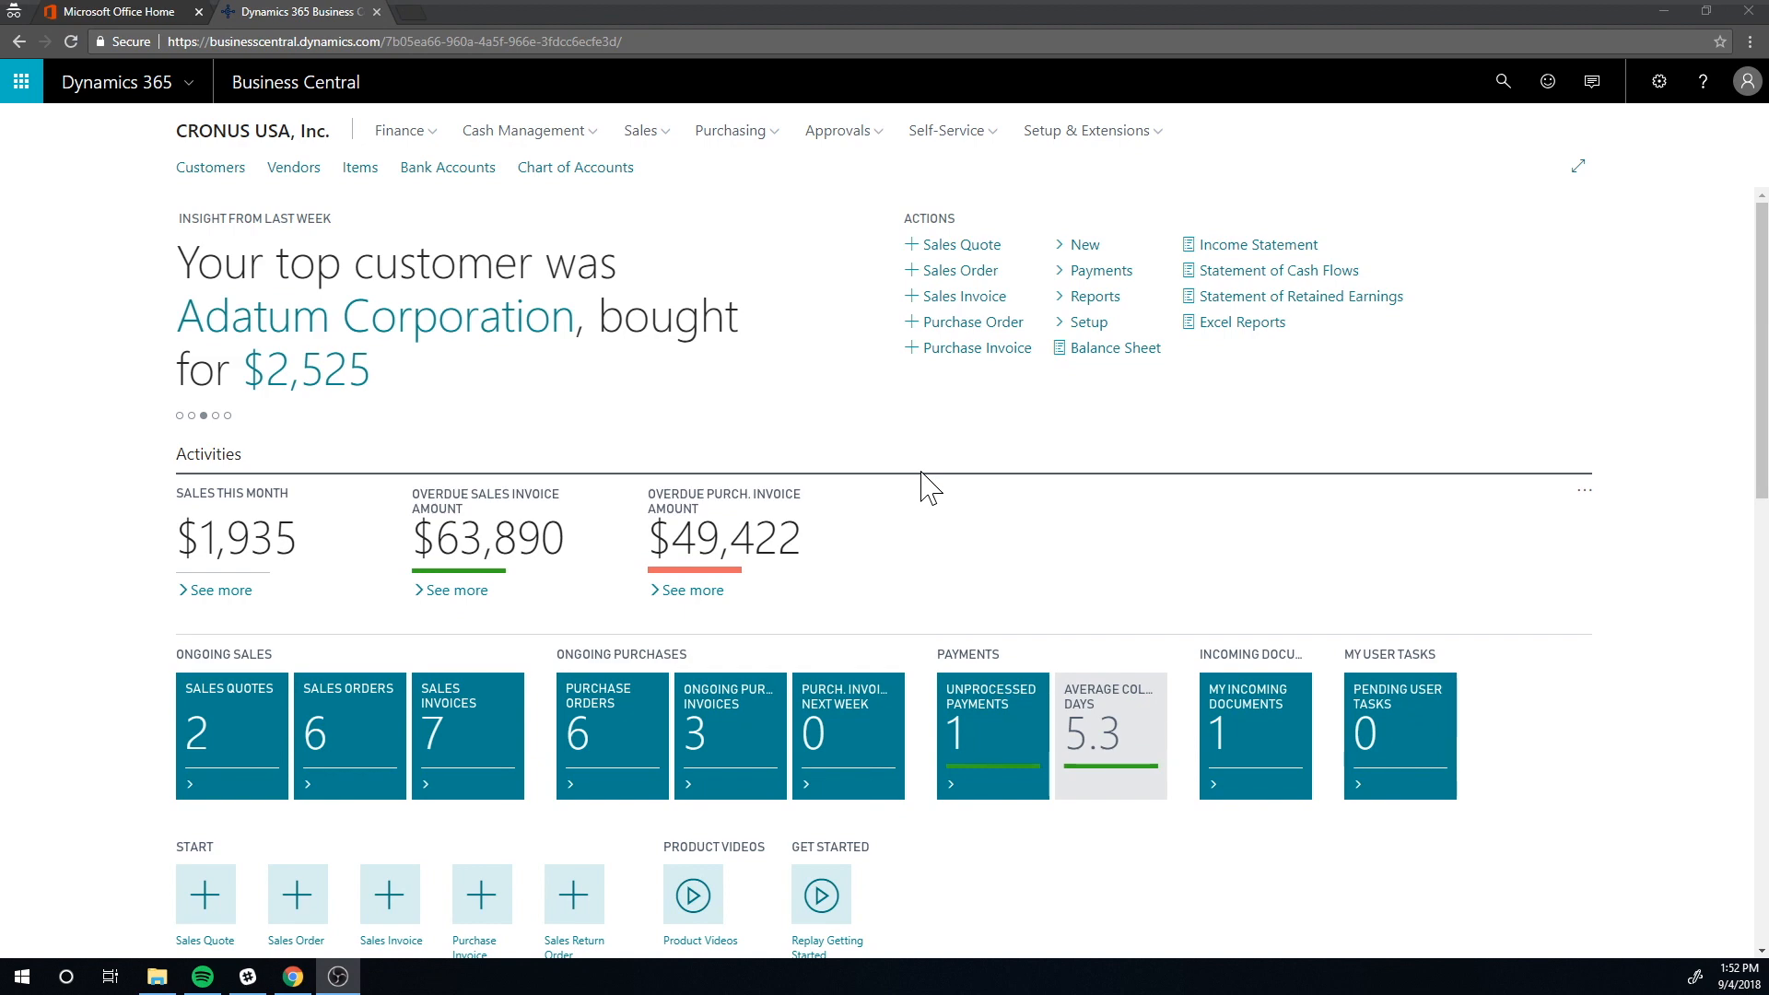
Search for 'locations' and open the warehouse Locations list.
click(1502, 81)
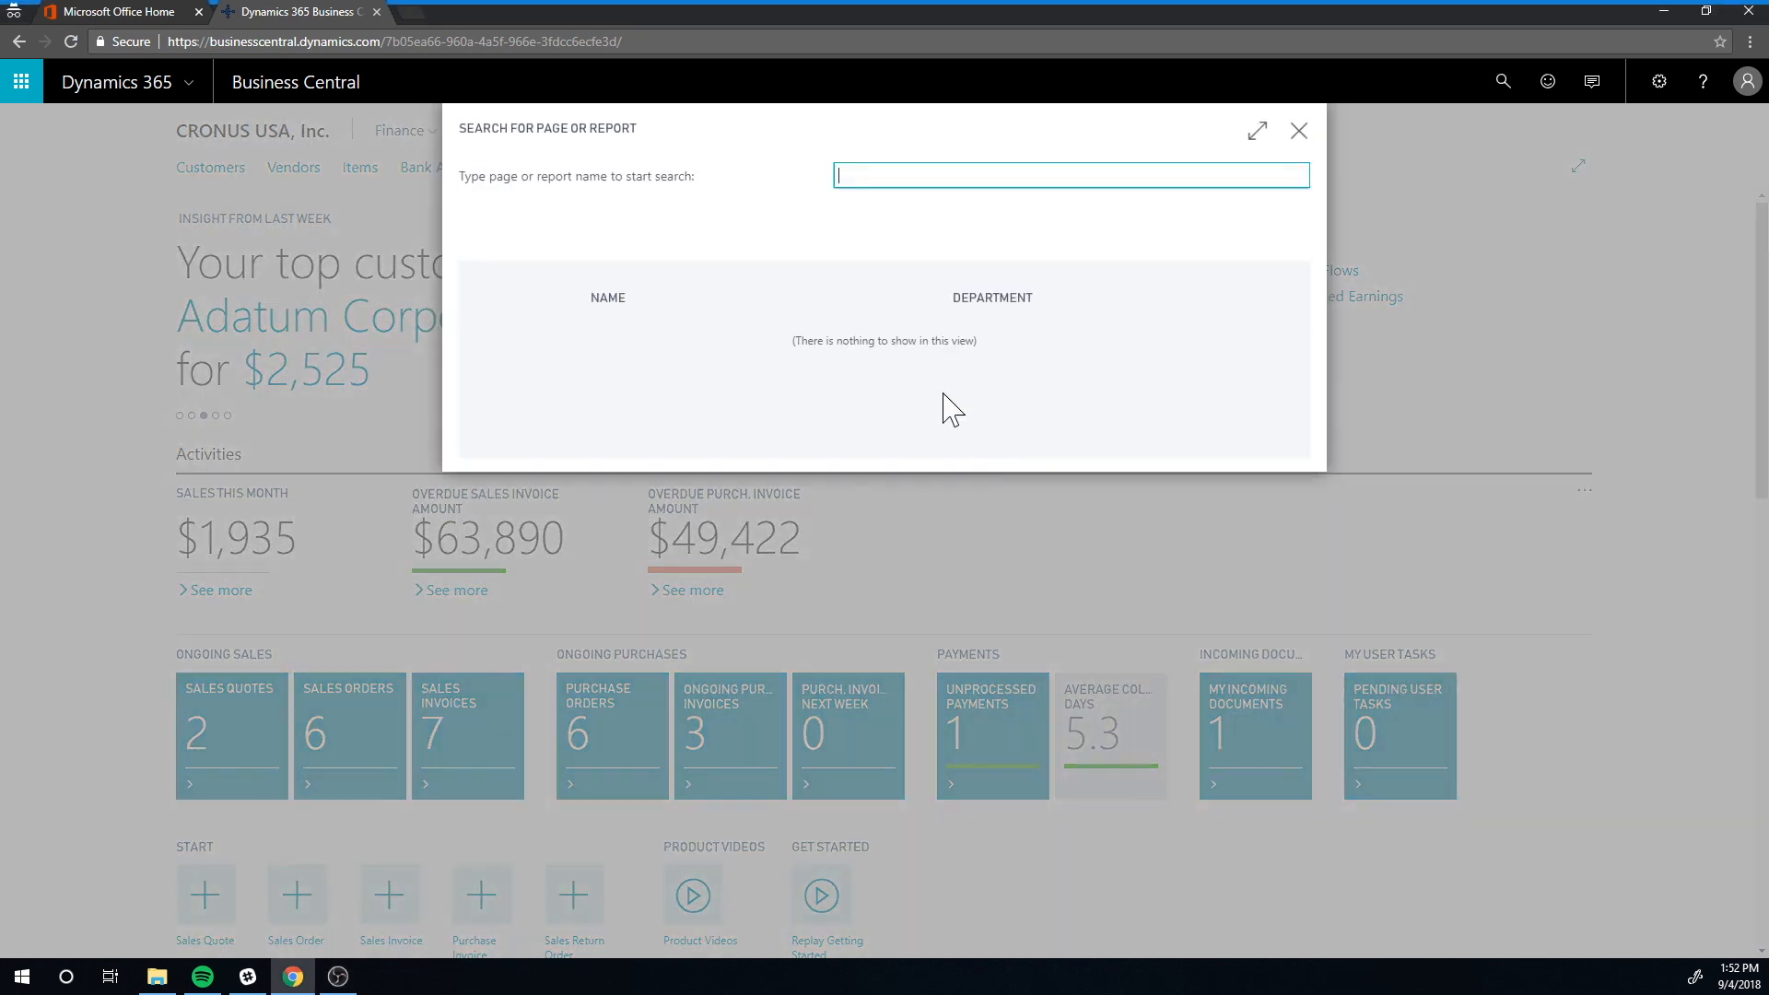
text(locations)
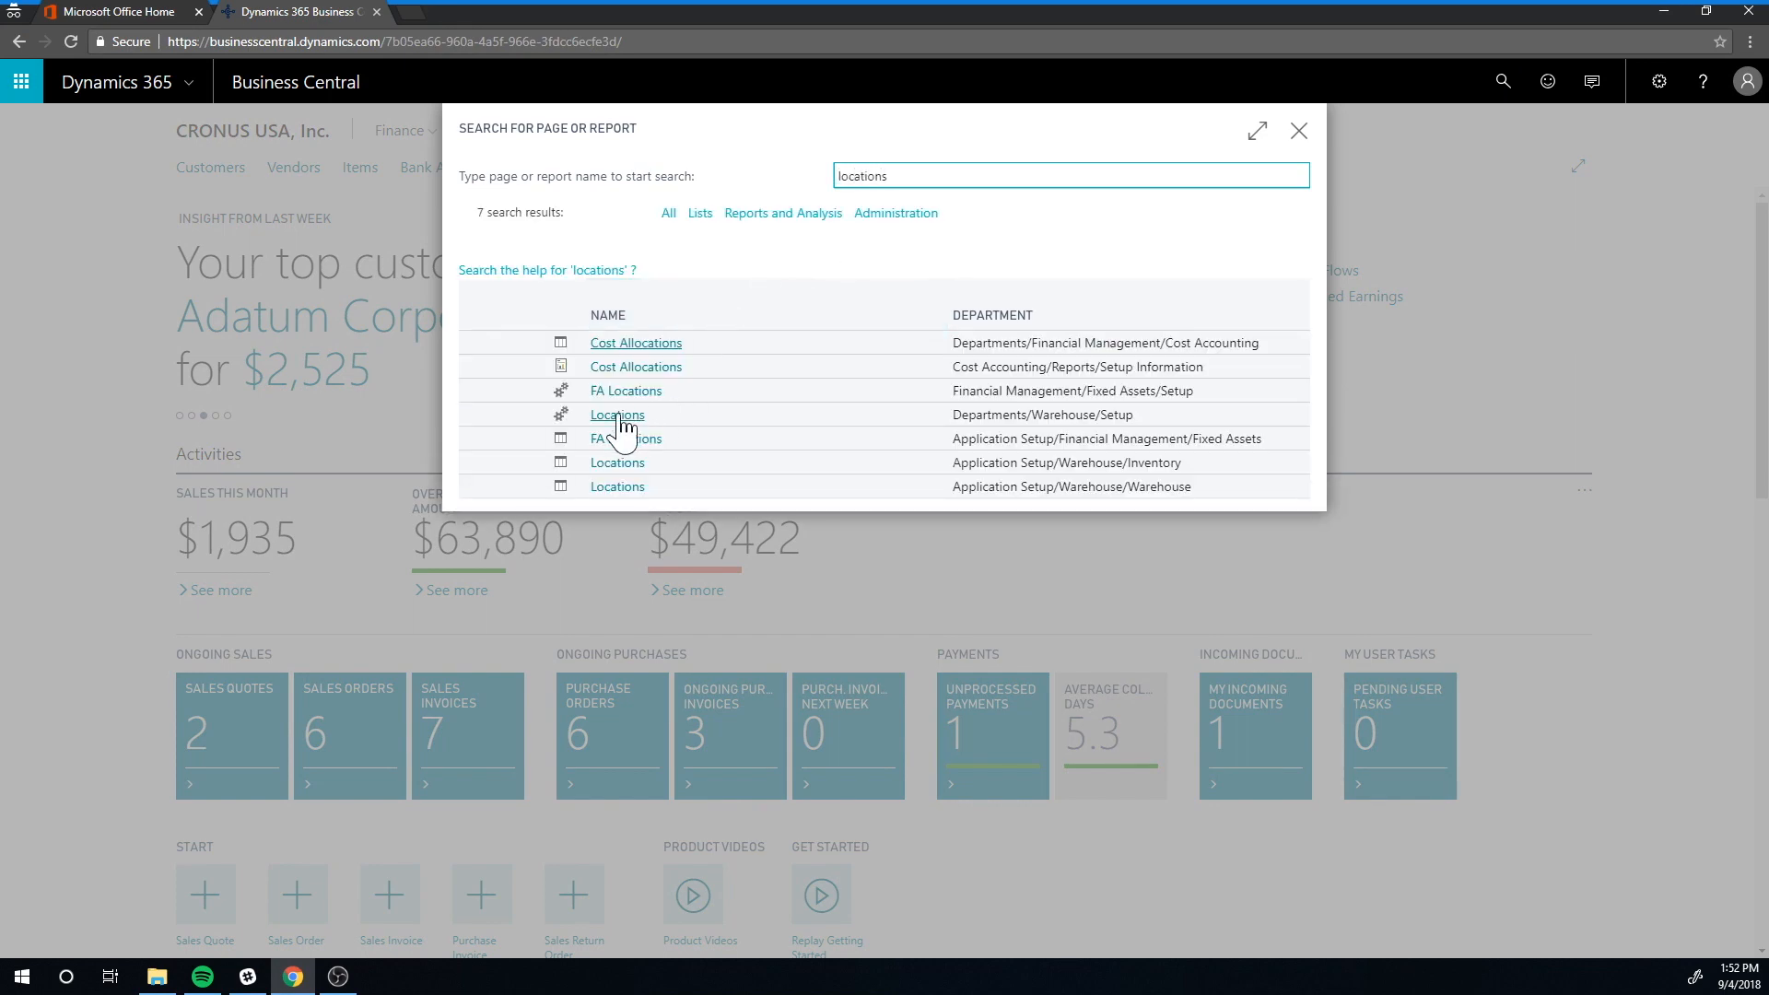
click(617, 414)
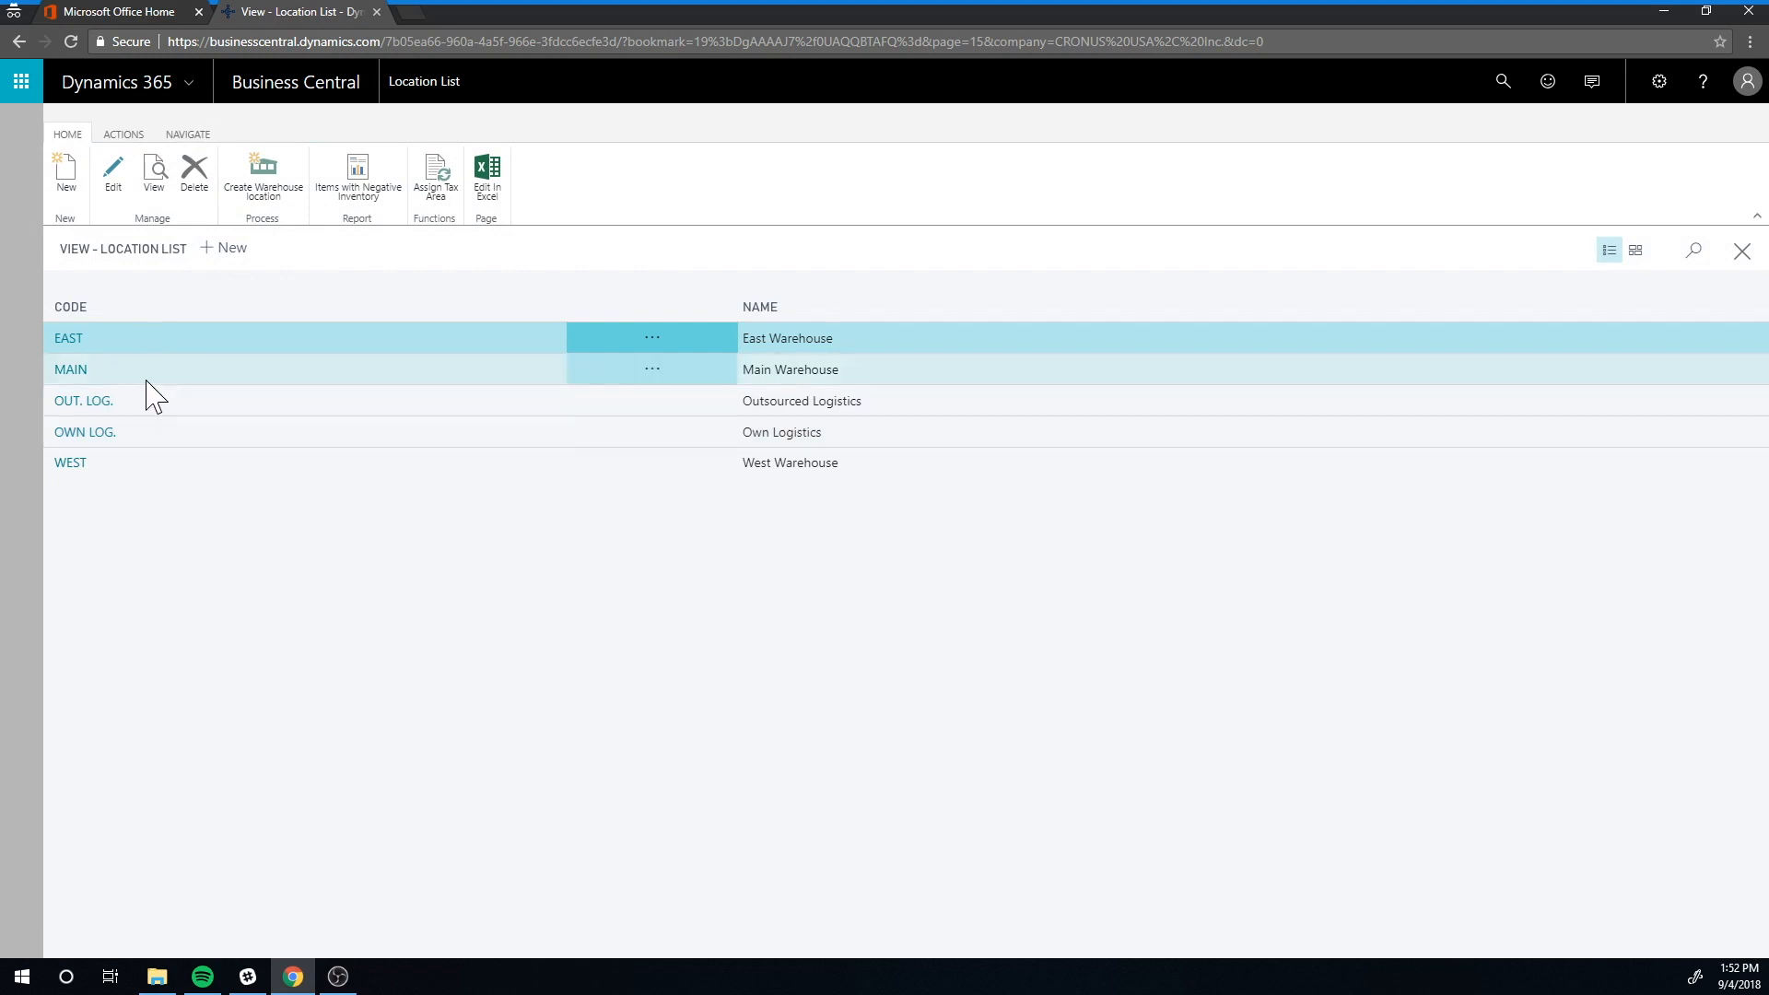
mouse_move(215, 432)
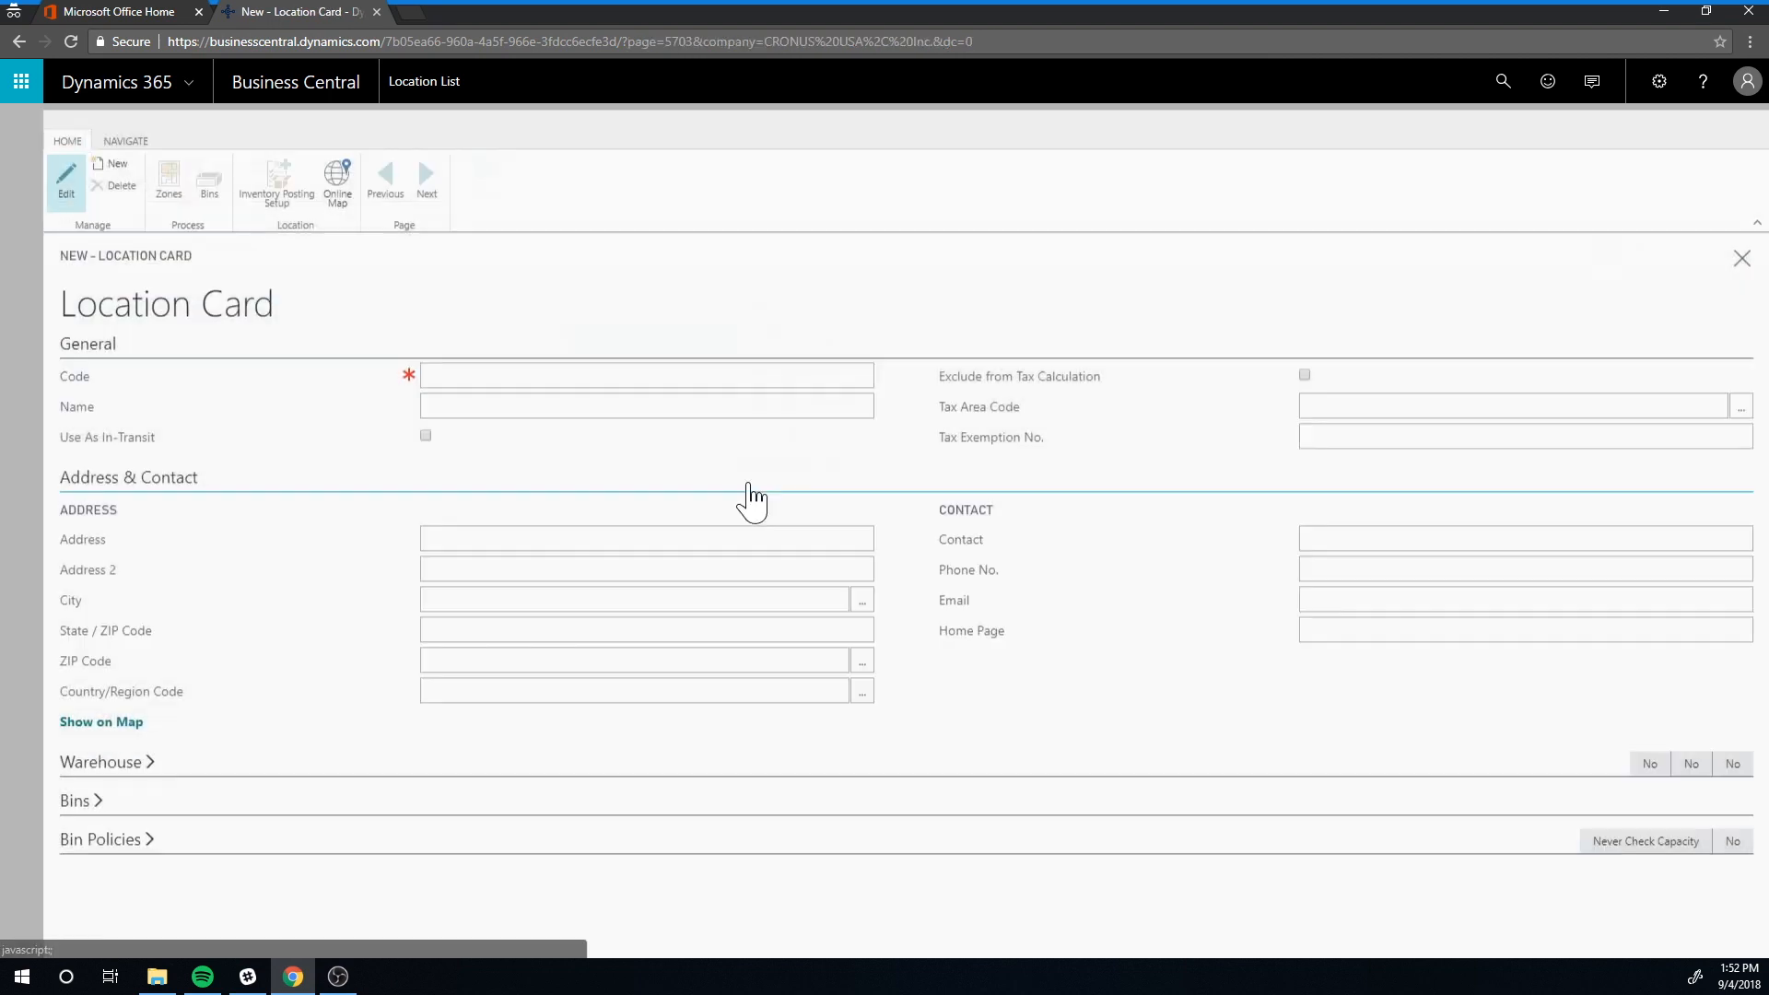
Enter code RETURNS and name 'Returns Location' on the new location card.
click(644, 368)
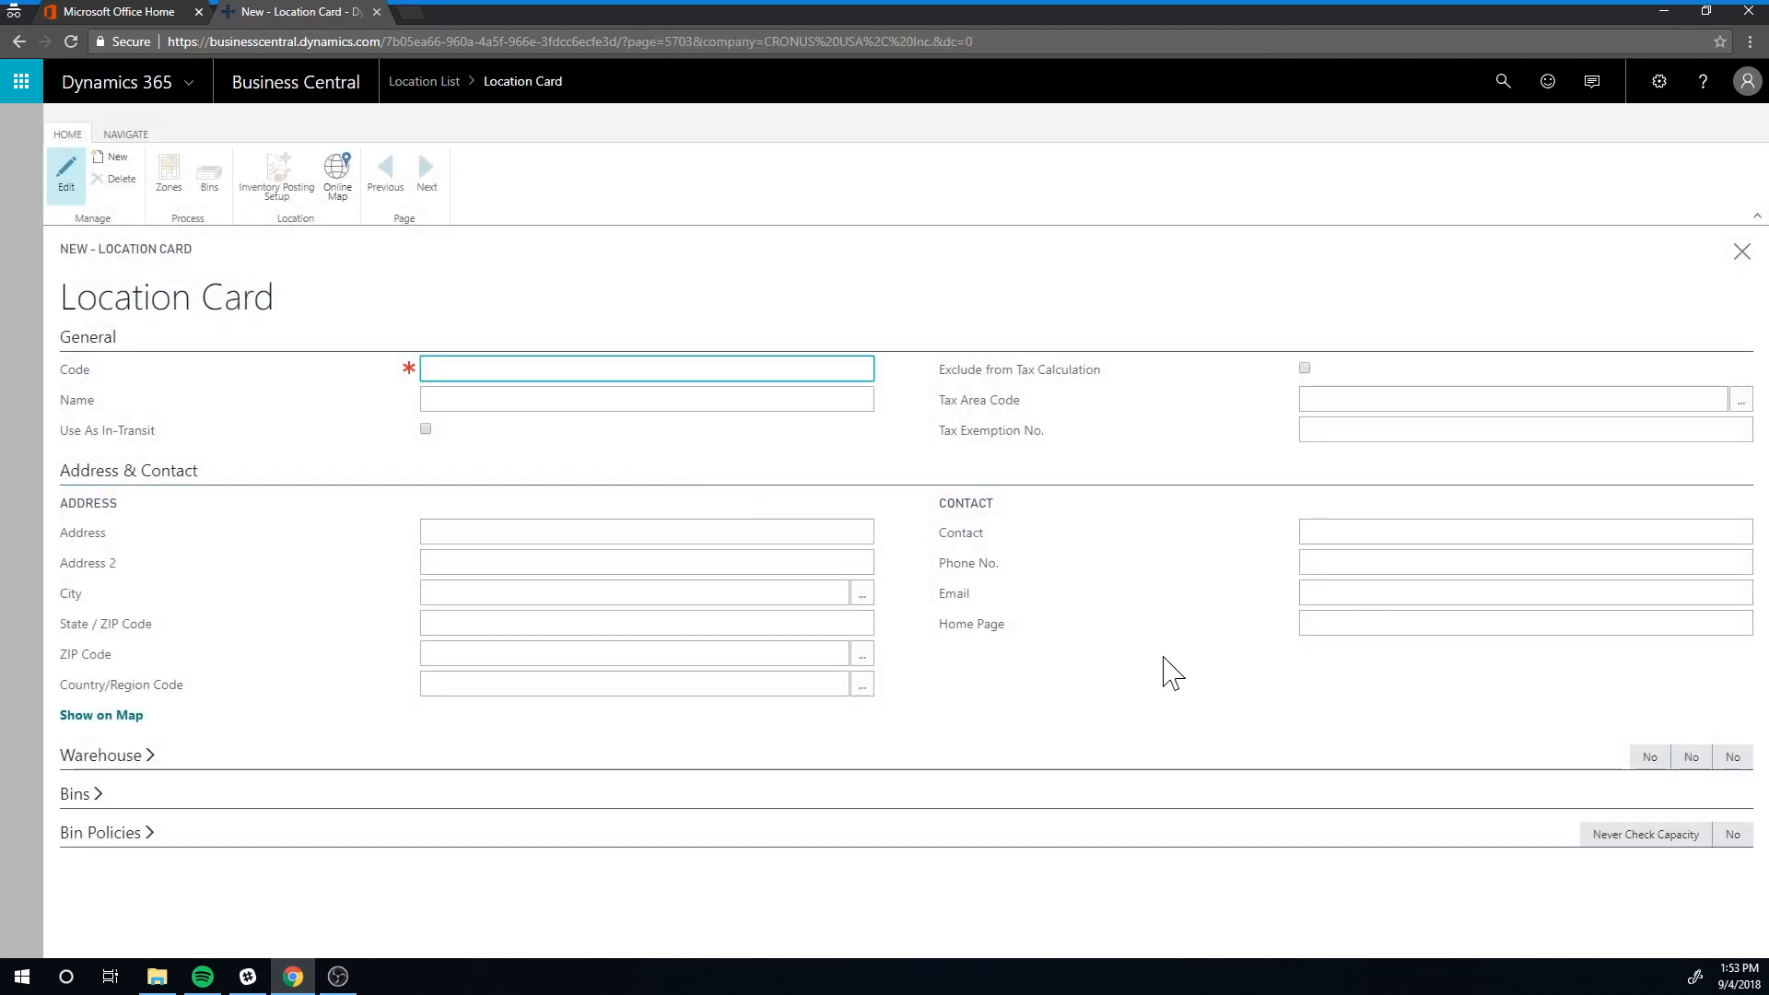
text(RETURN)
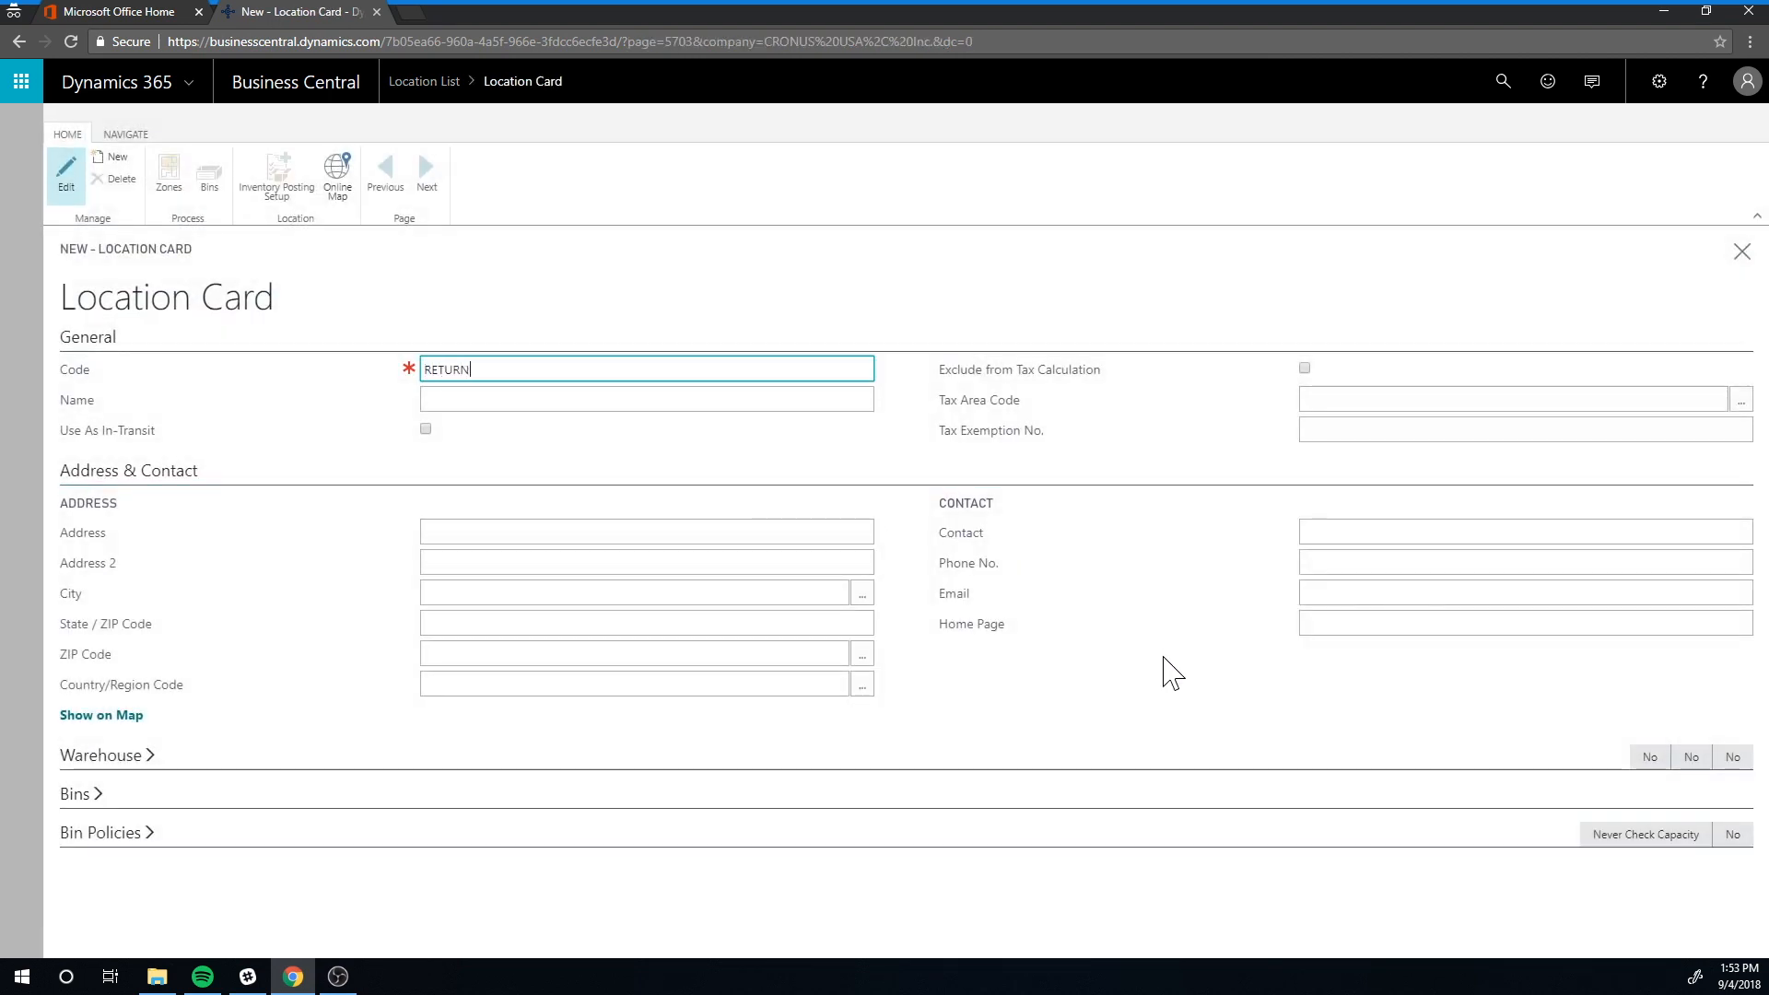
text(Retu)
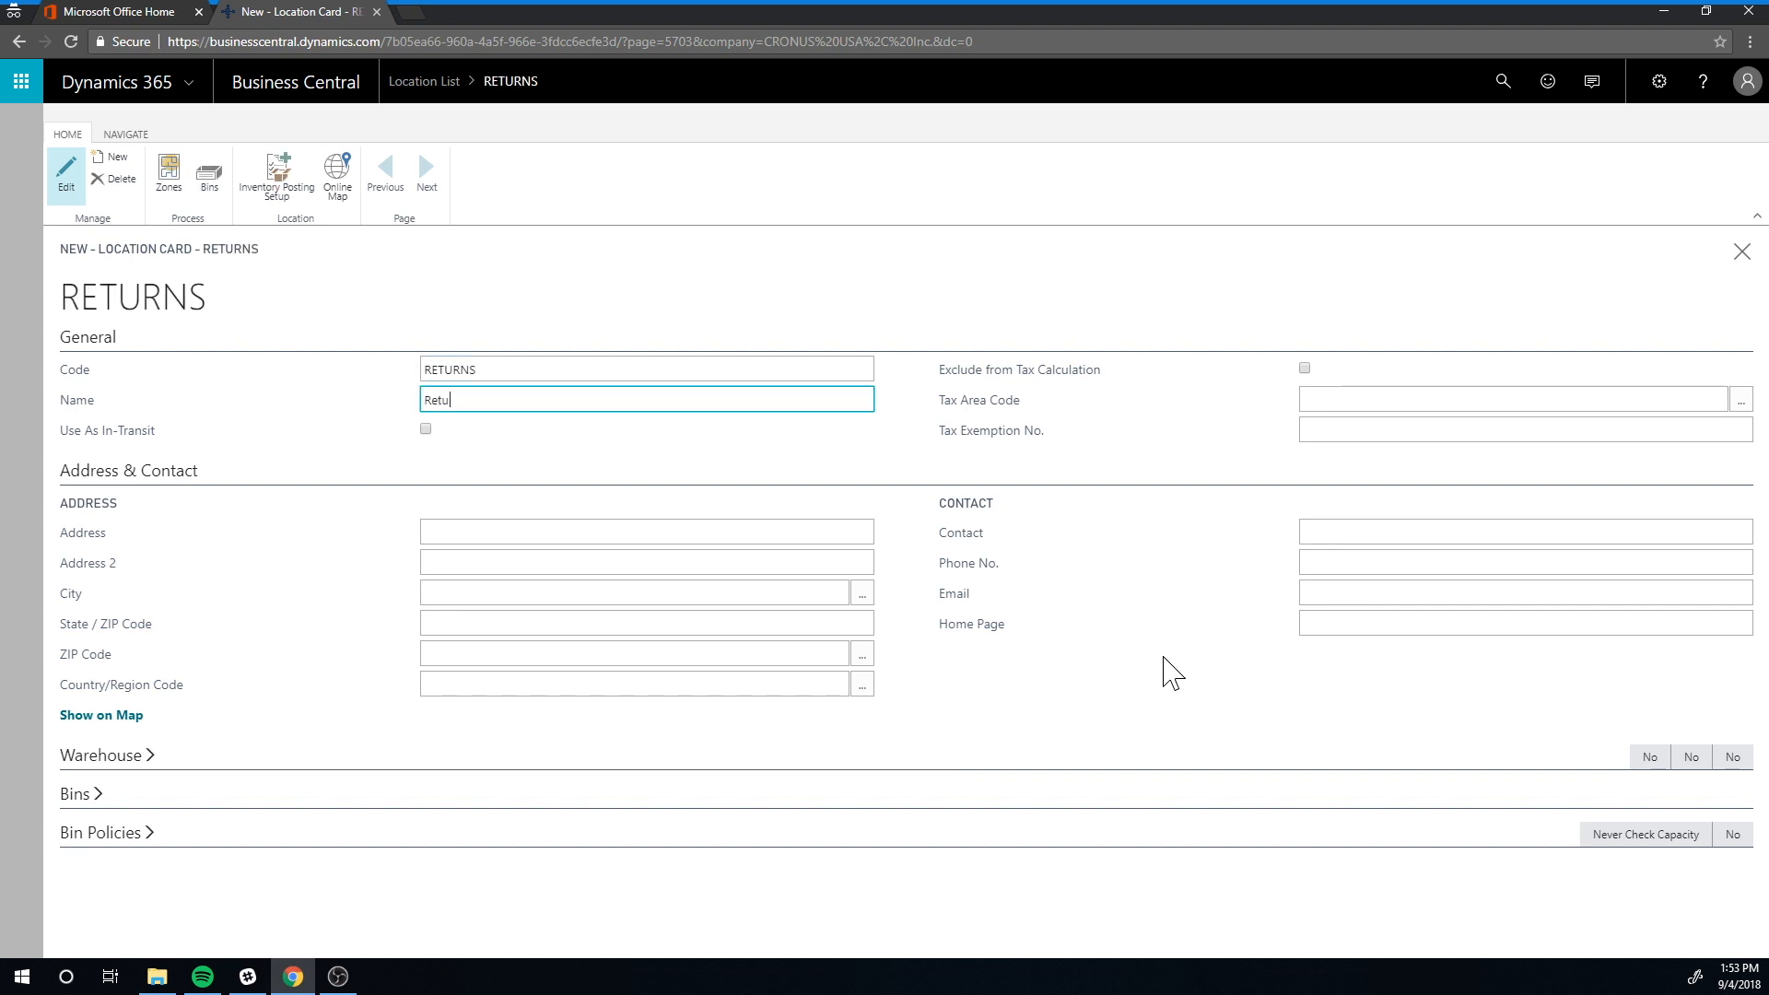
text(rns)
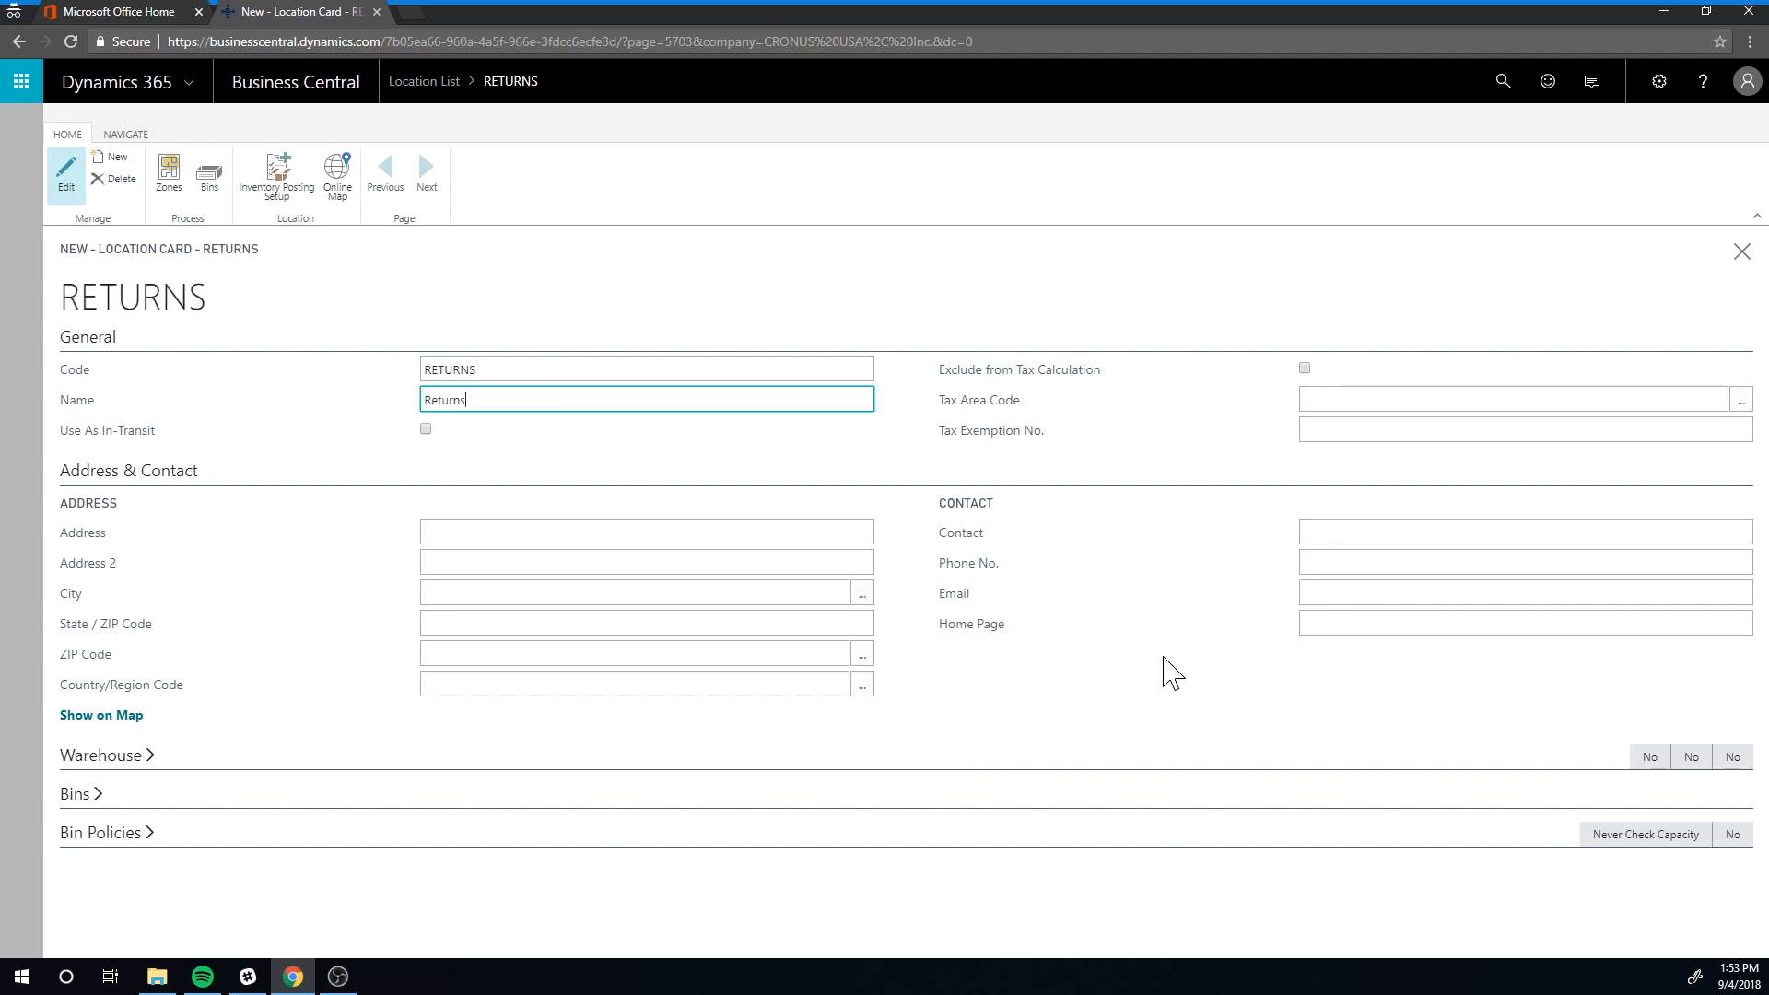
text(Location)
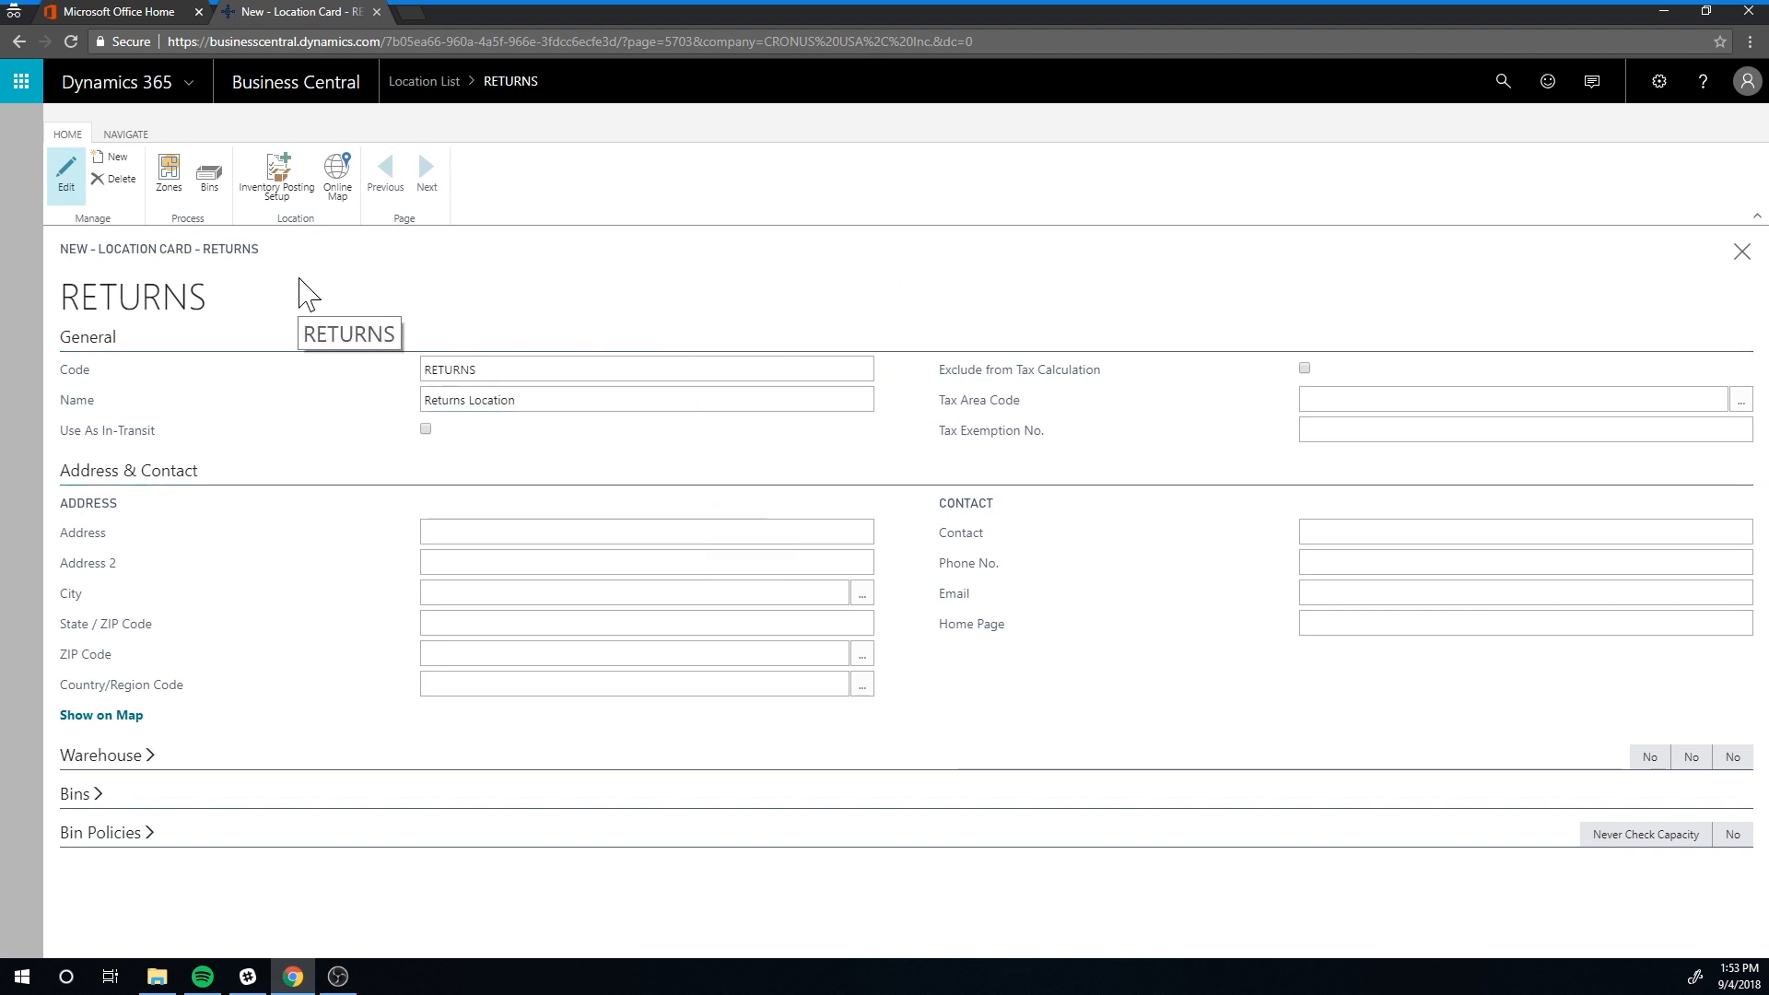
mouse_move(276, 177)
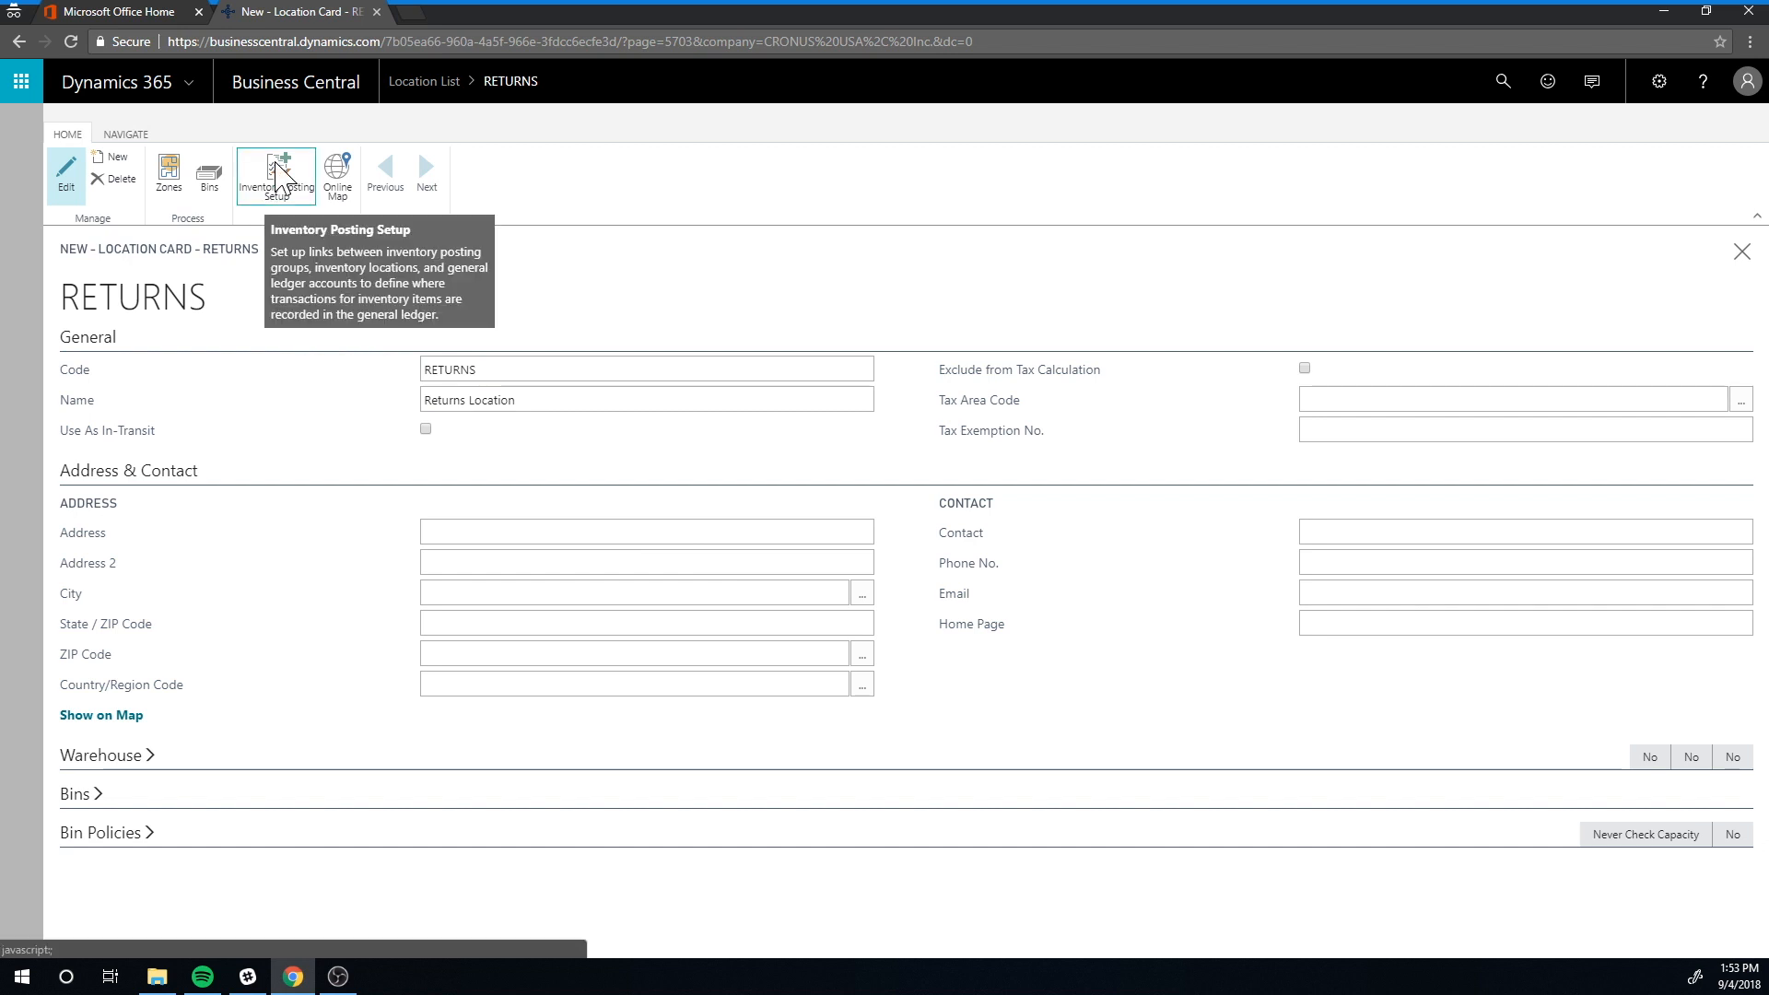
Give RETURNS an inventory posting setup with group RESALE and inventory account 10700.
click(274, 177)
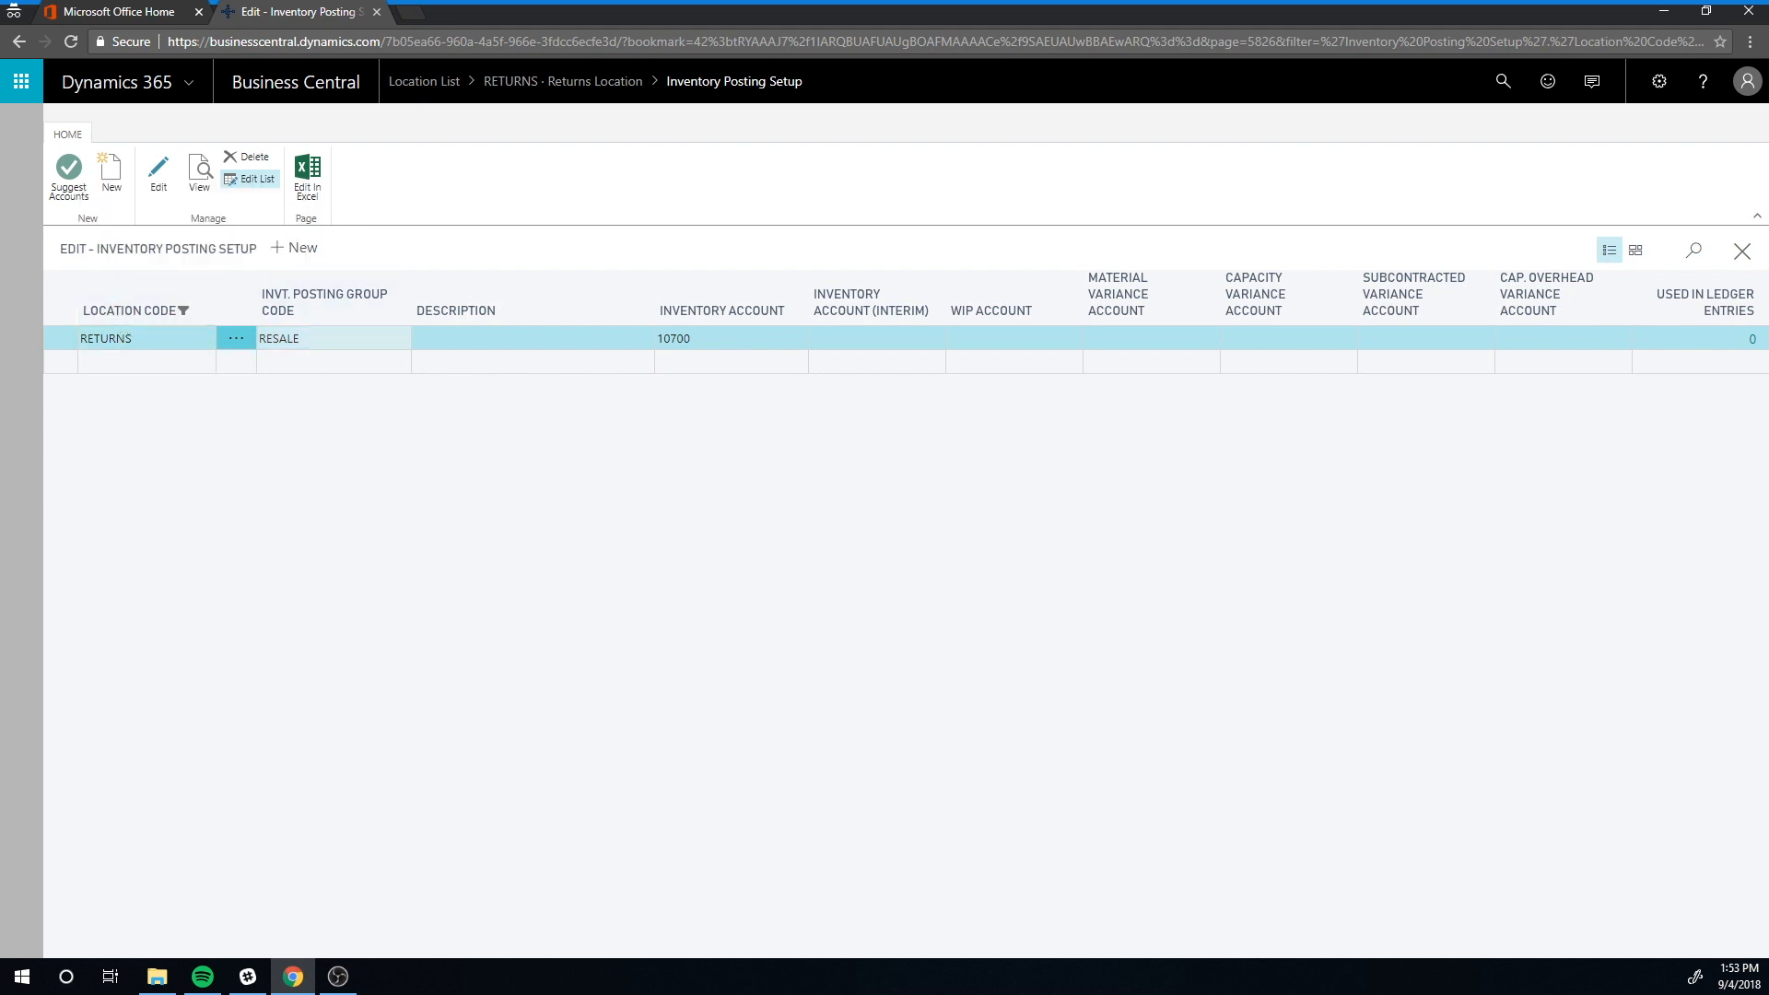
click(321, 337)
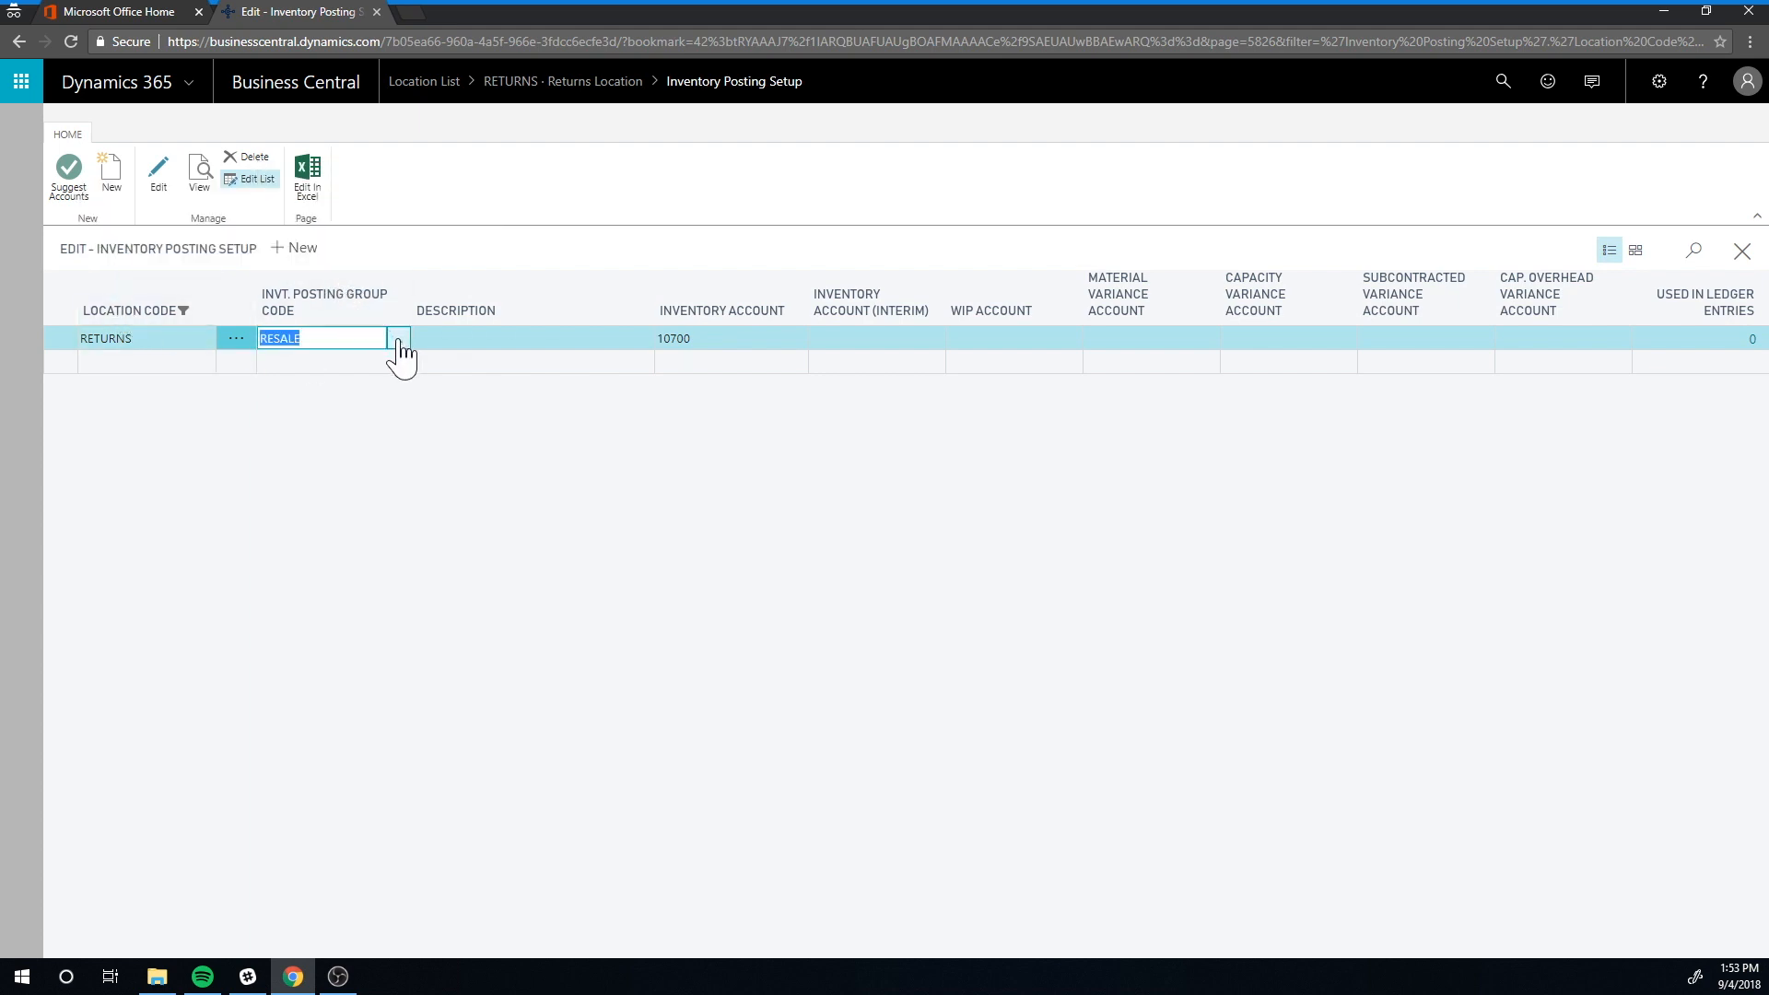
click(398, 338)
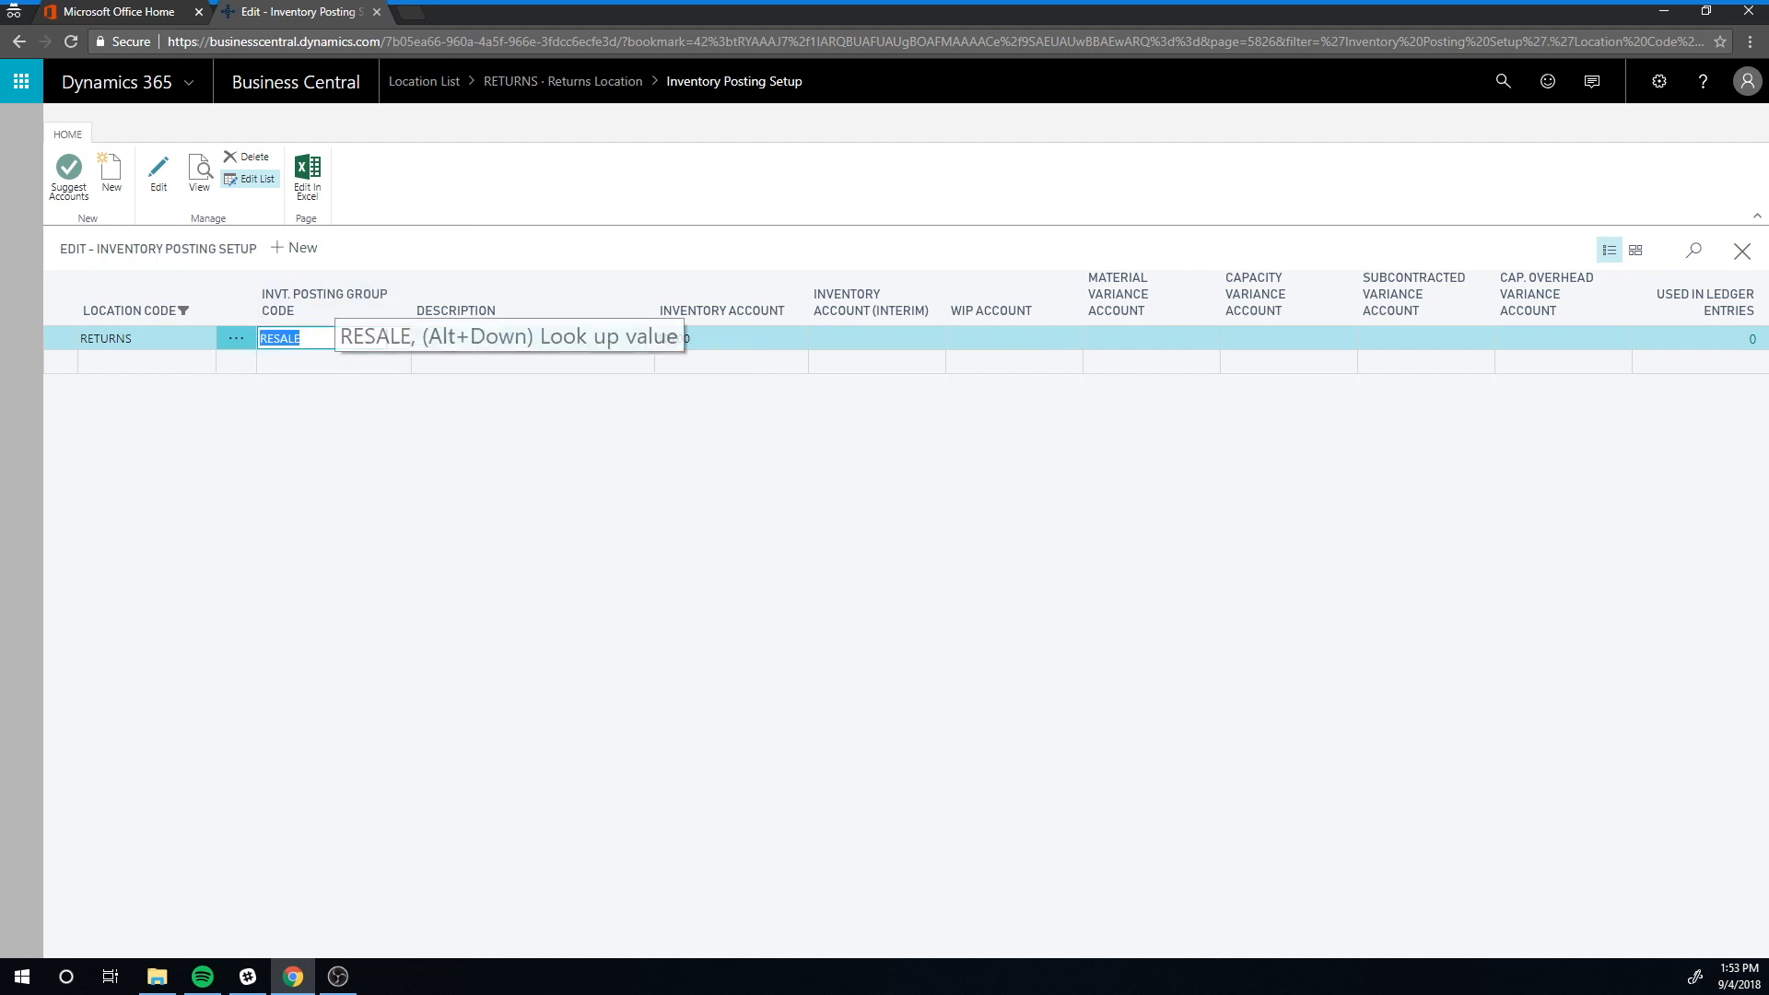
click(723, 337)
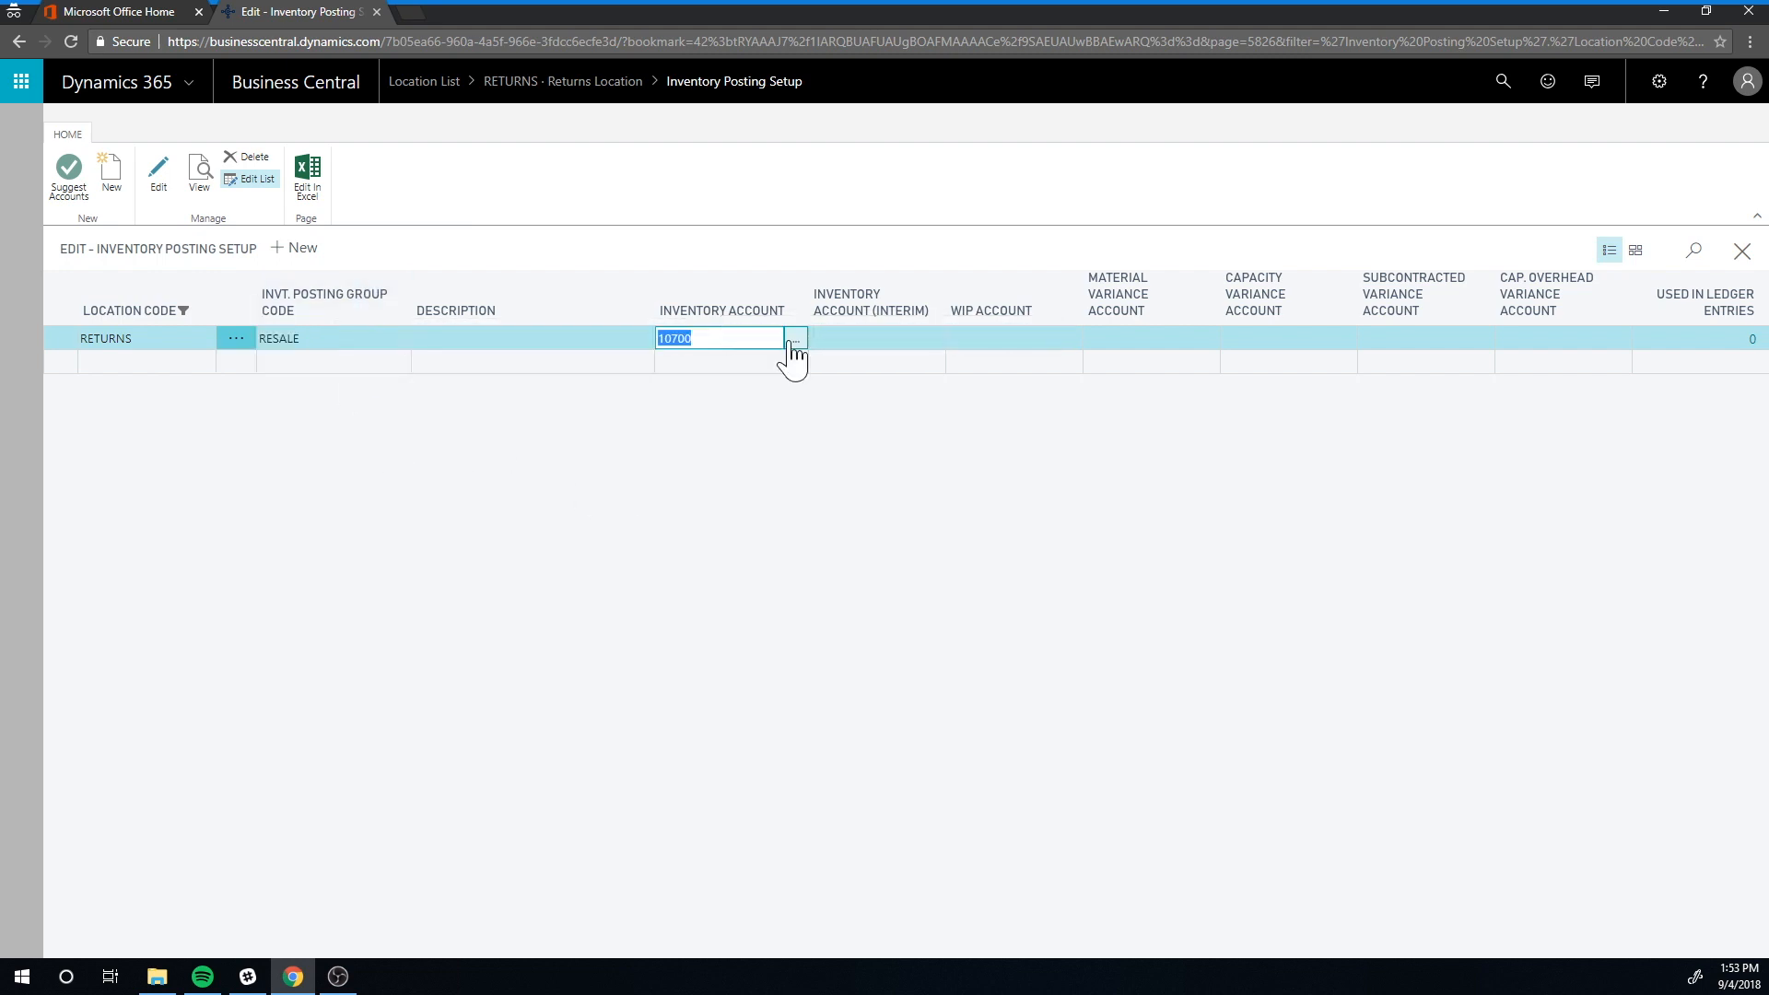
click(795, 338)
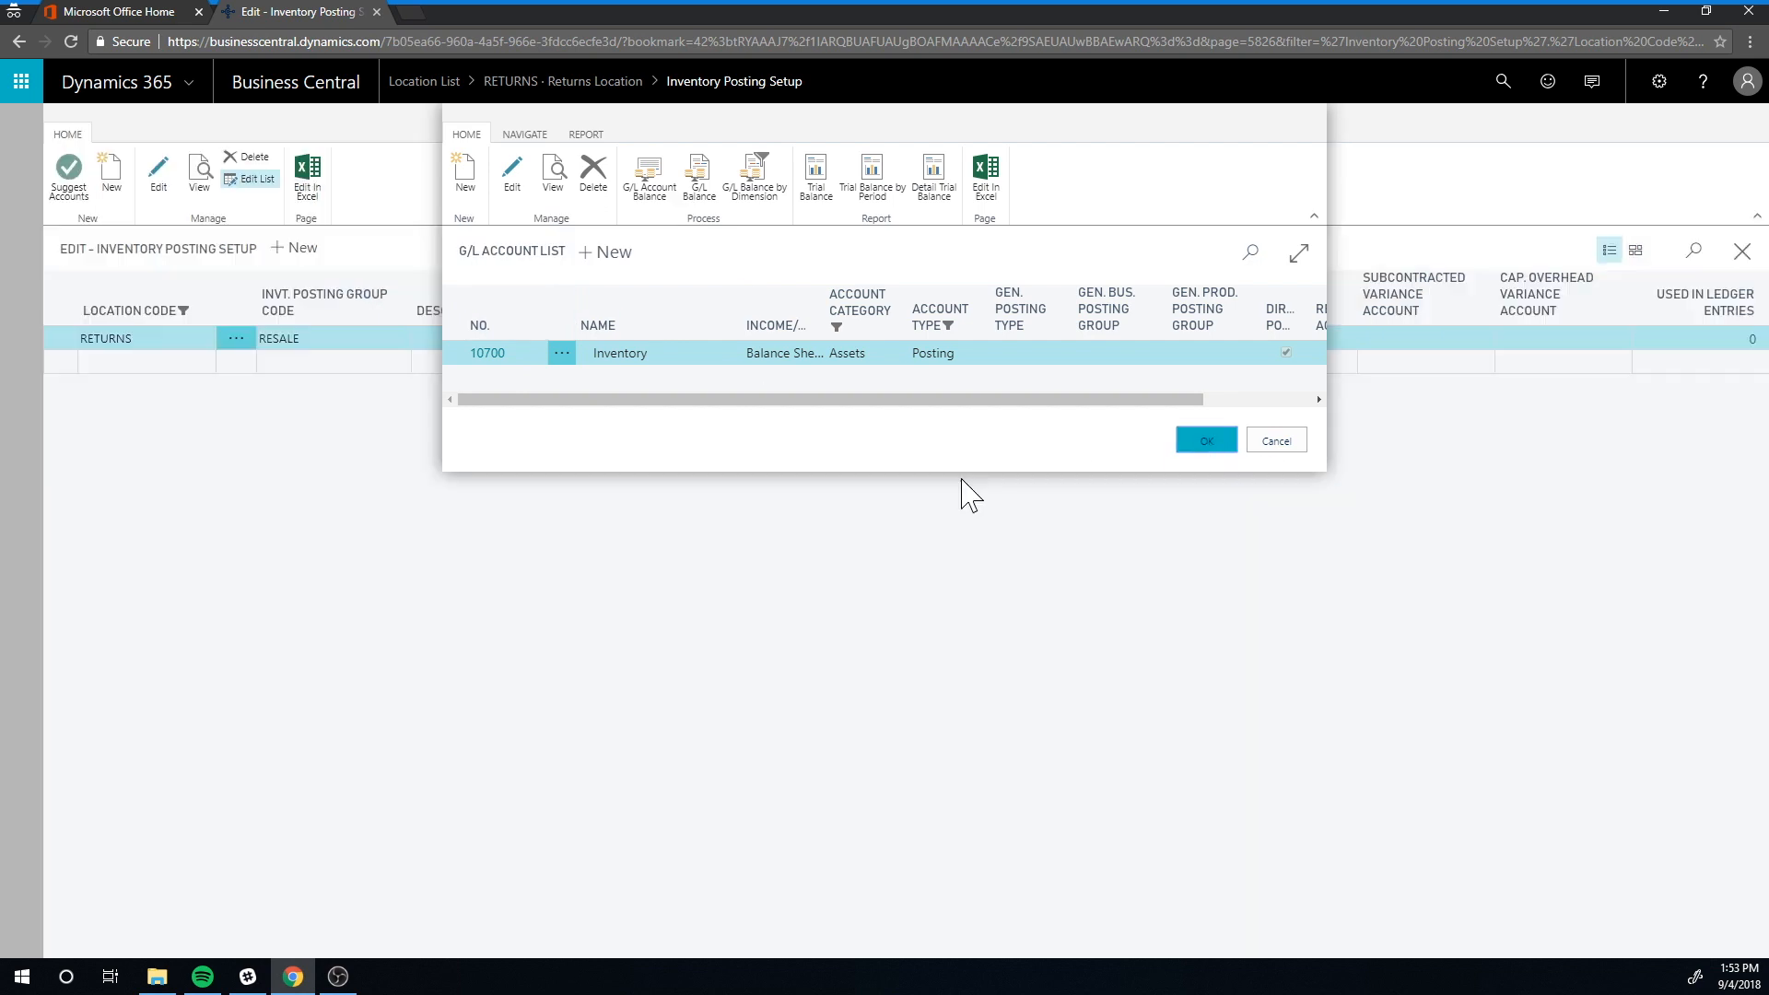
click(1205, 440)
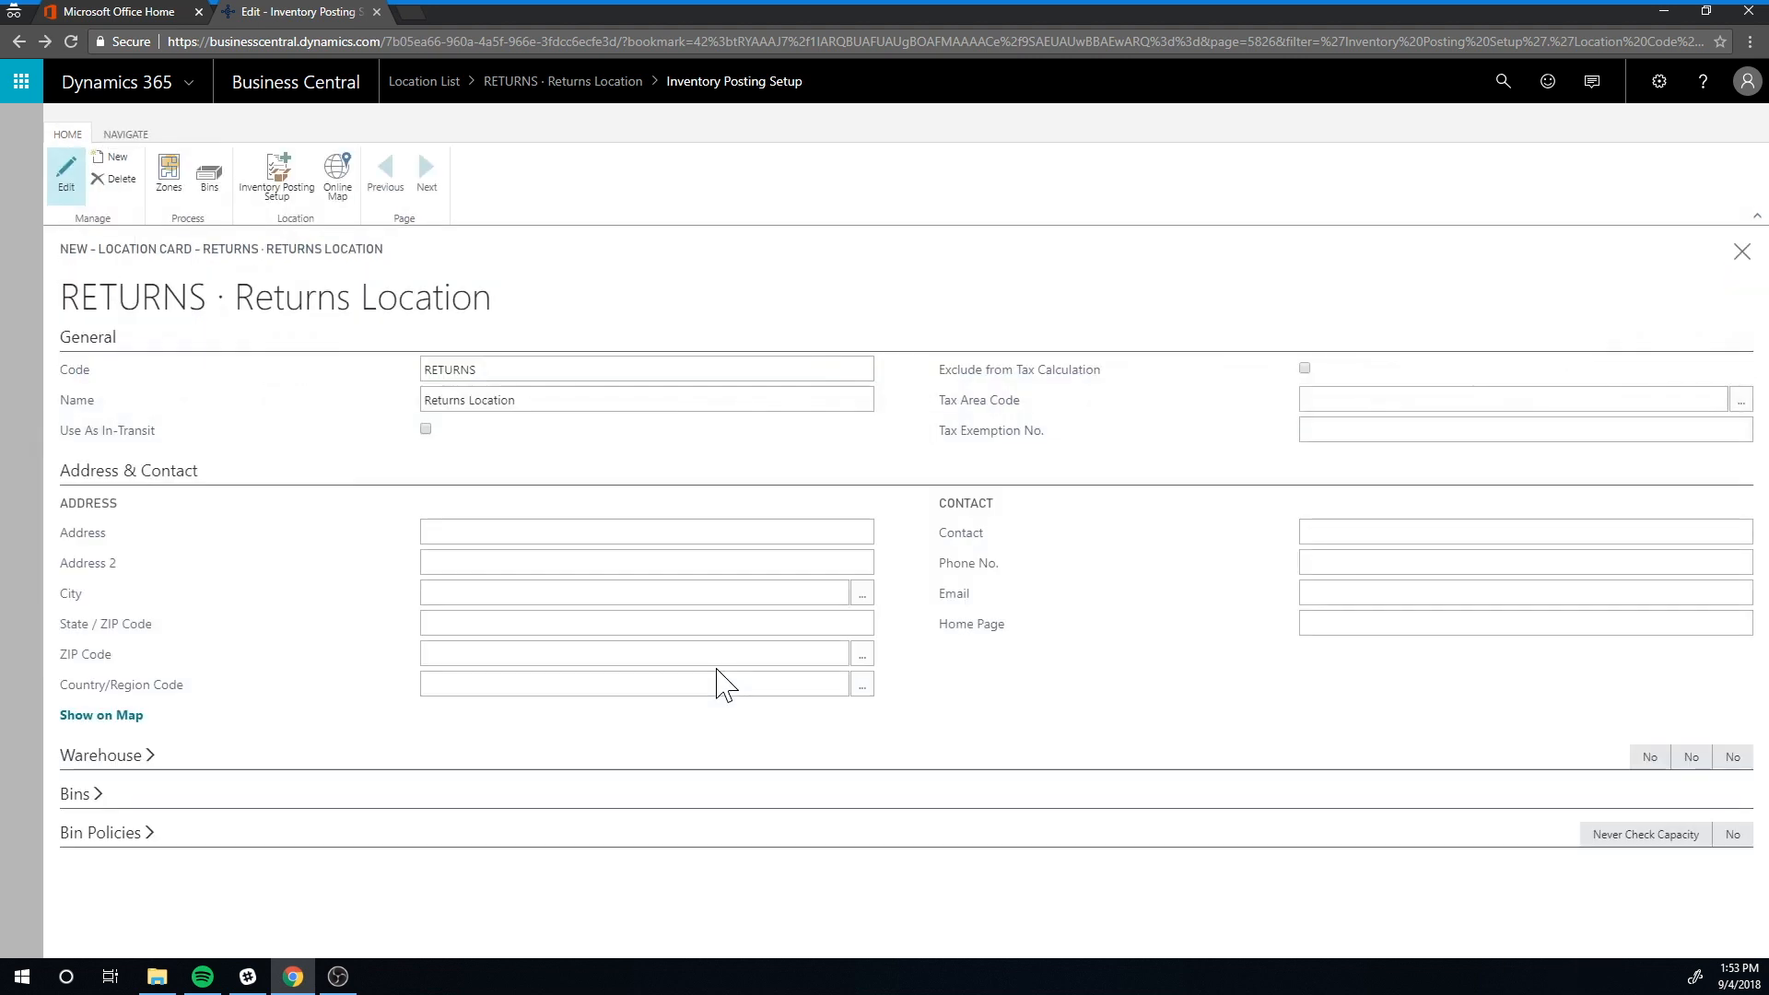
Find Sales Return Orders through search and create a new return order.
click(1740, 251)
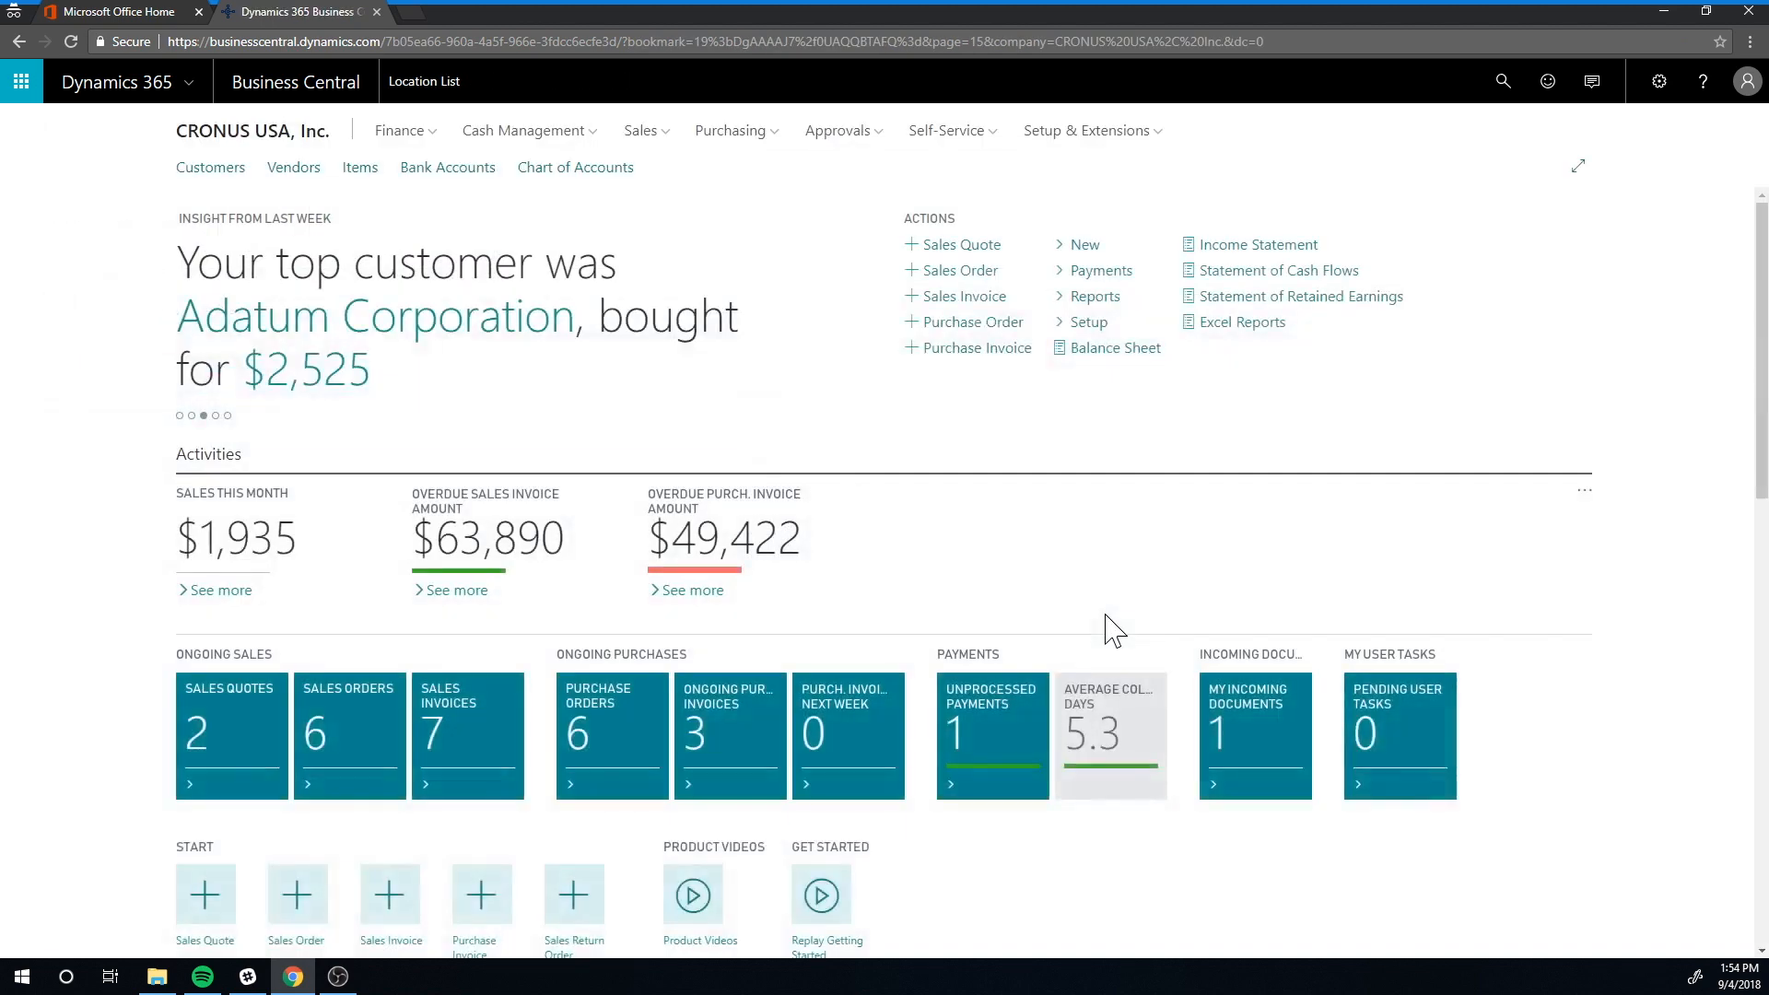
click(1502, 80)
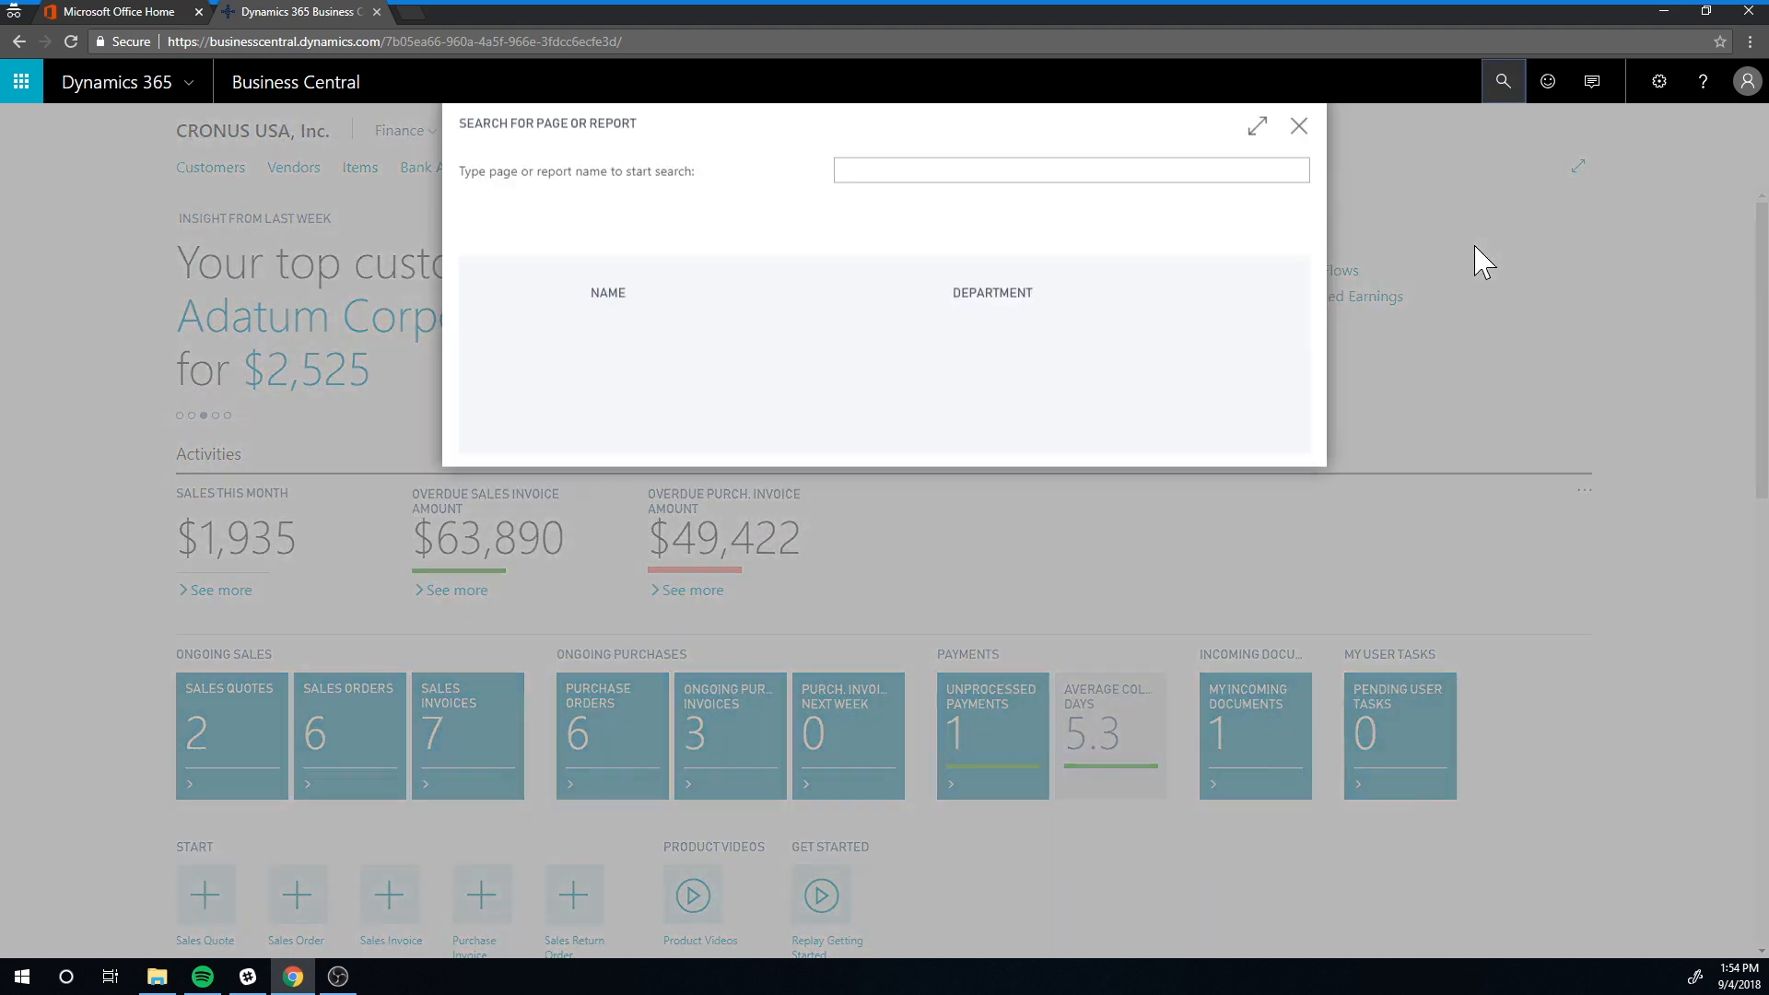
text(sales return)
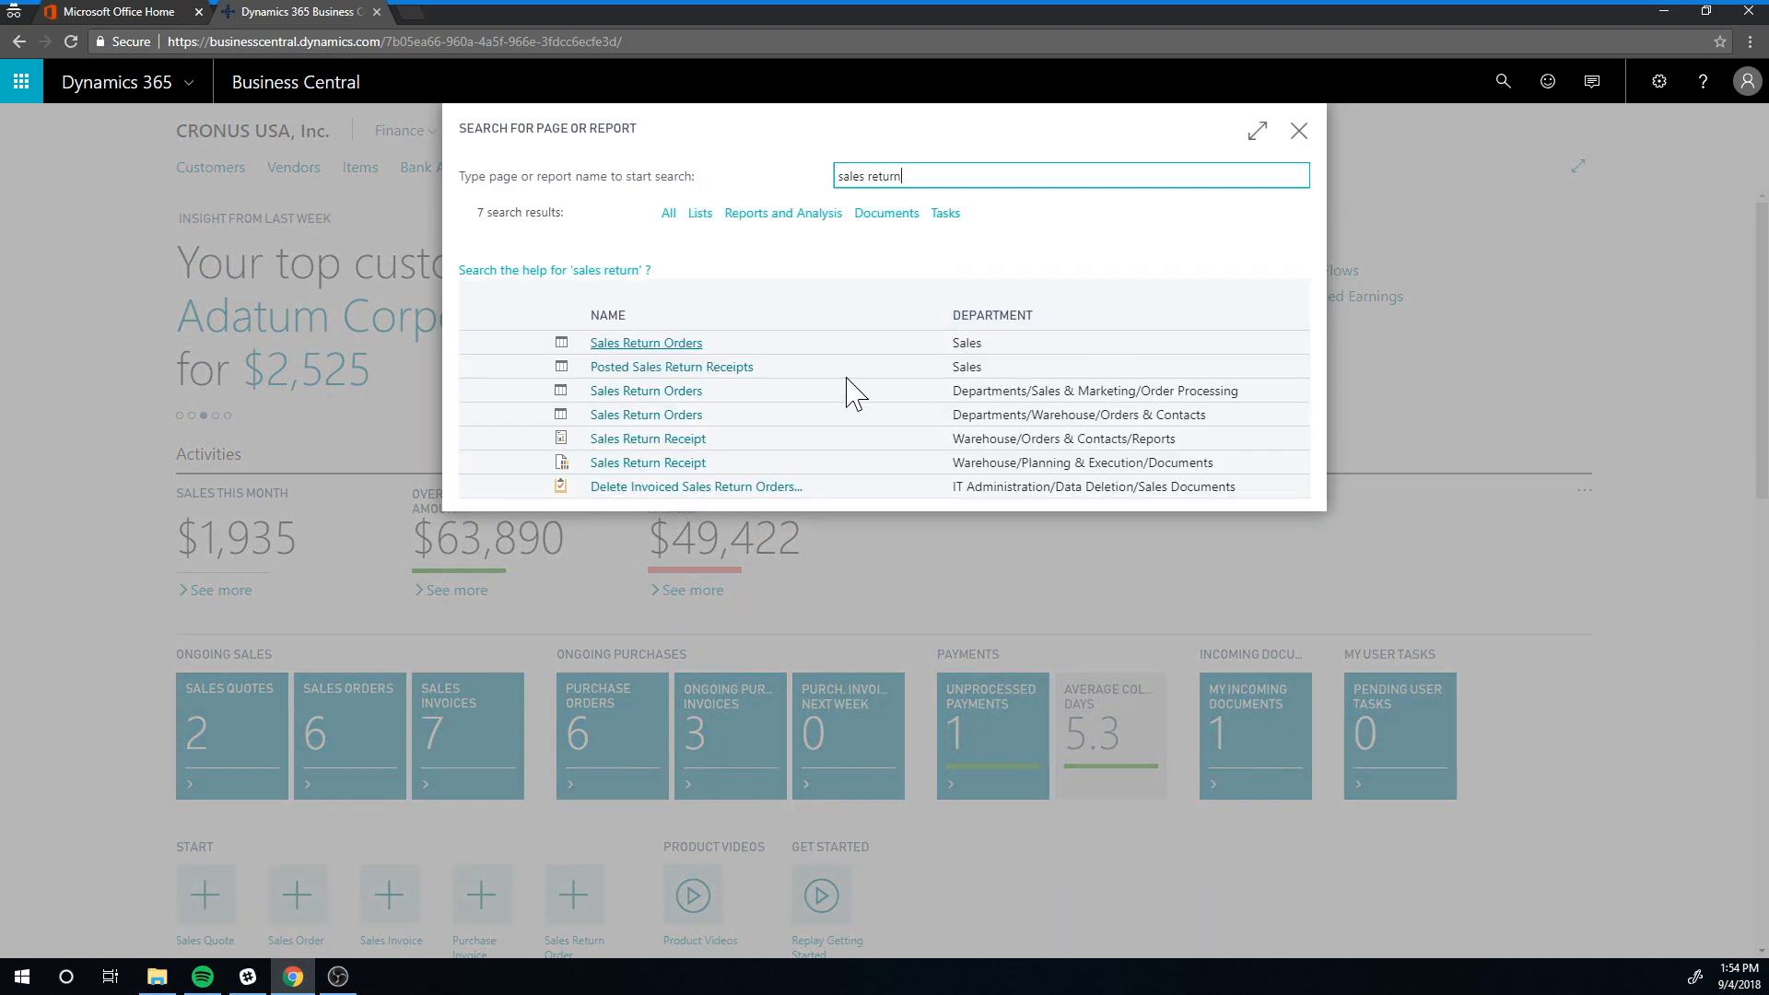
click(645, 342)
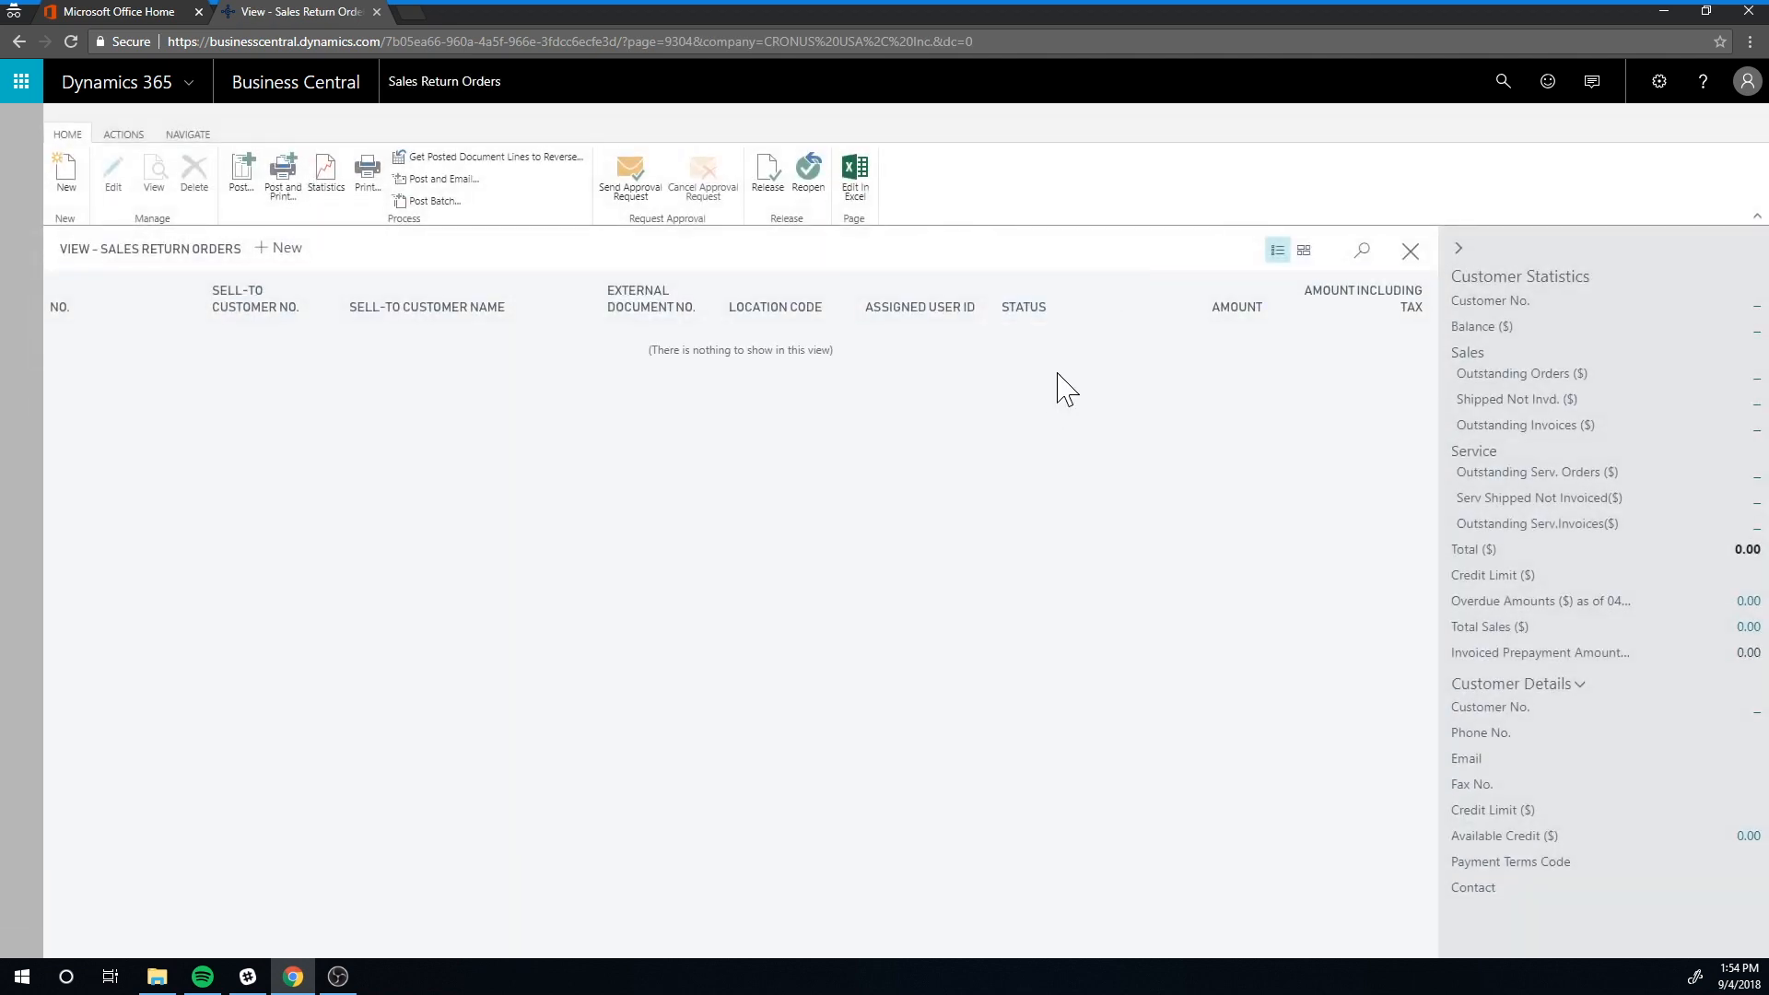
click(65, 169)
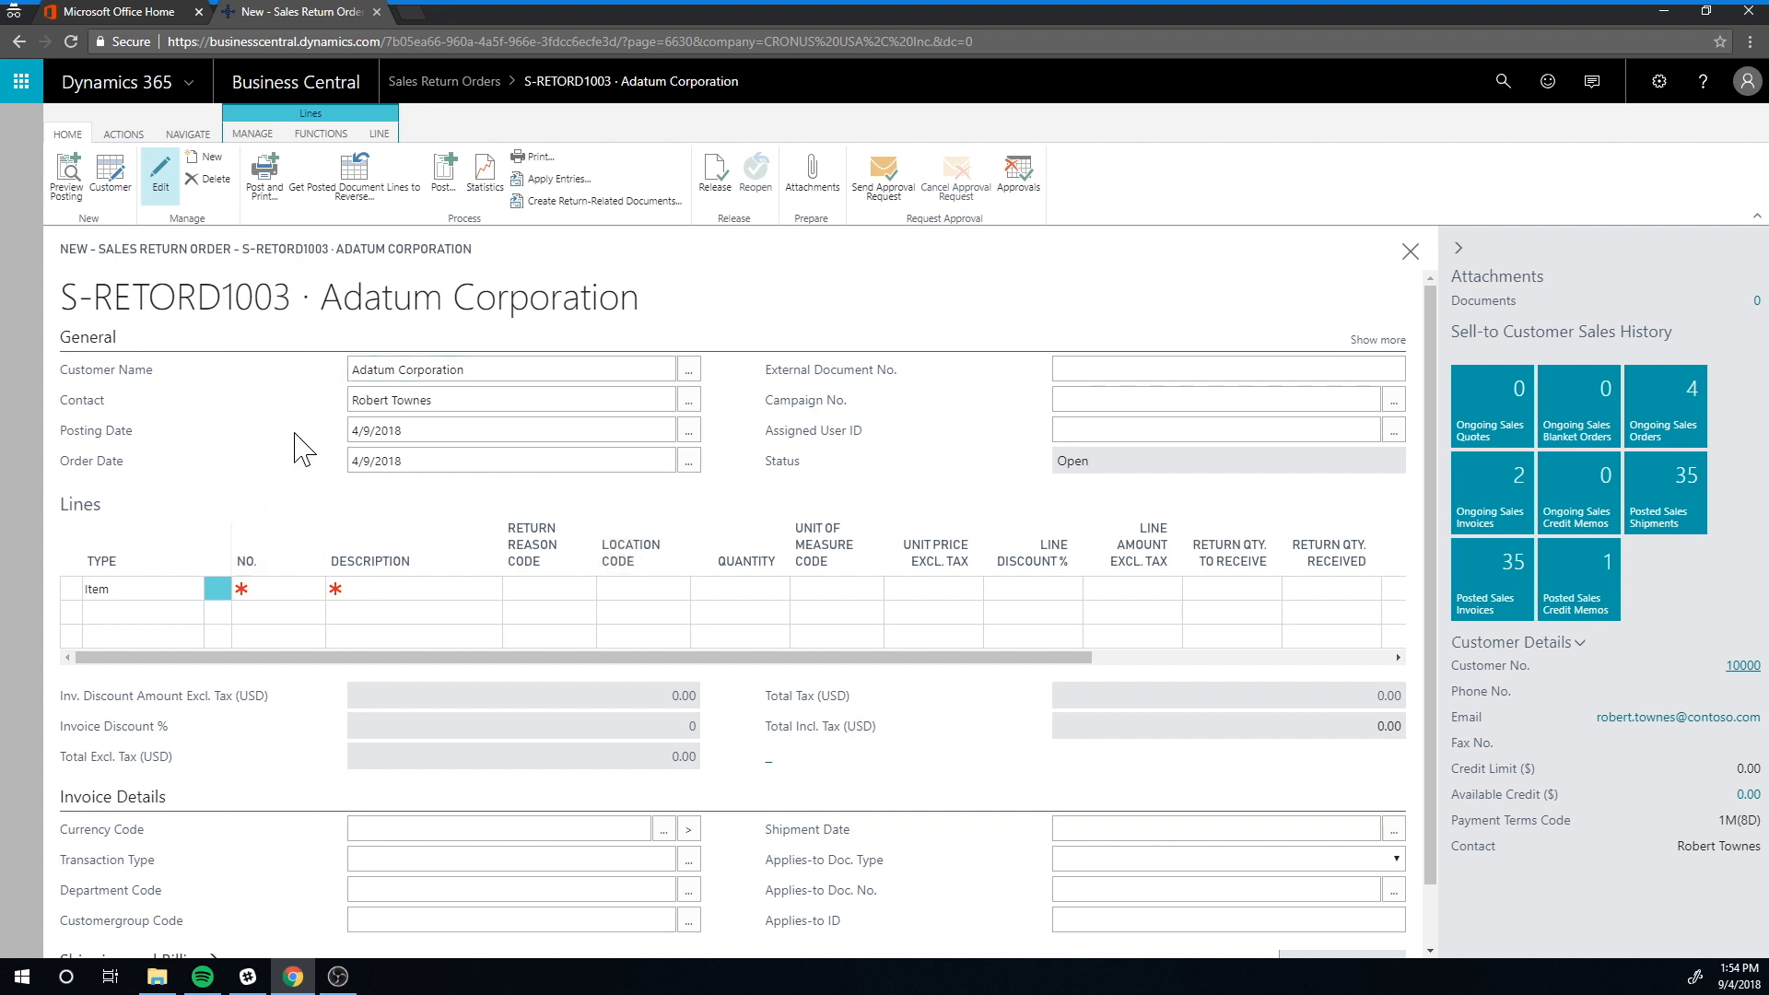
mouse_move(364, 233)
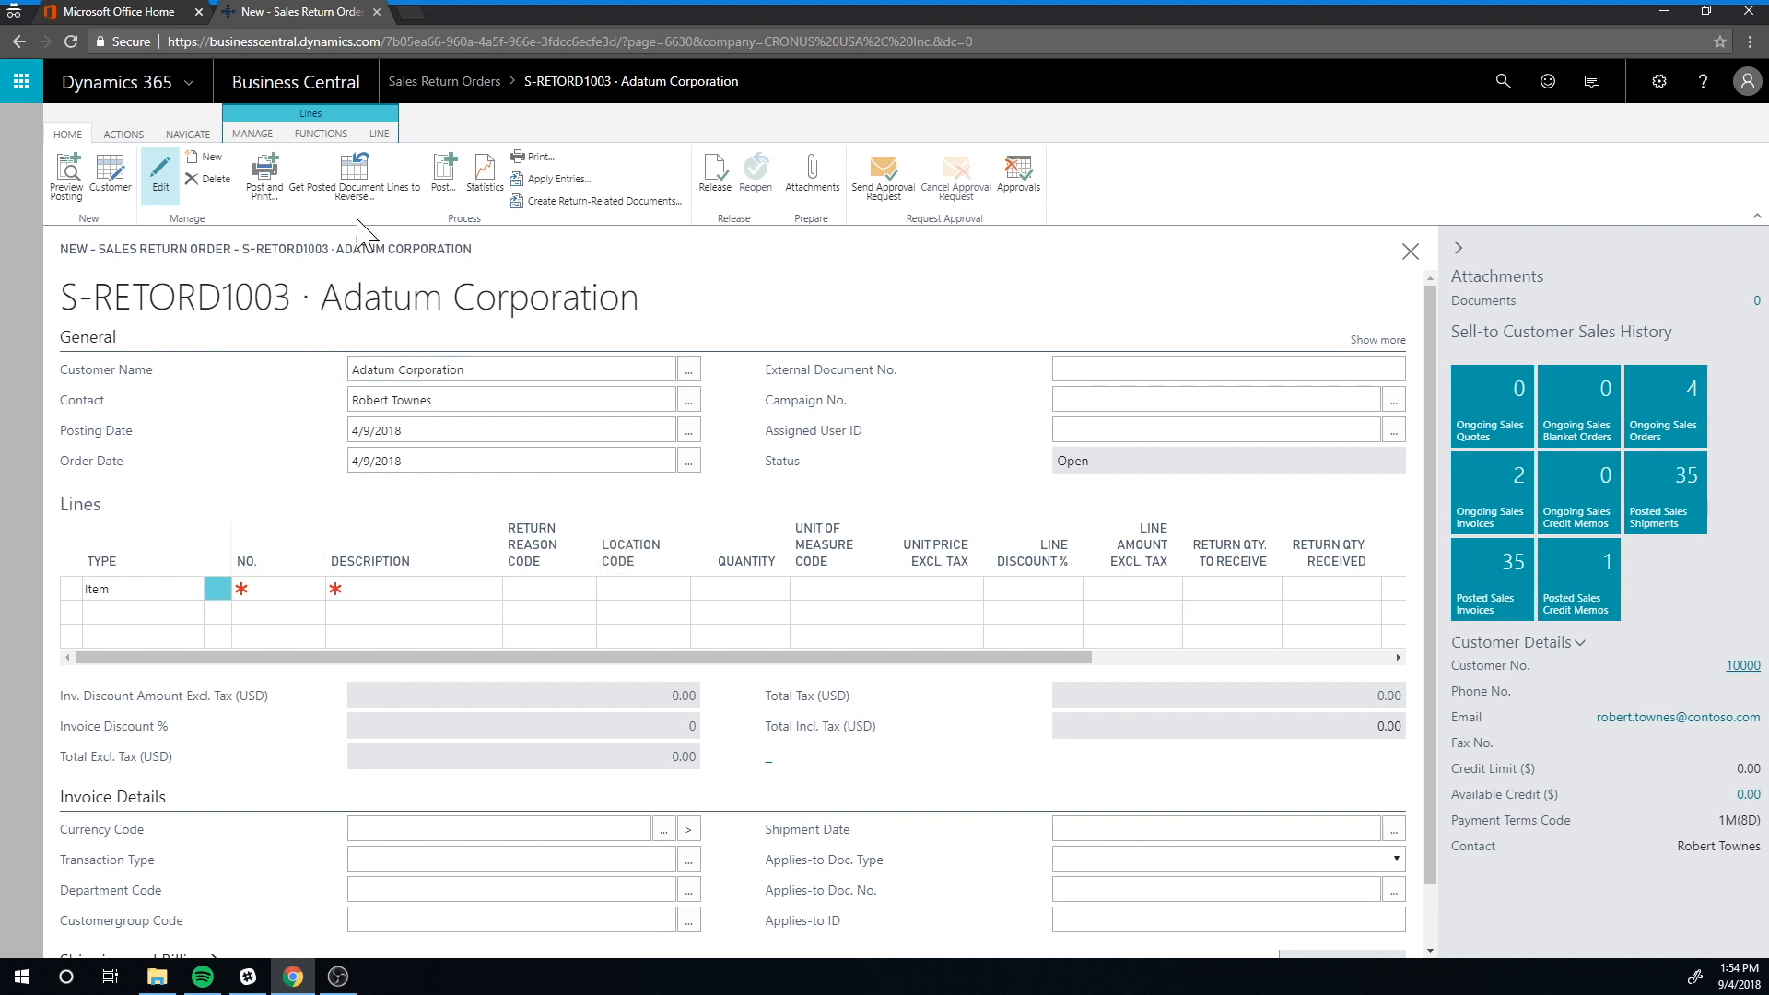
mouse_move(353, 175)
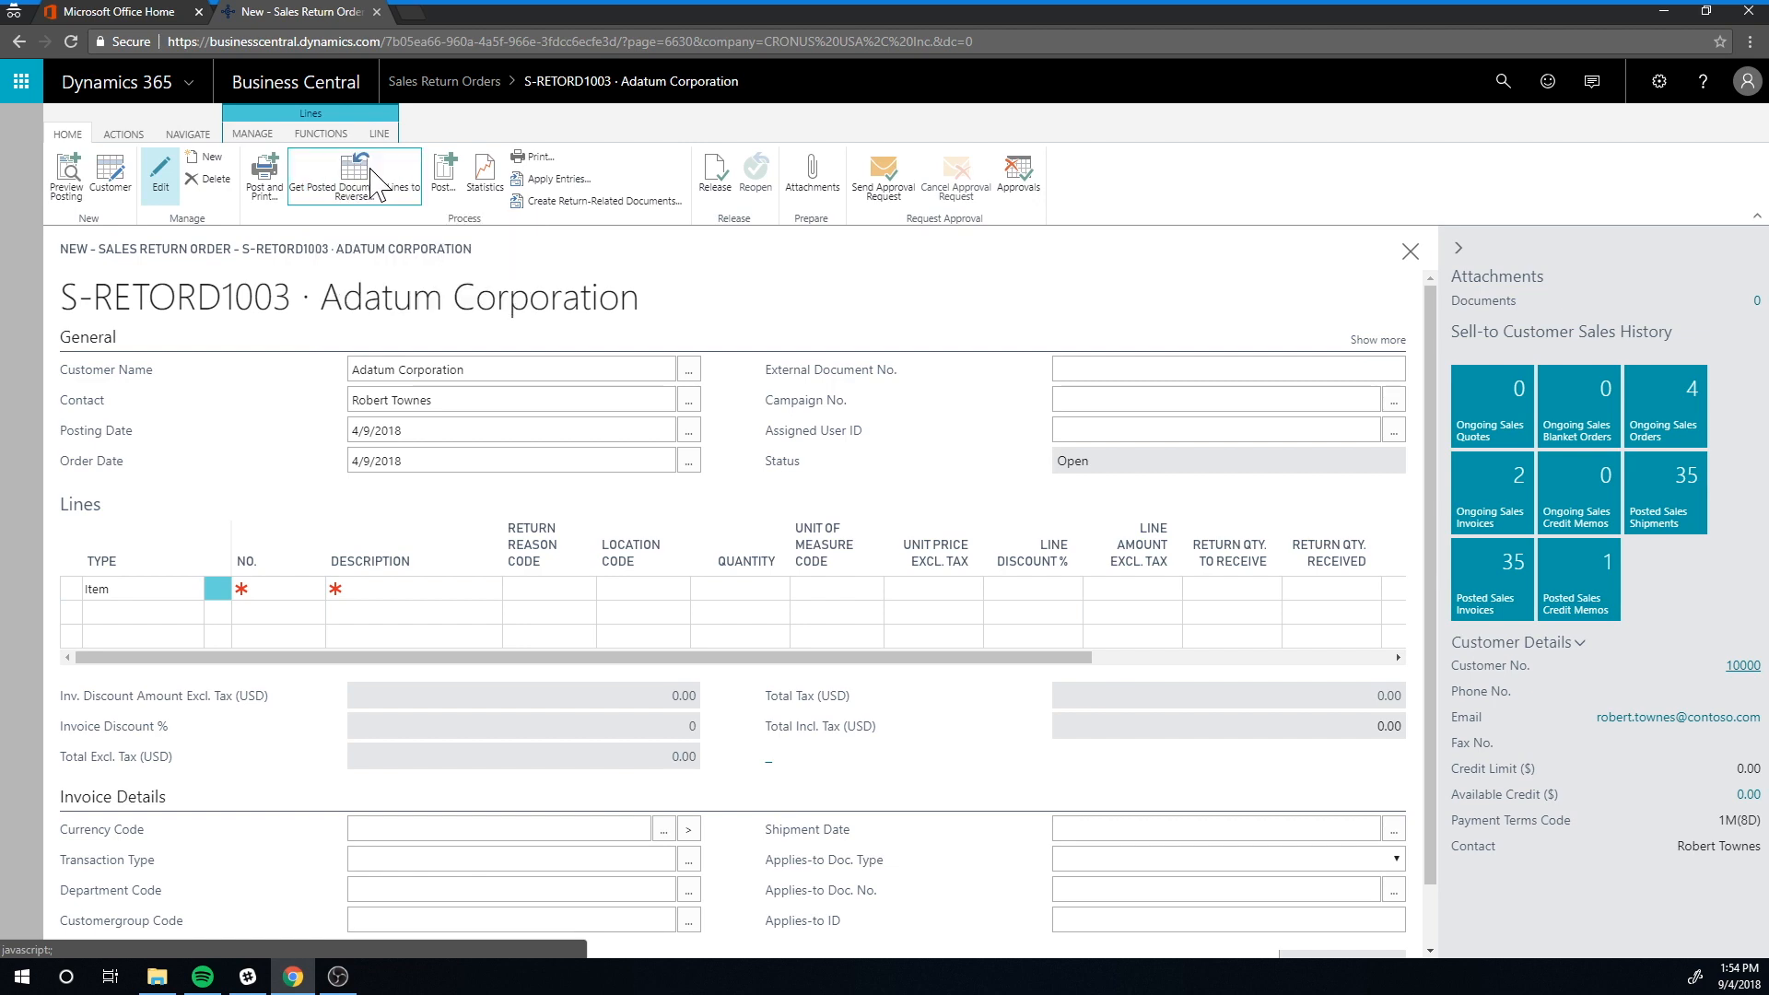
Copy the 5 iNECTA Coffee Mugs line from posted invoice PS-INV103217 onto the order.
click(331, 175)
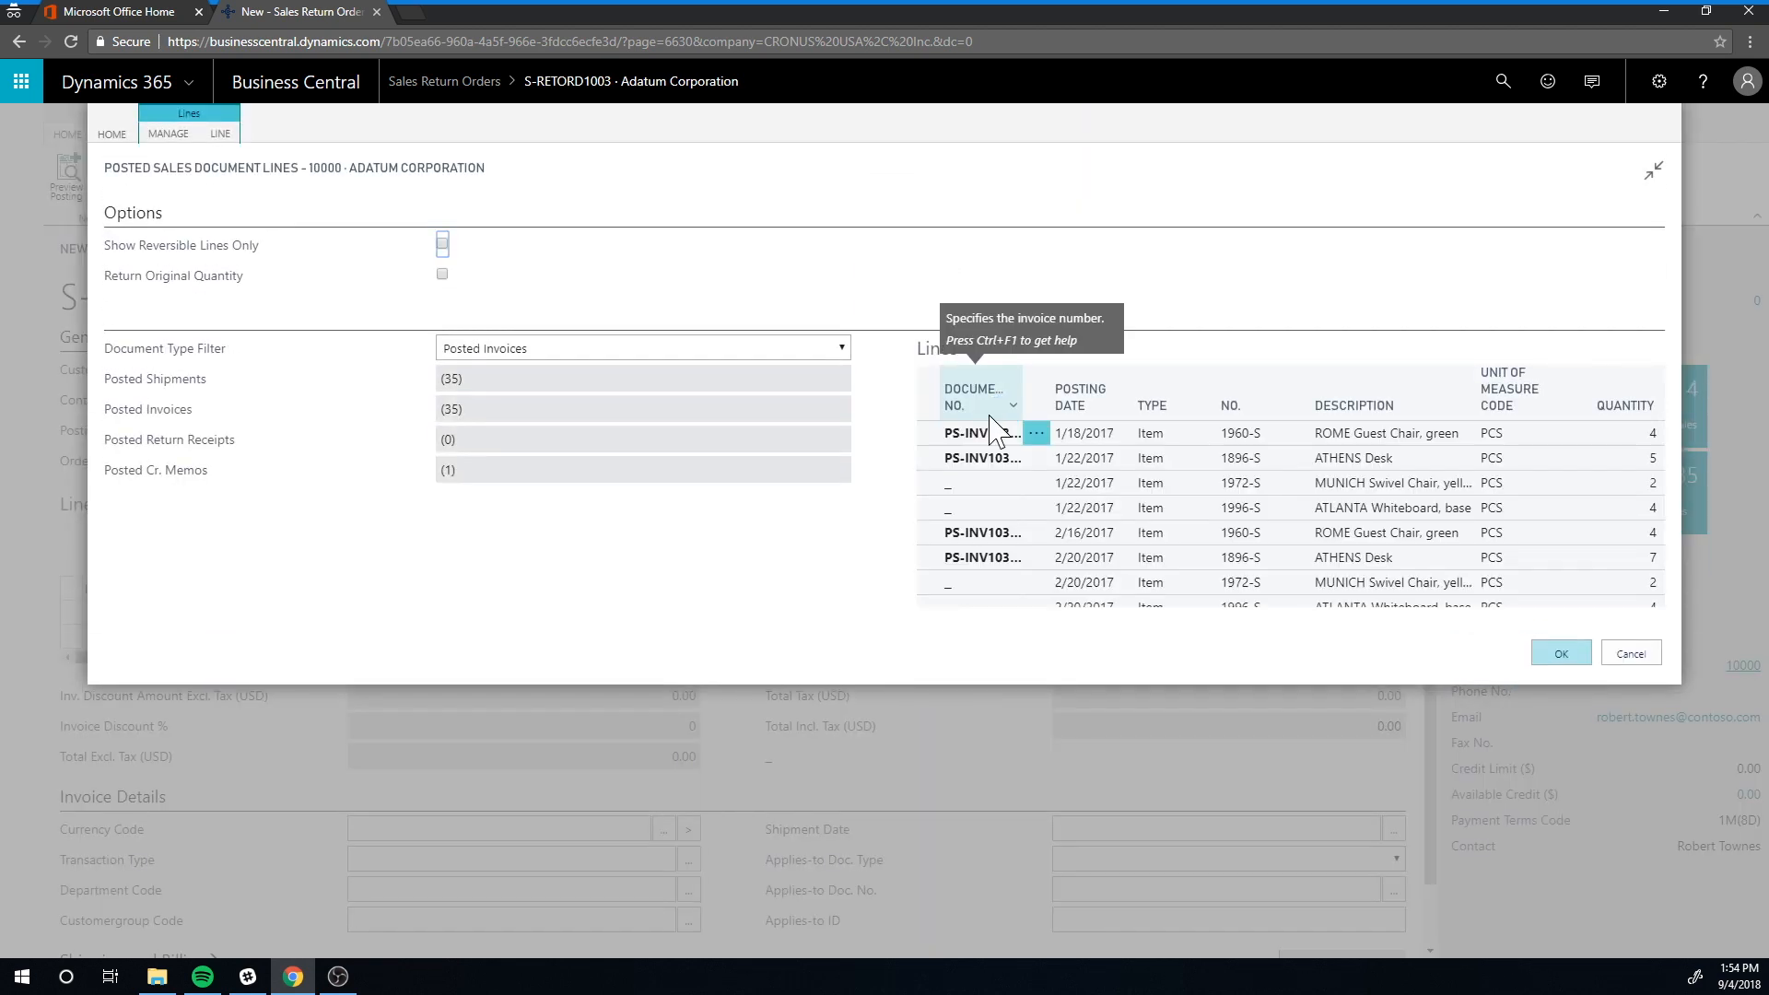
scroll(down, 3)
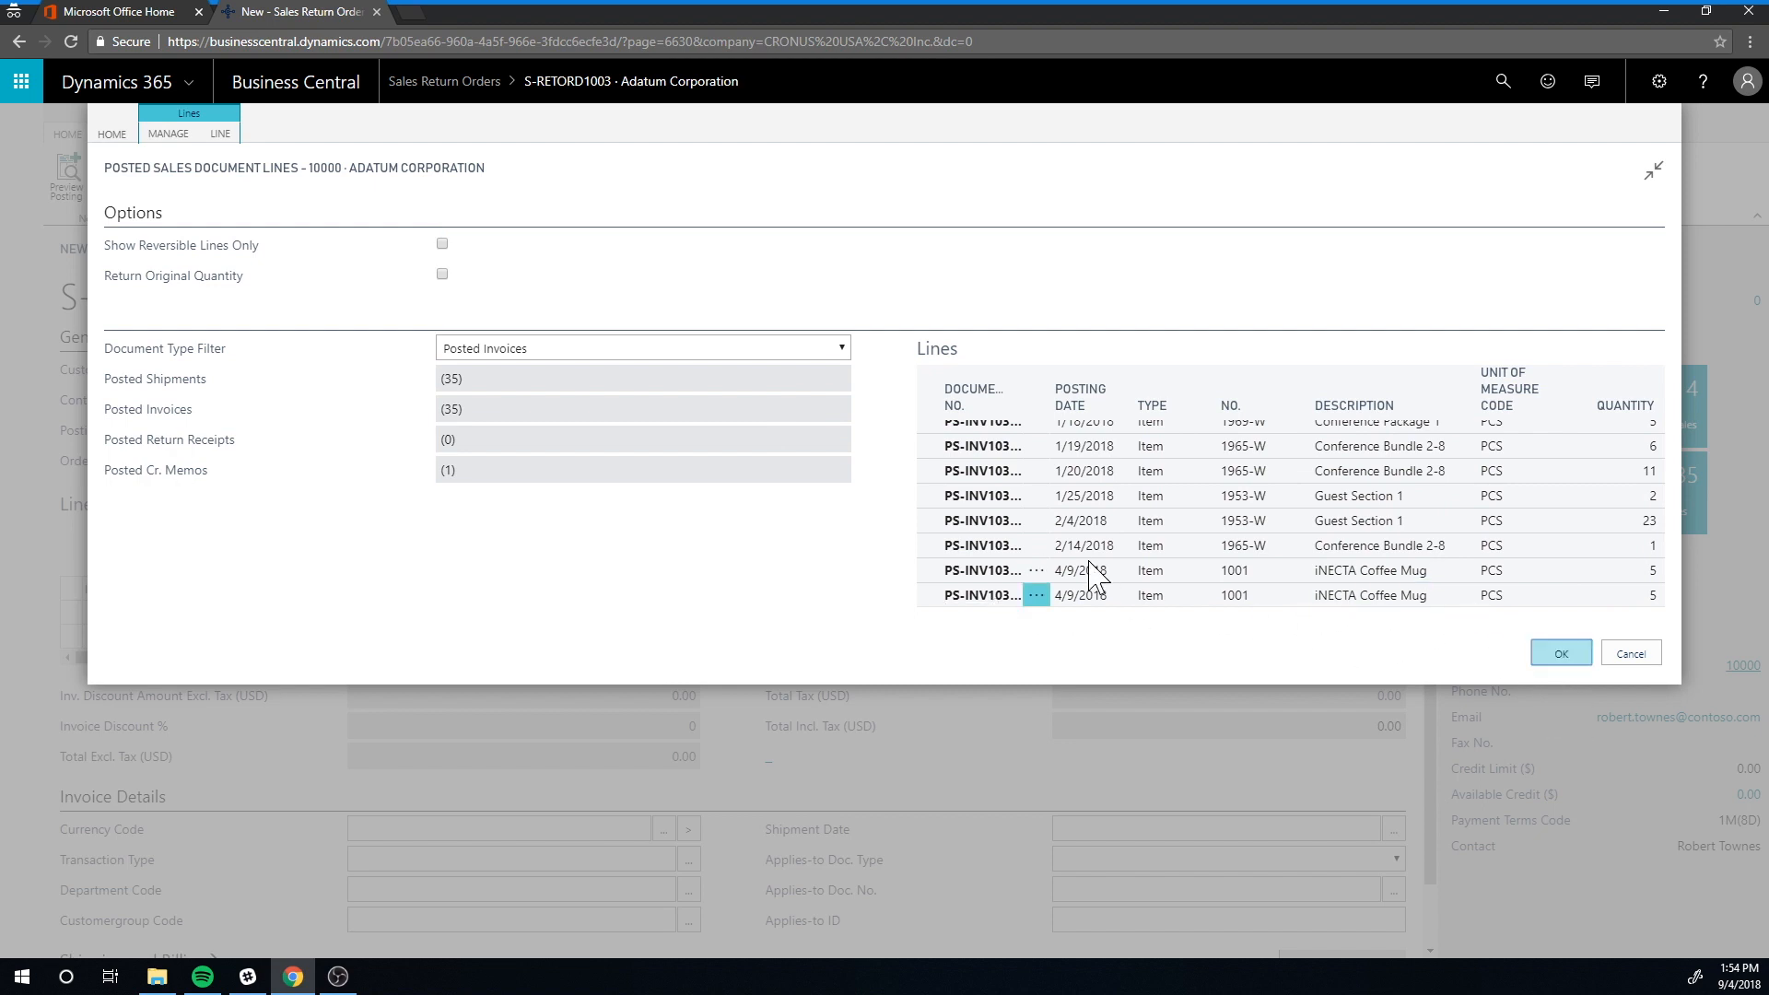
click(1560, 653)
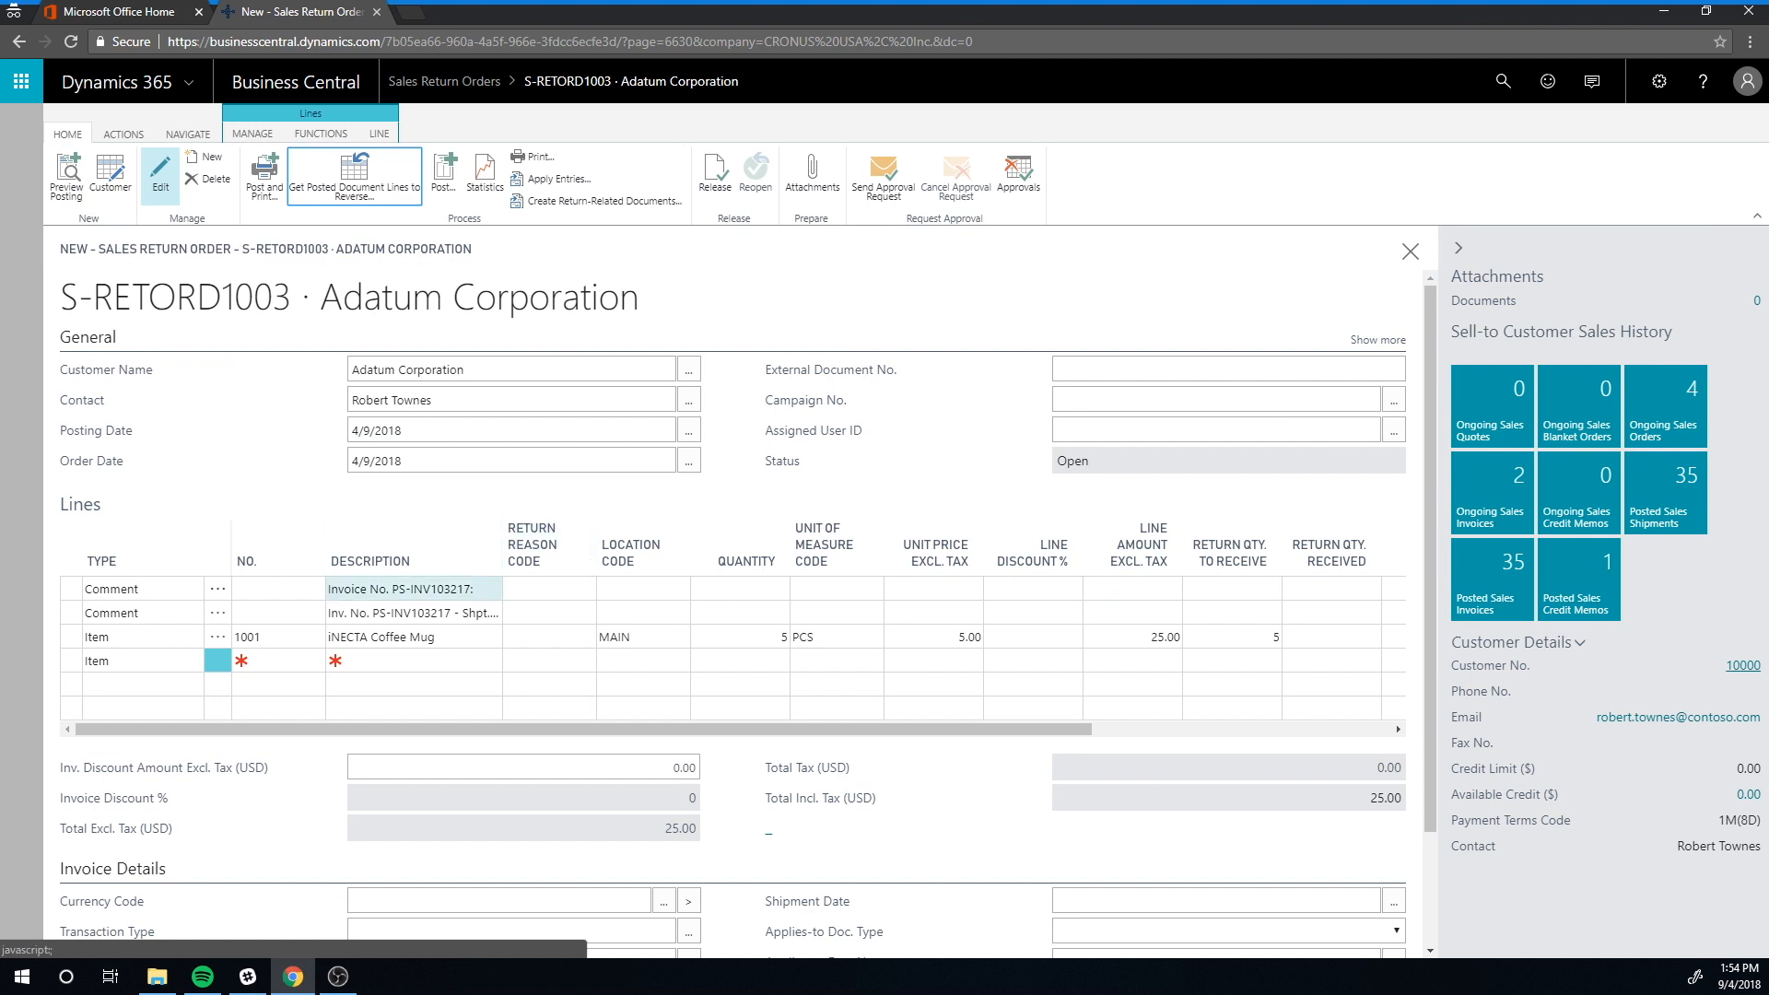
Give the coffee mug line location RETURNS, quantity 2 and unit price 10.00.
click(413, 636)
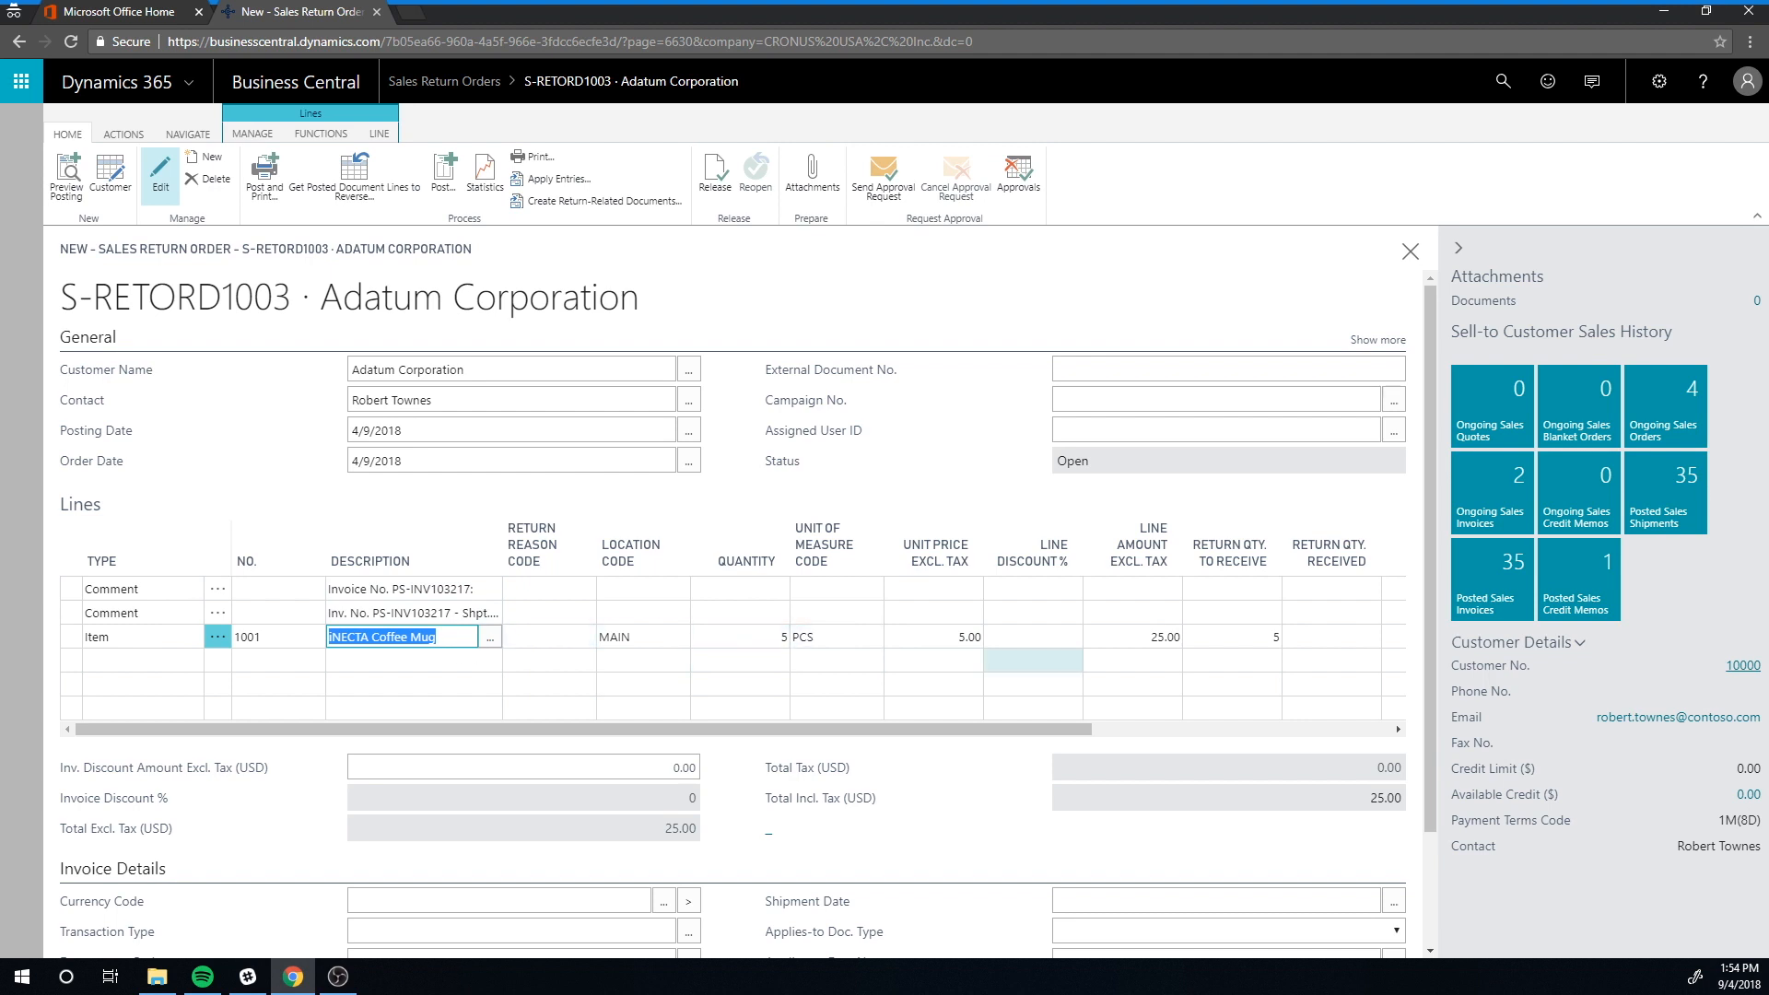
mouse_move(739, 560)
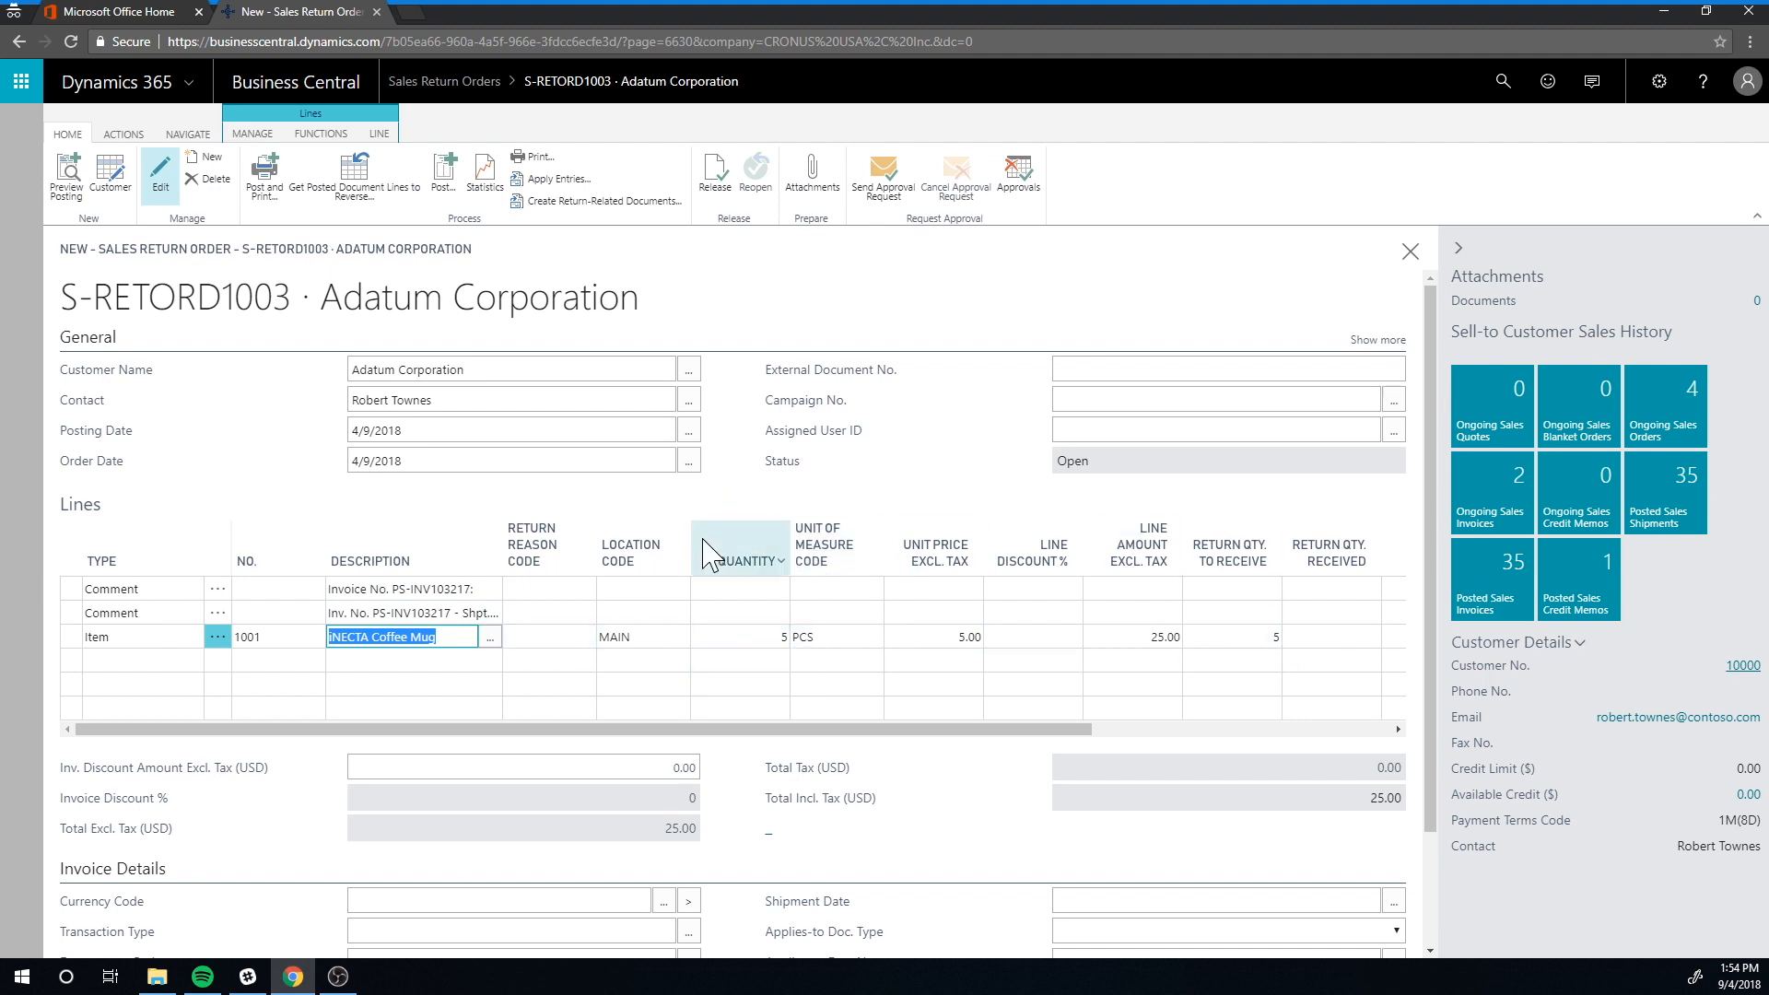
click(632, 636)
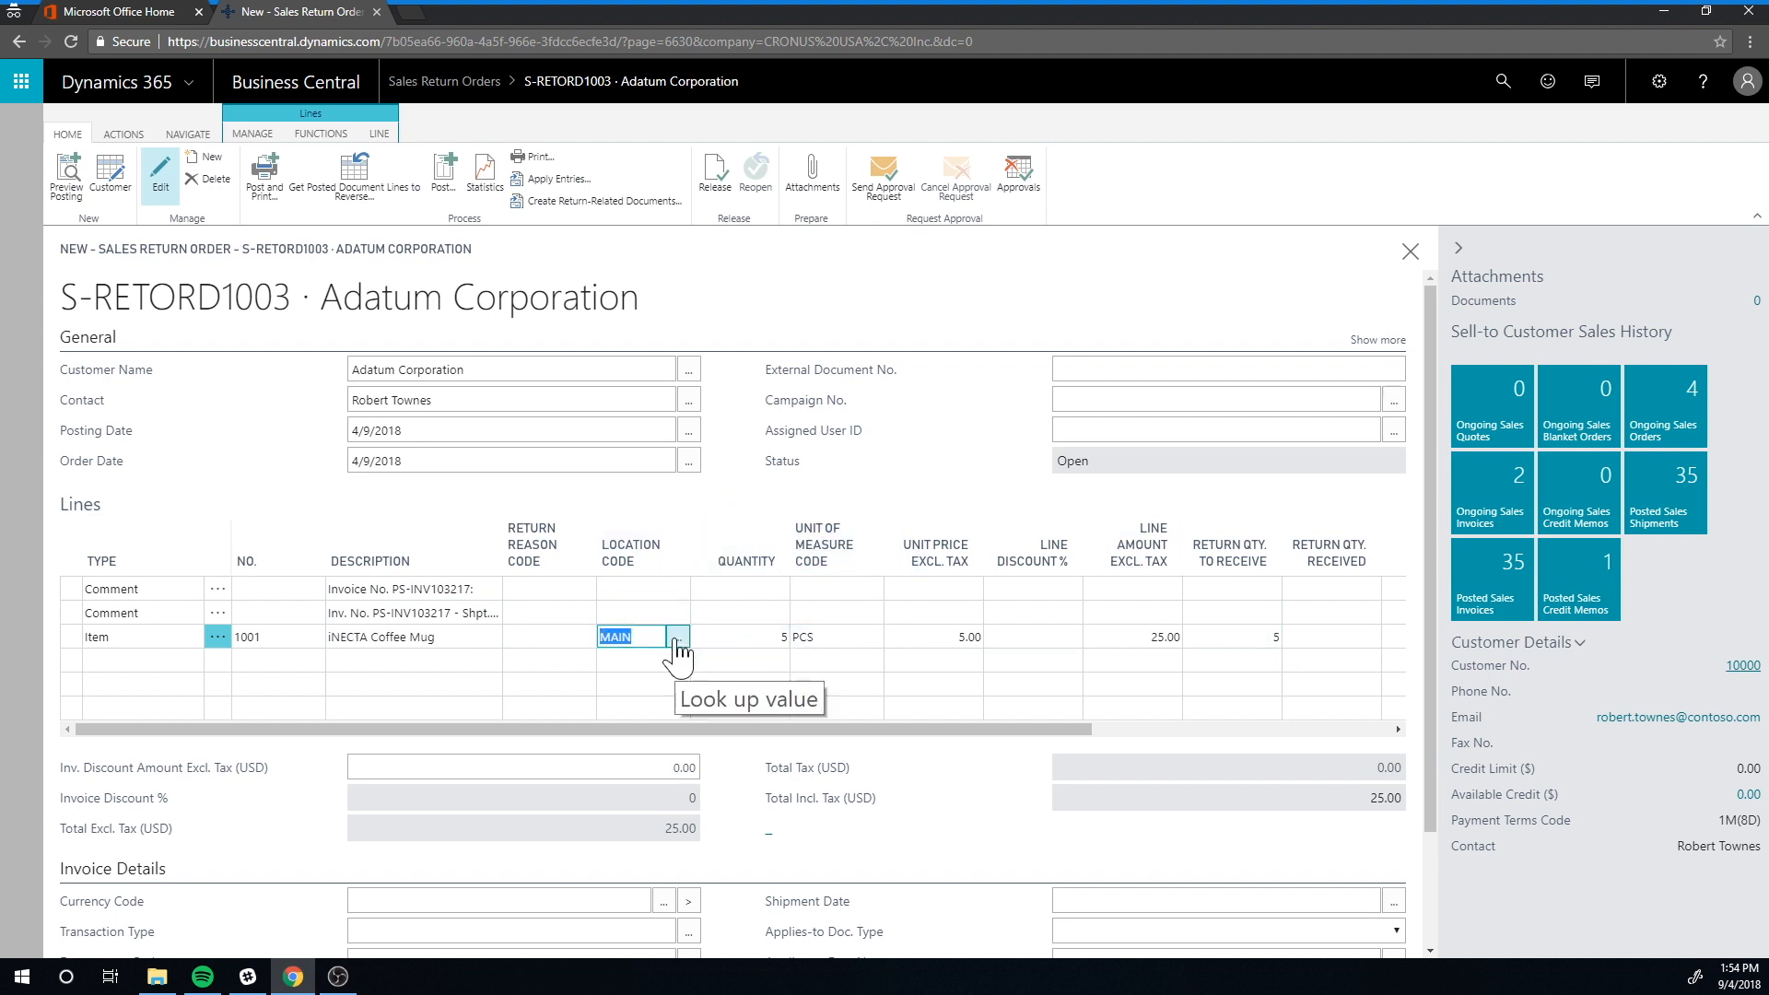
click(678, 637)
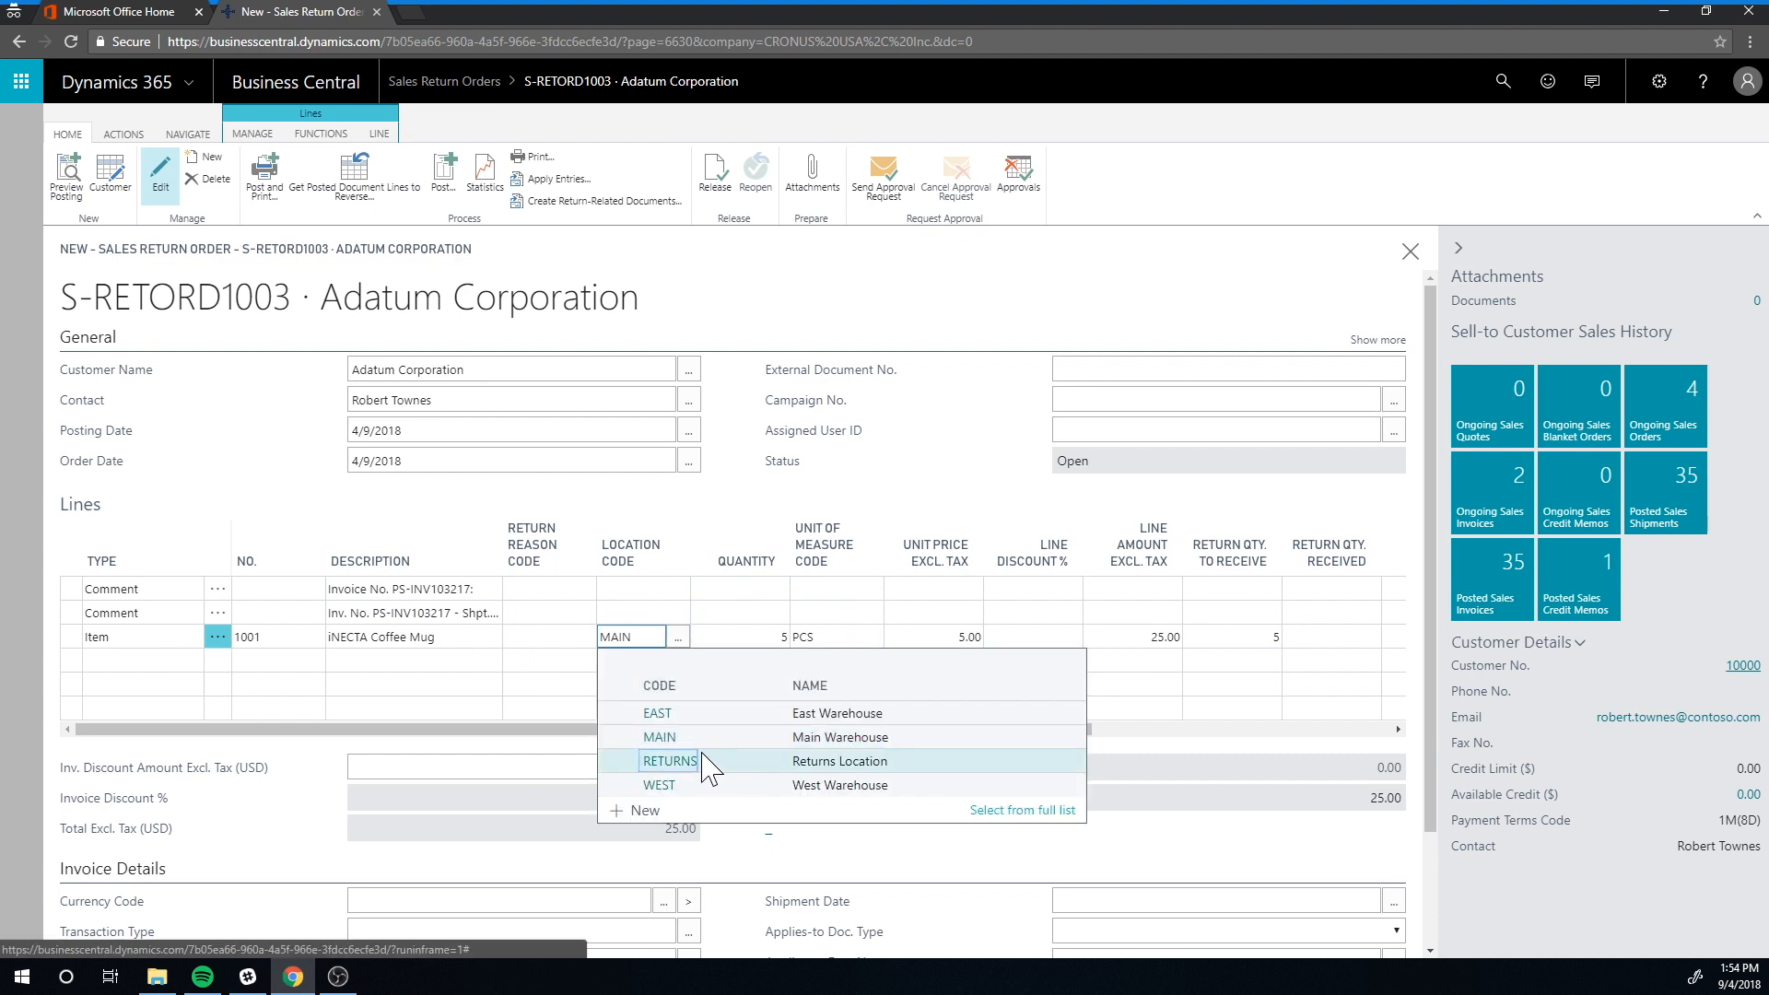
click(669, 760)
text(2)
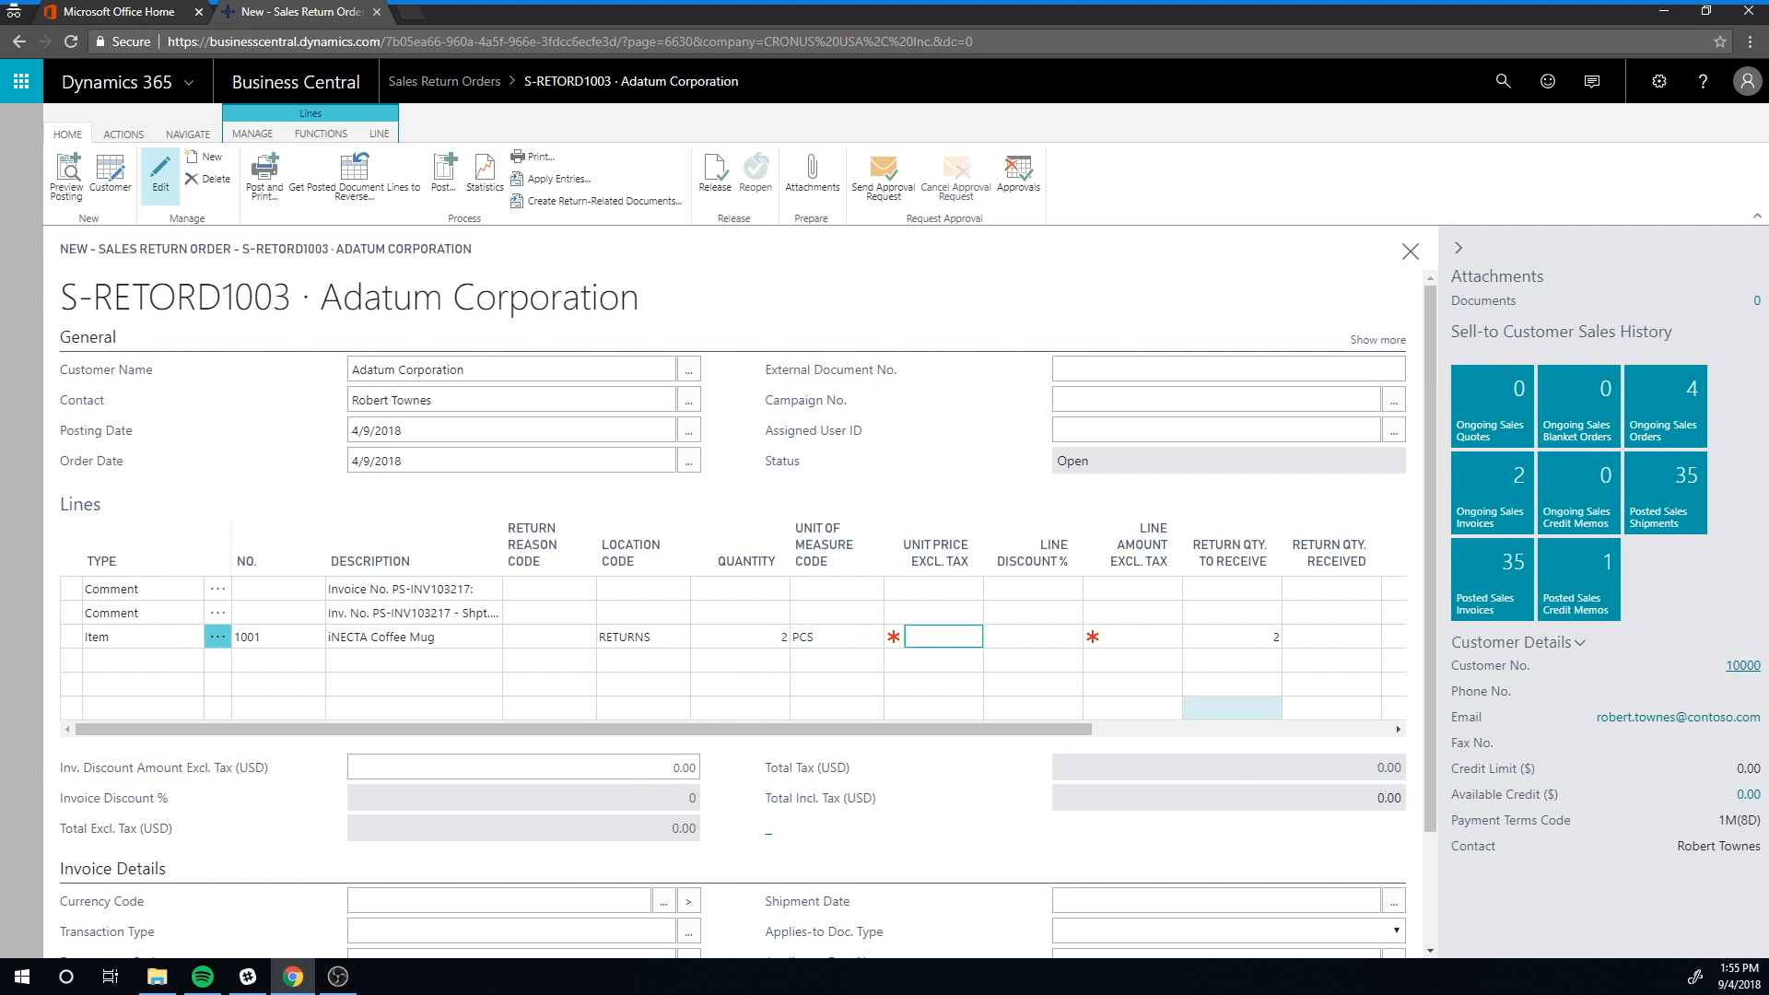
text(10.00)
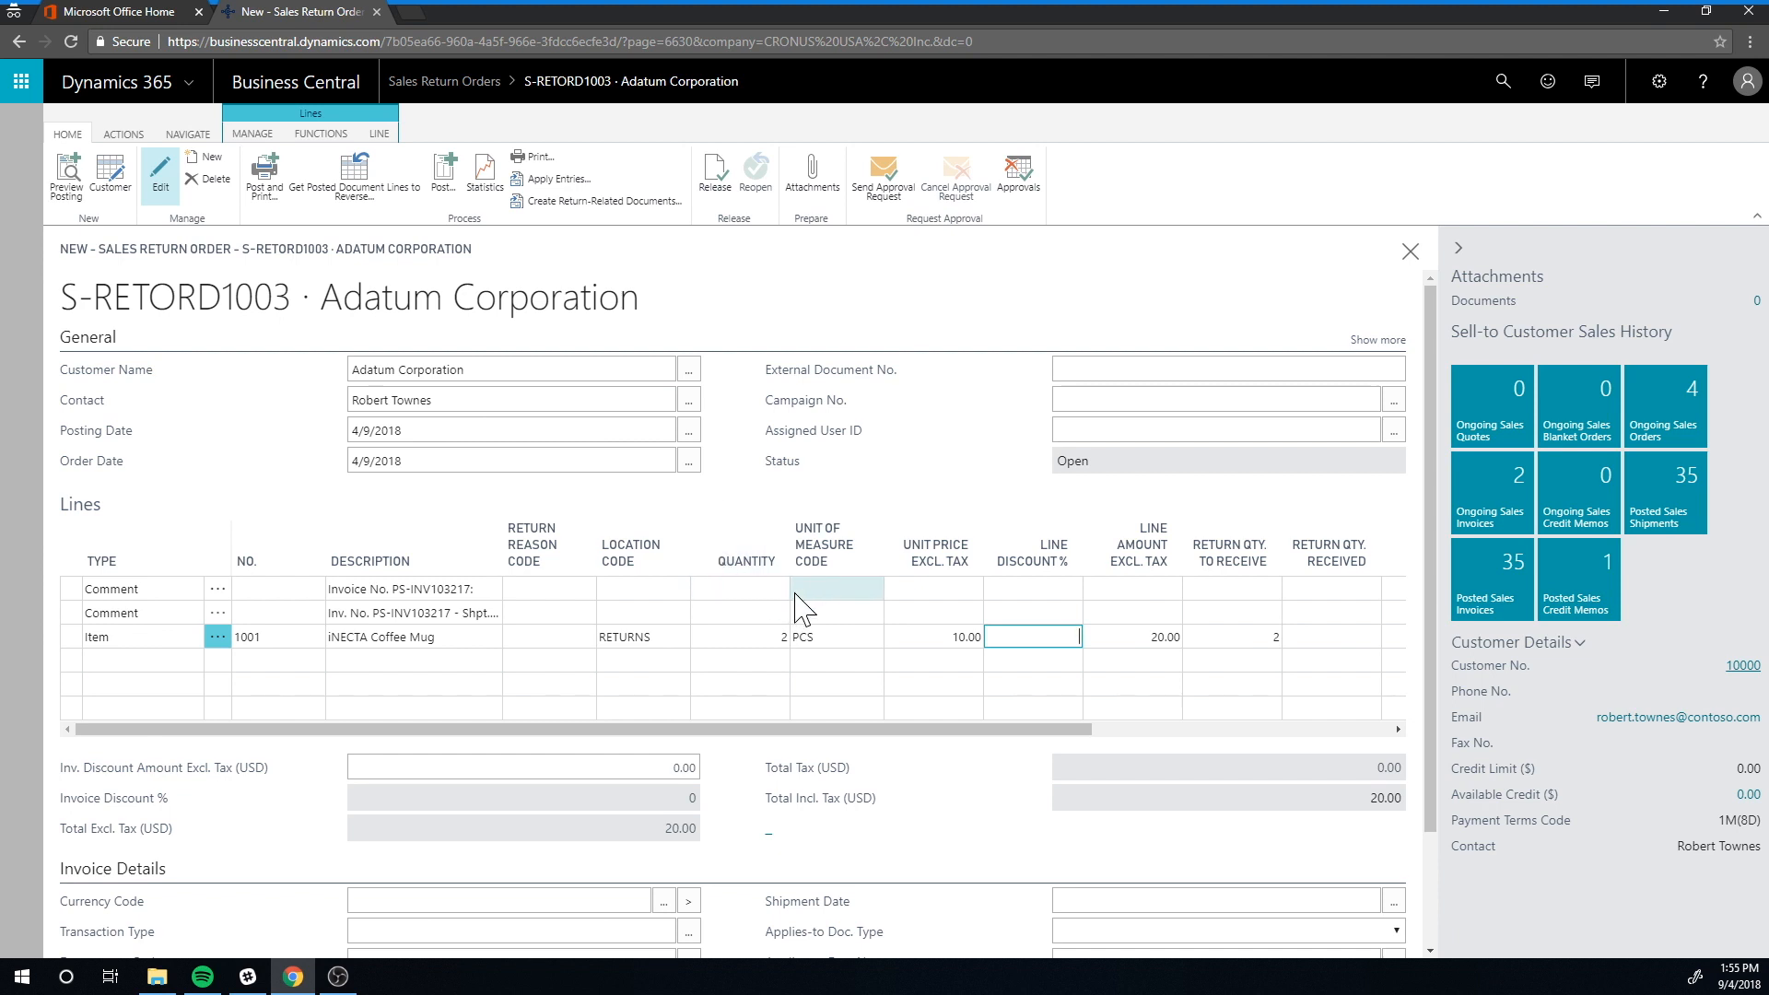
mouse_move(934, 546)
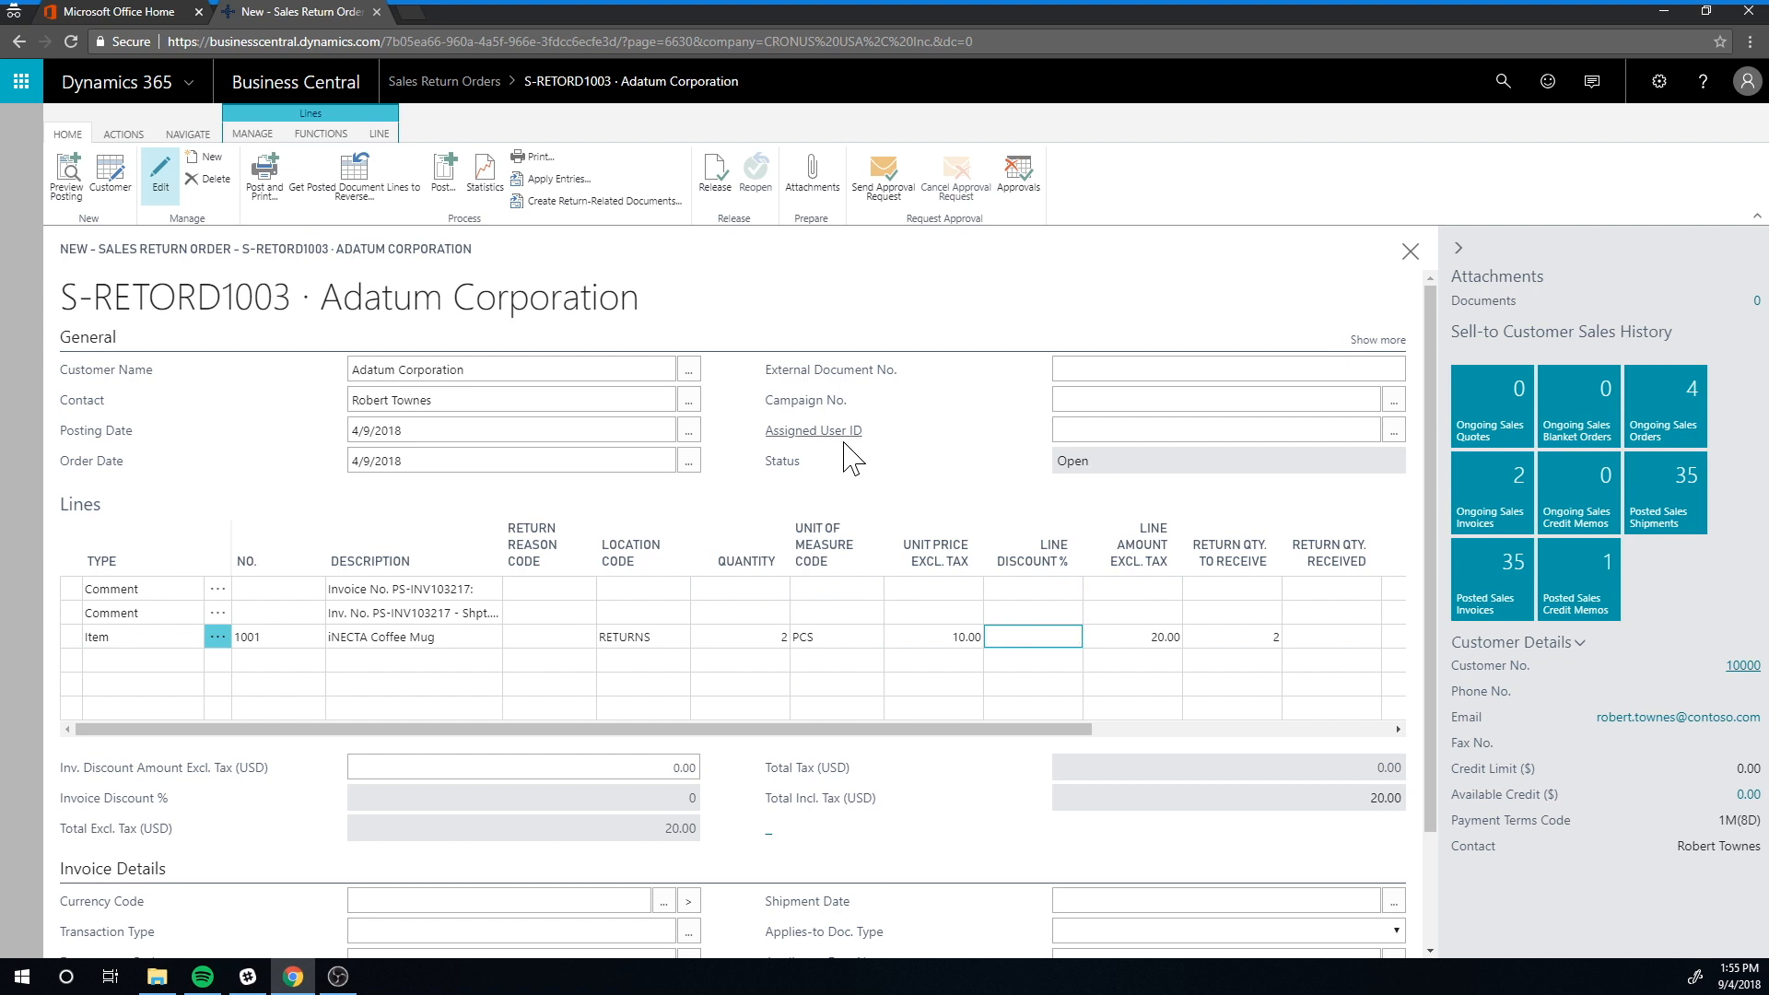
mouse_move(1502, 81)
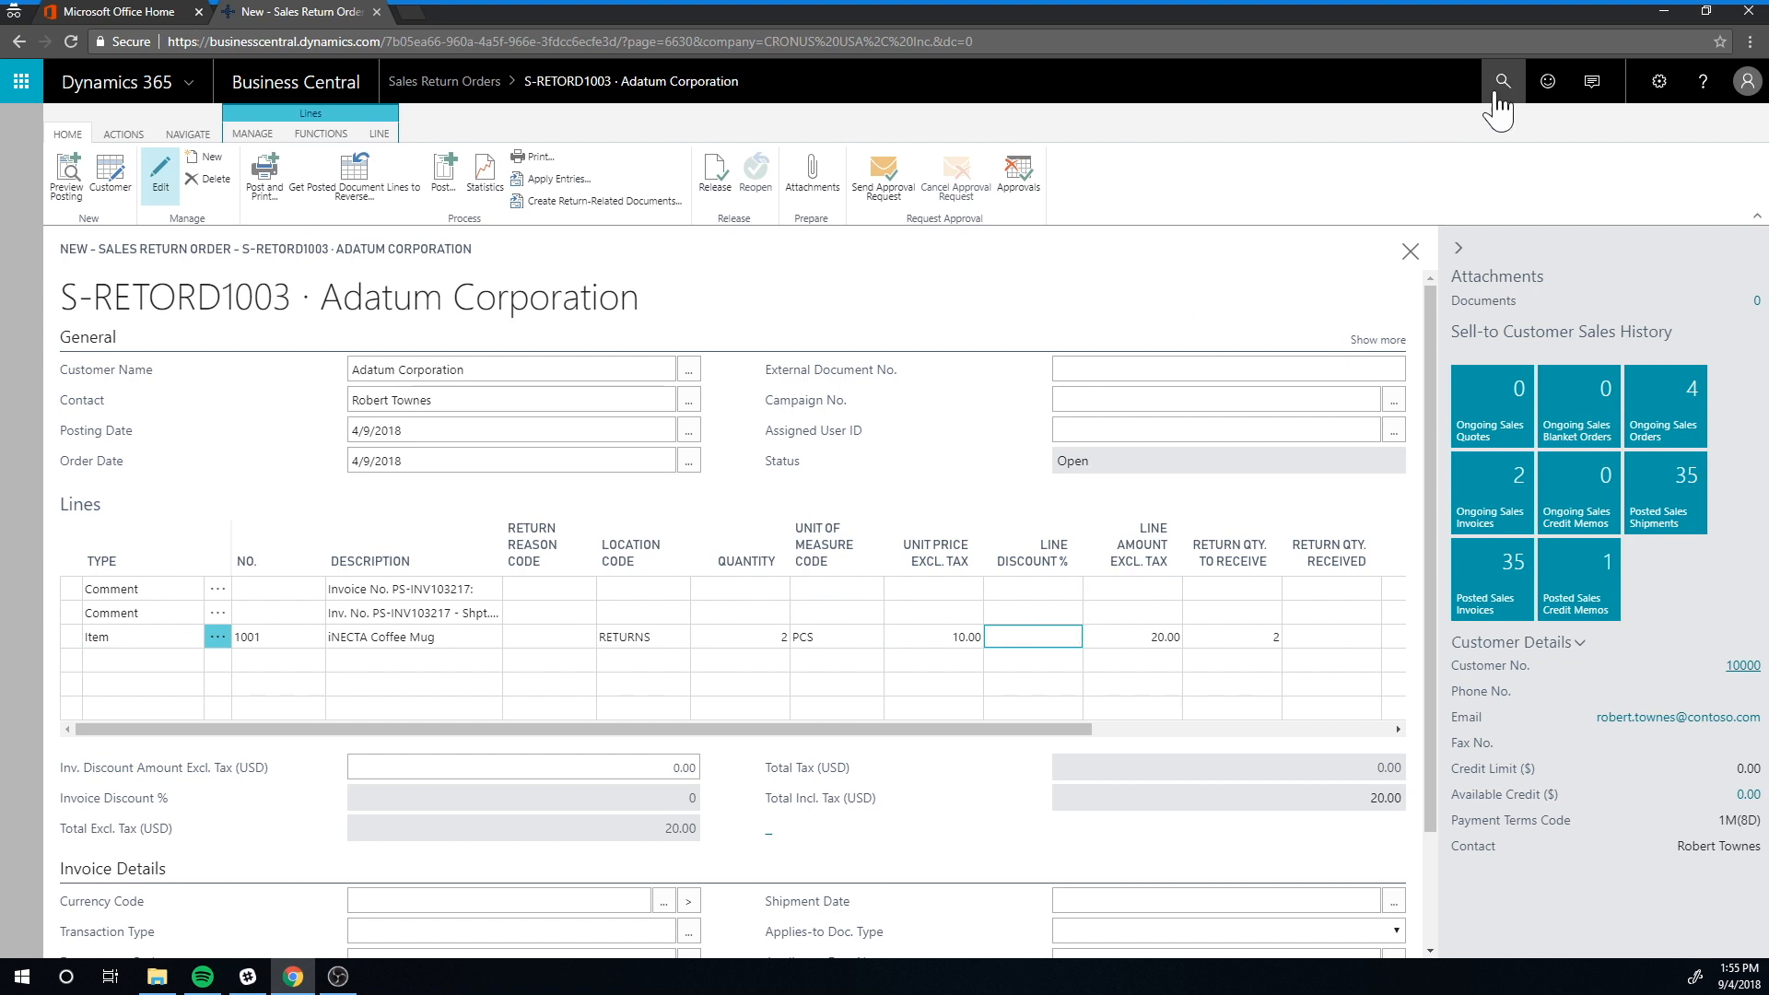
Search pages and reports for 'sales & re'.
click(1502, 80)
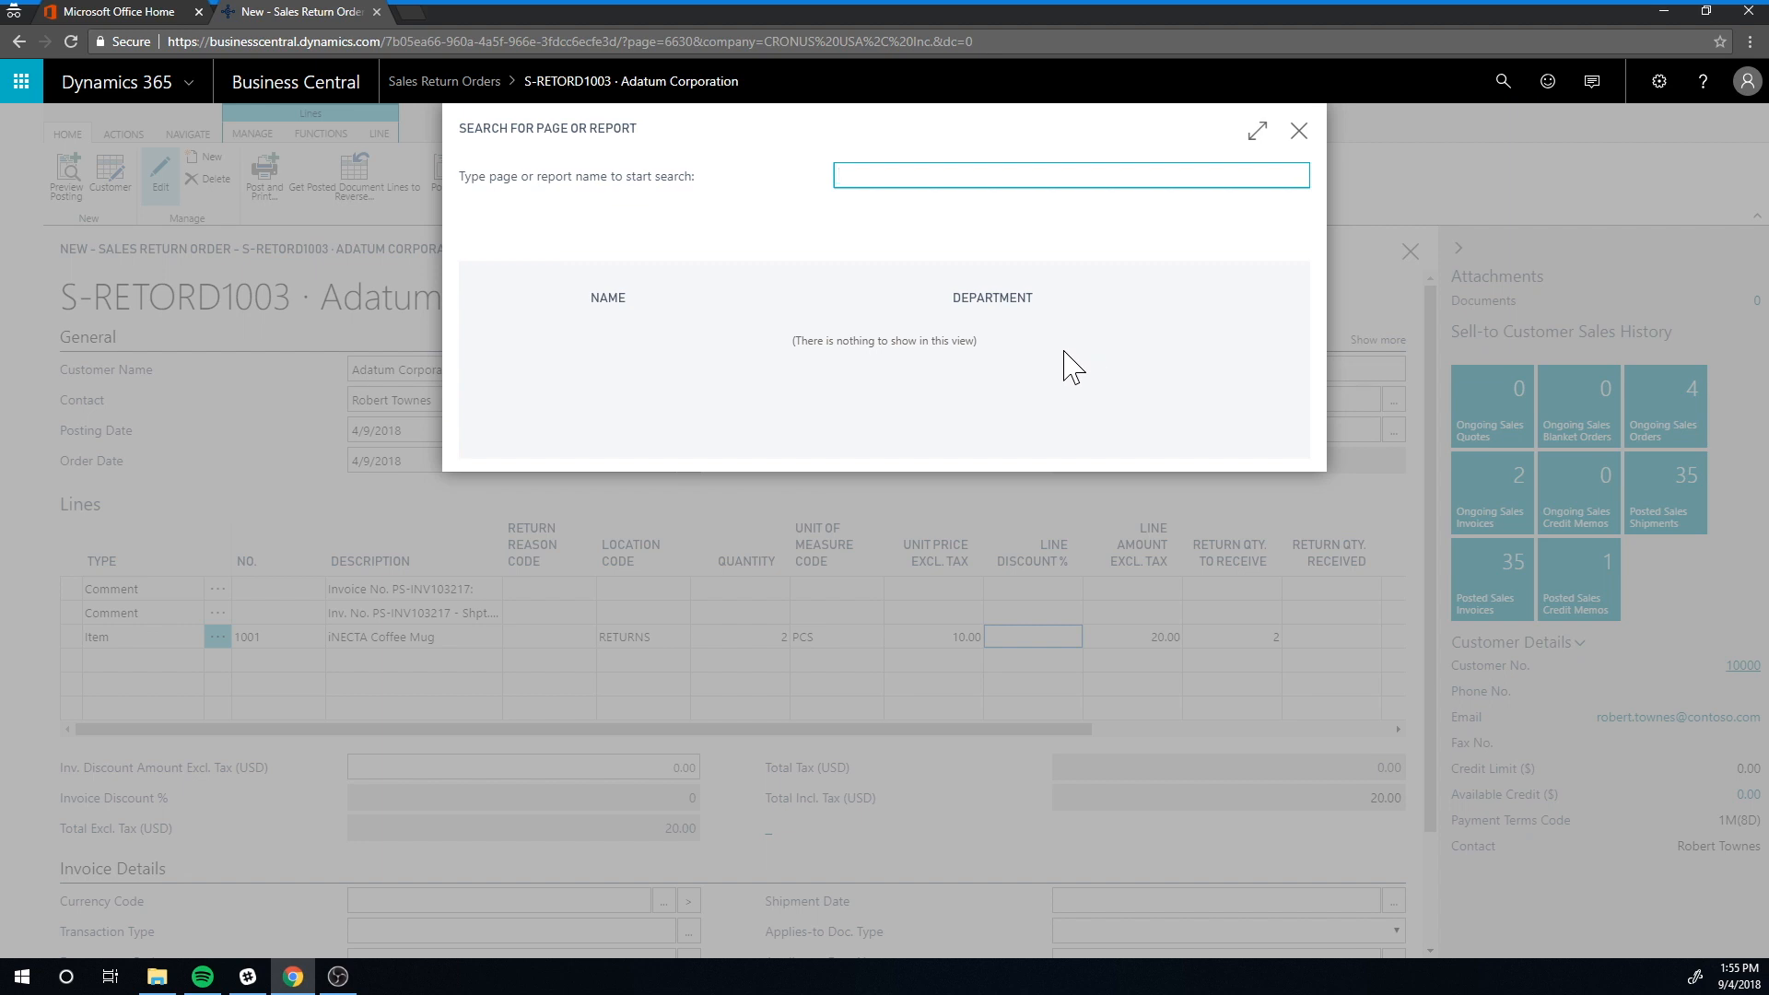
text(sales & re)
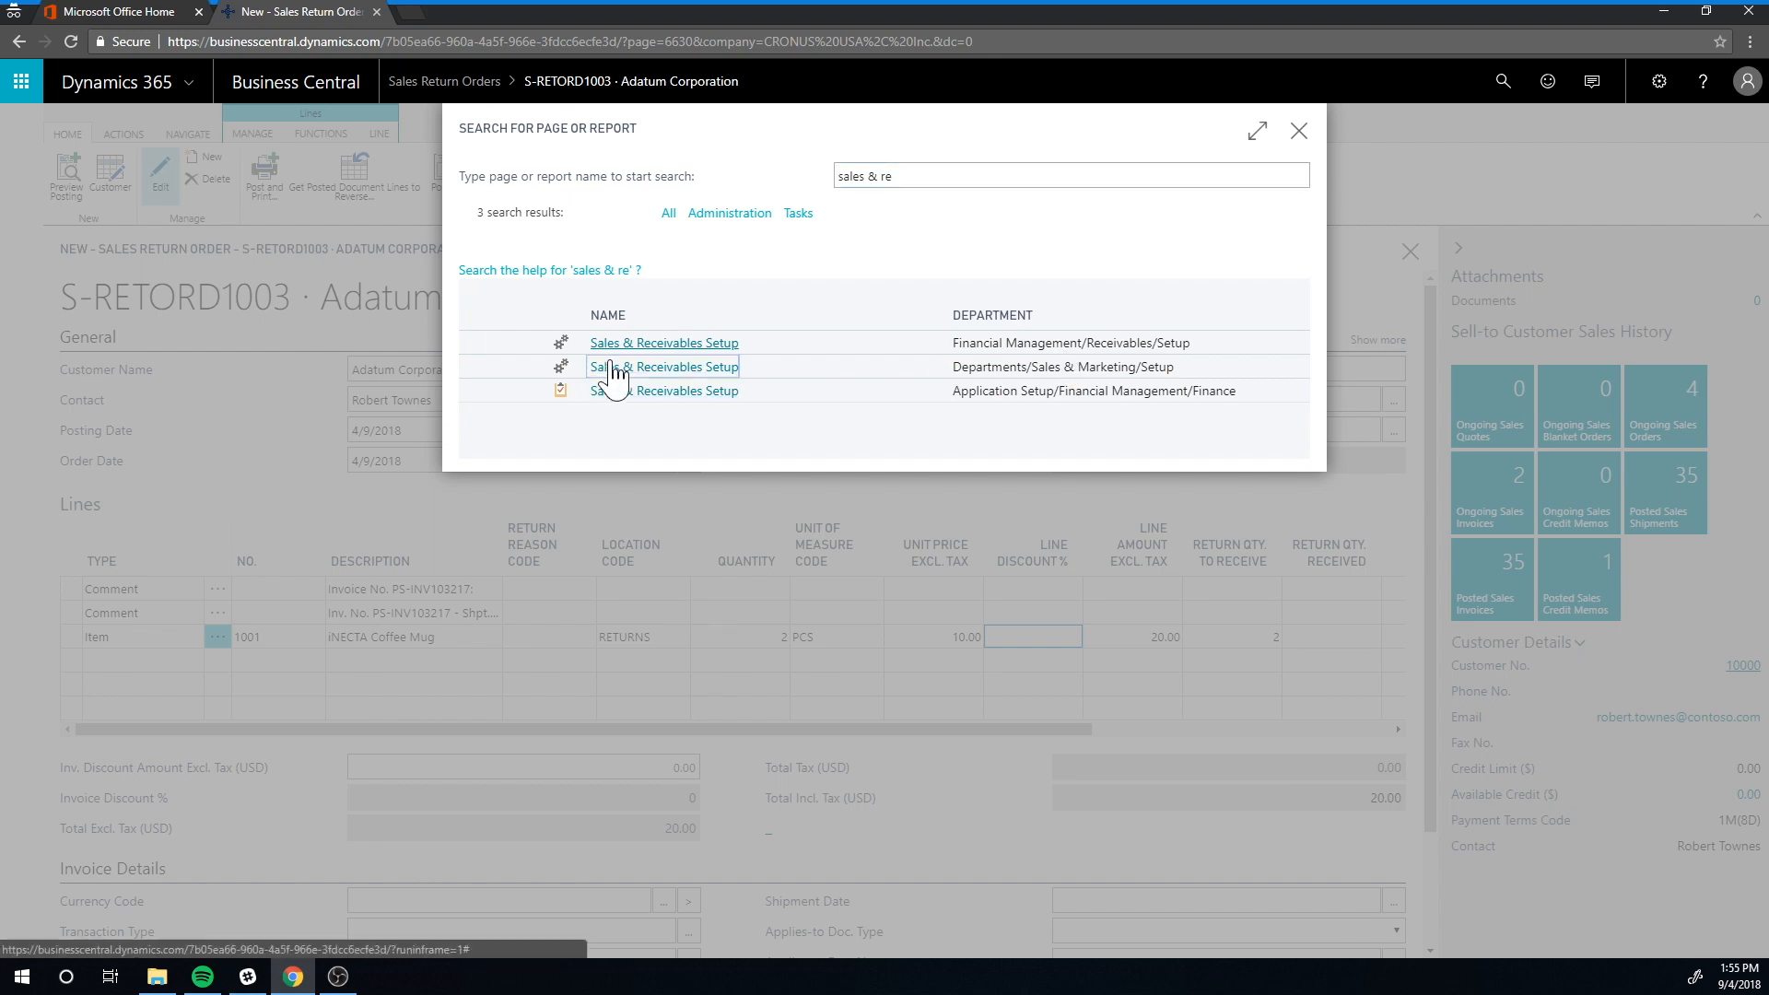
Open Sales & Receivables Setup and review number series S-RETORD and RRCT.
click(663, 367)
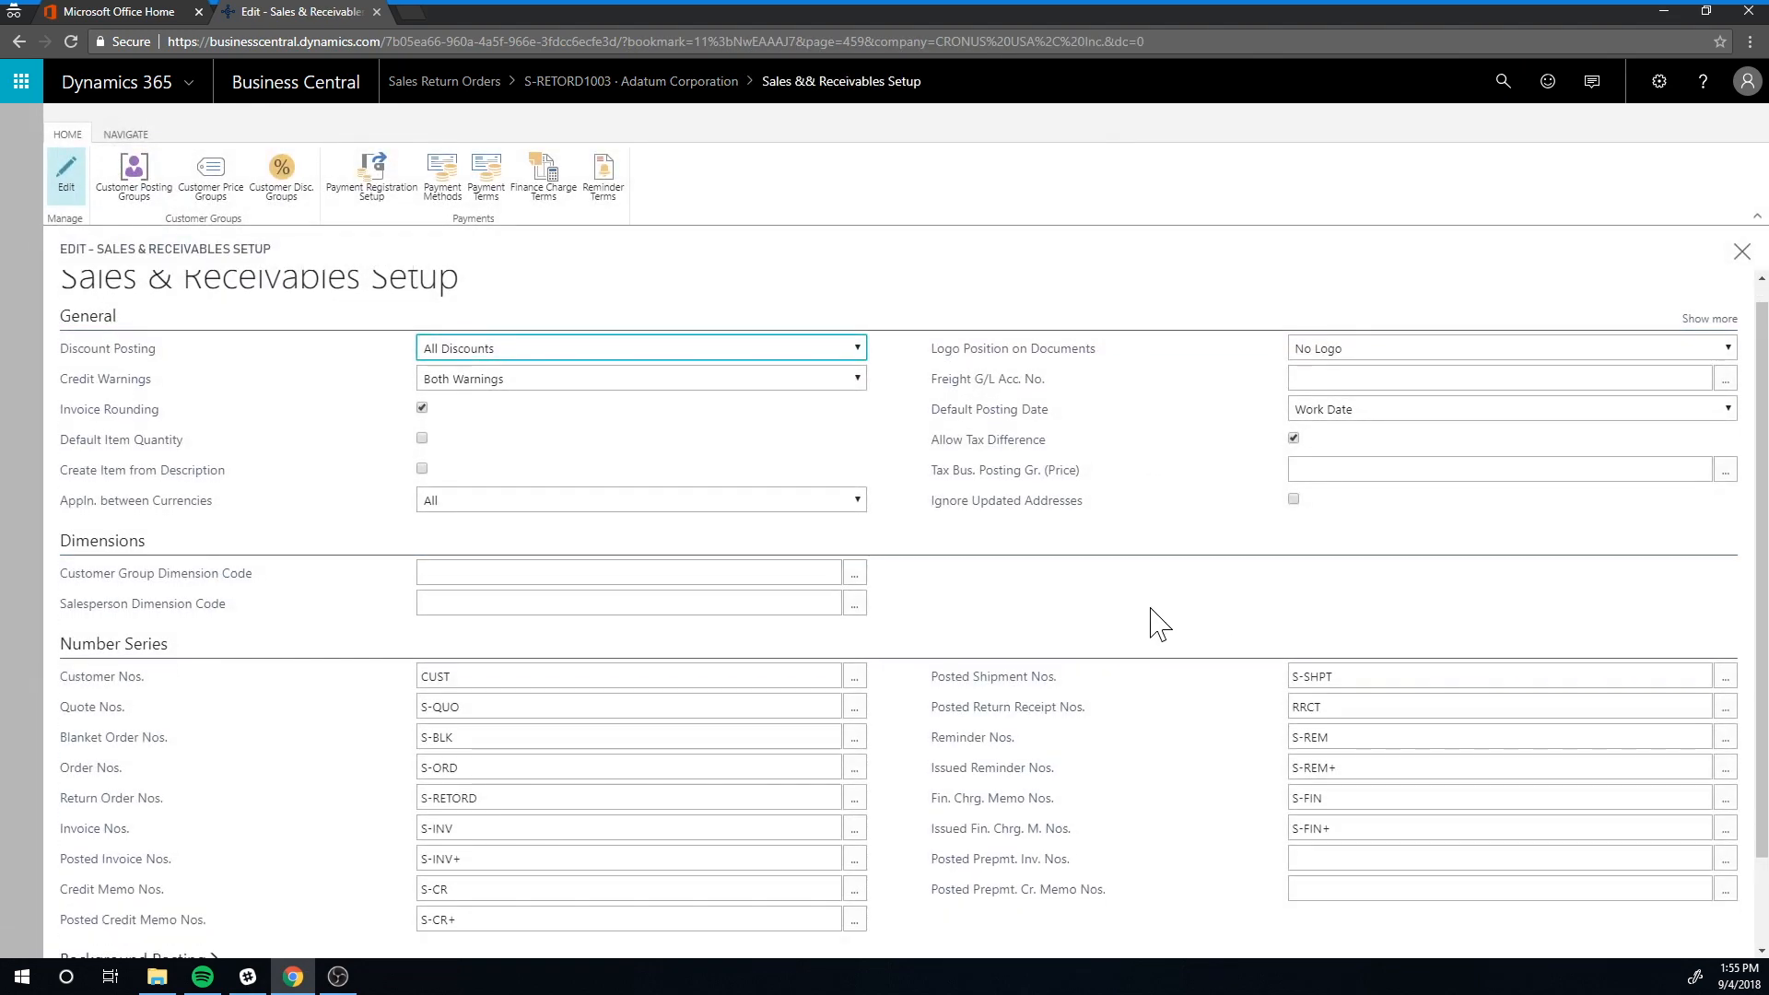
scroll(down, 3)
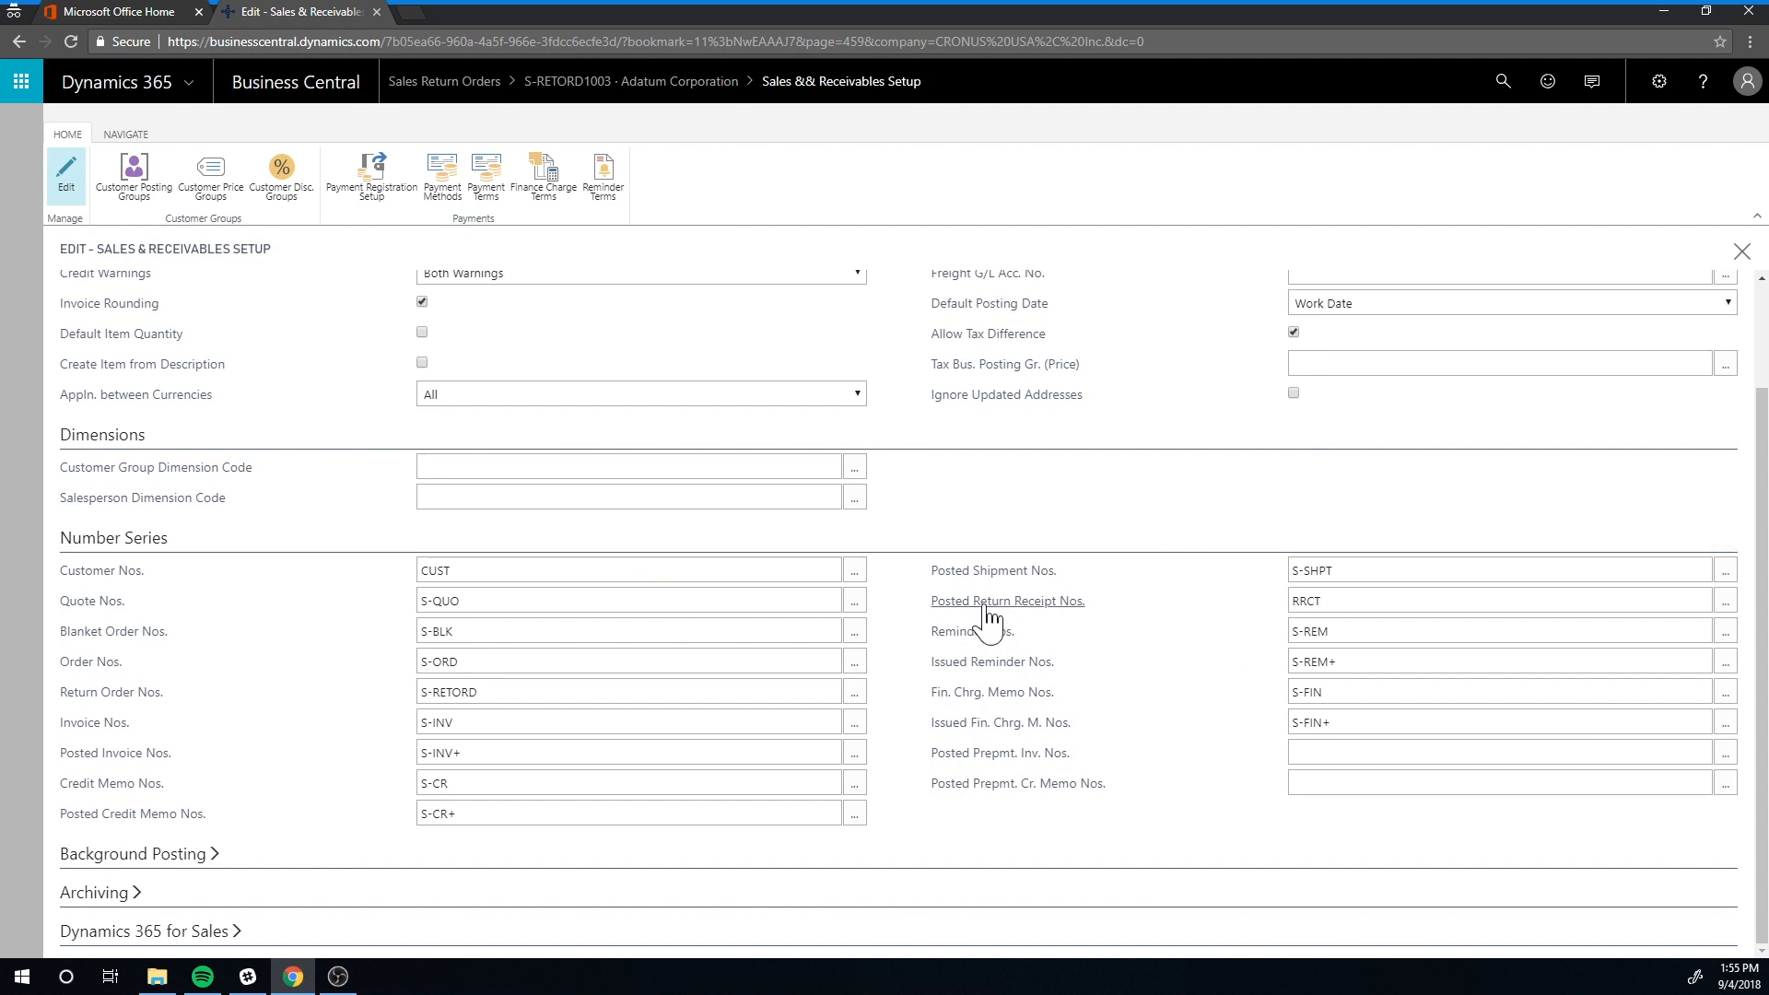
mouse_move(1142, 618)
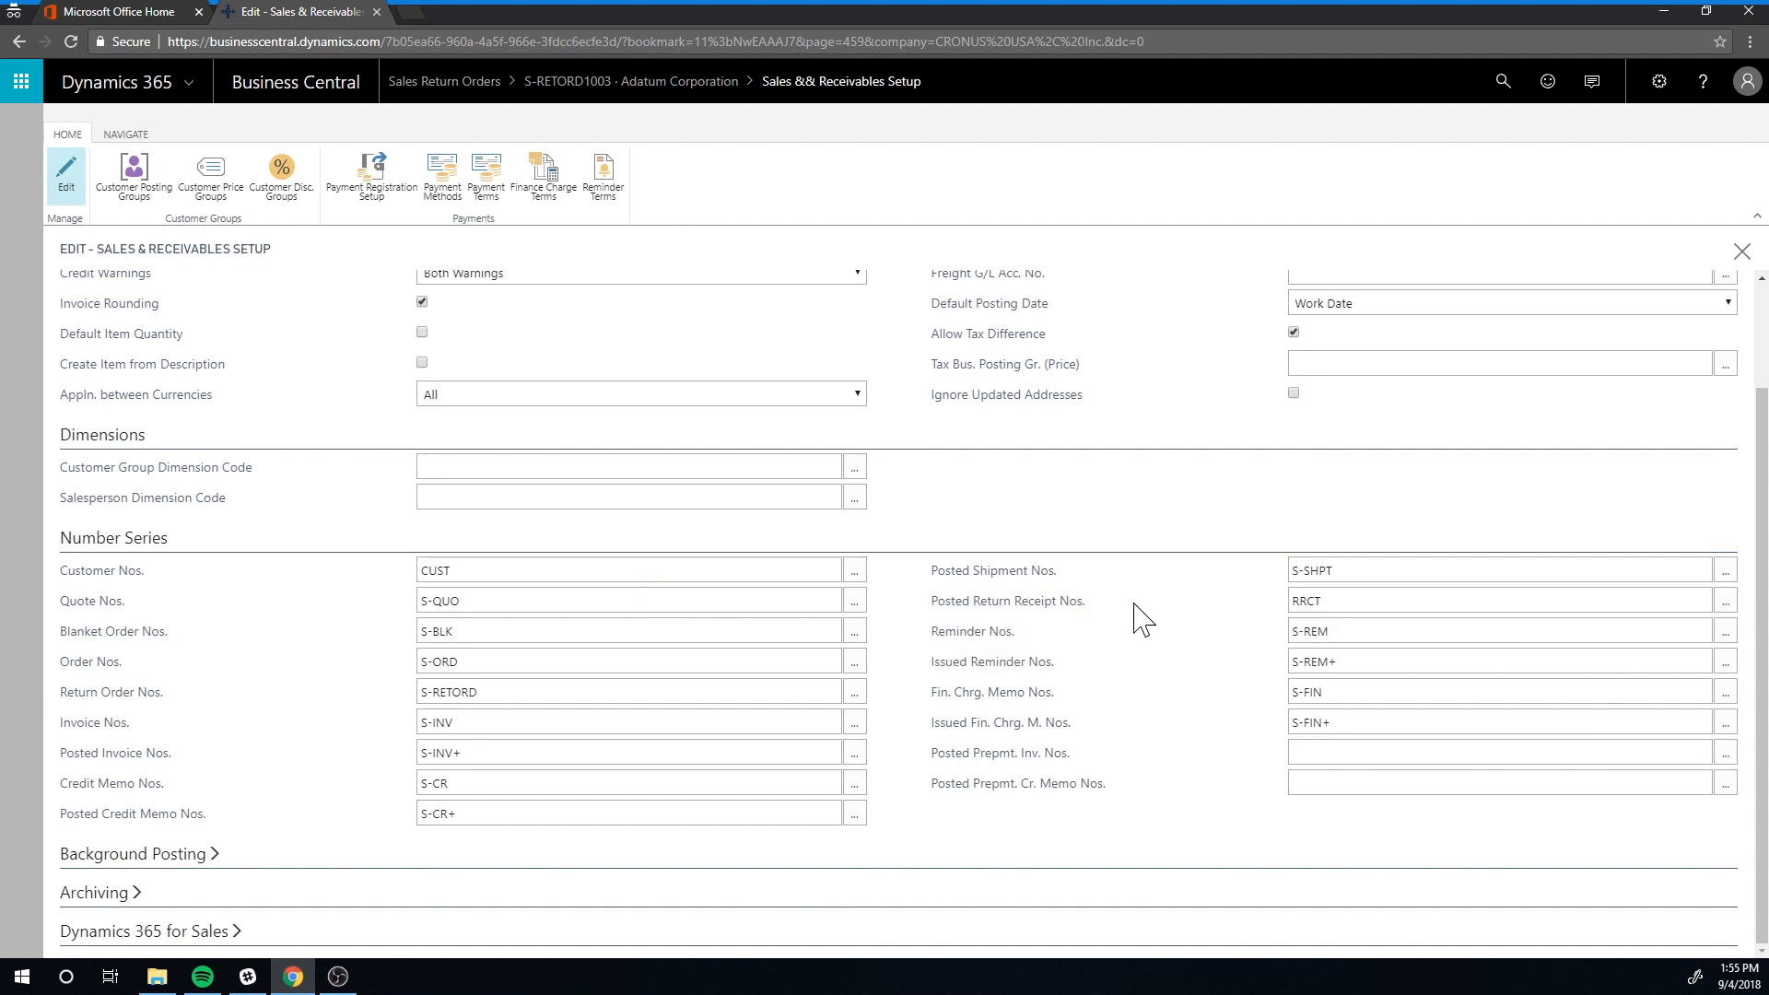
mouse_move(1135, 618)
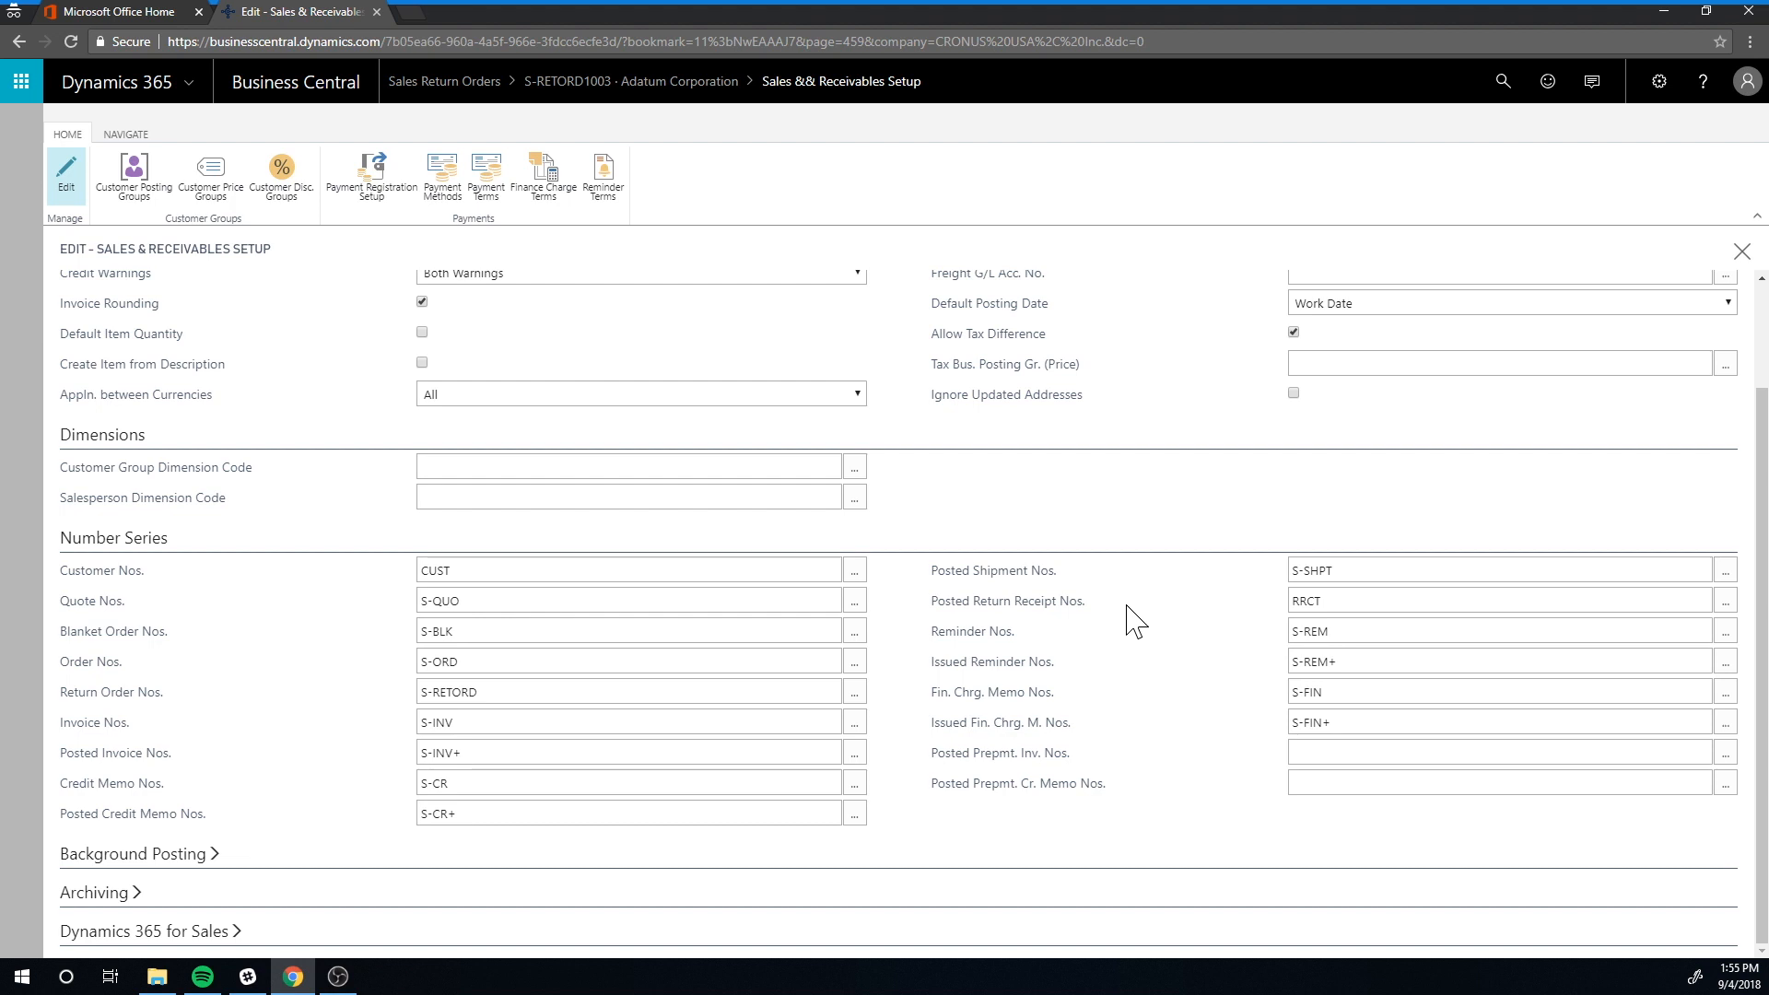
click(1500, 600)
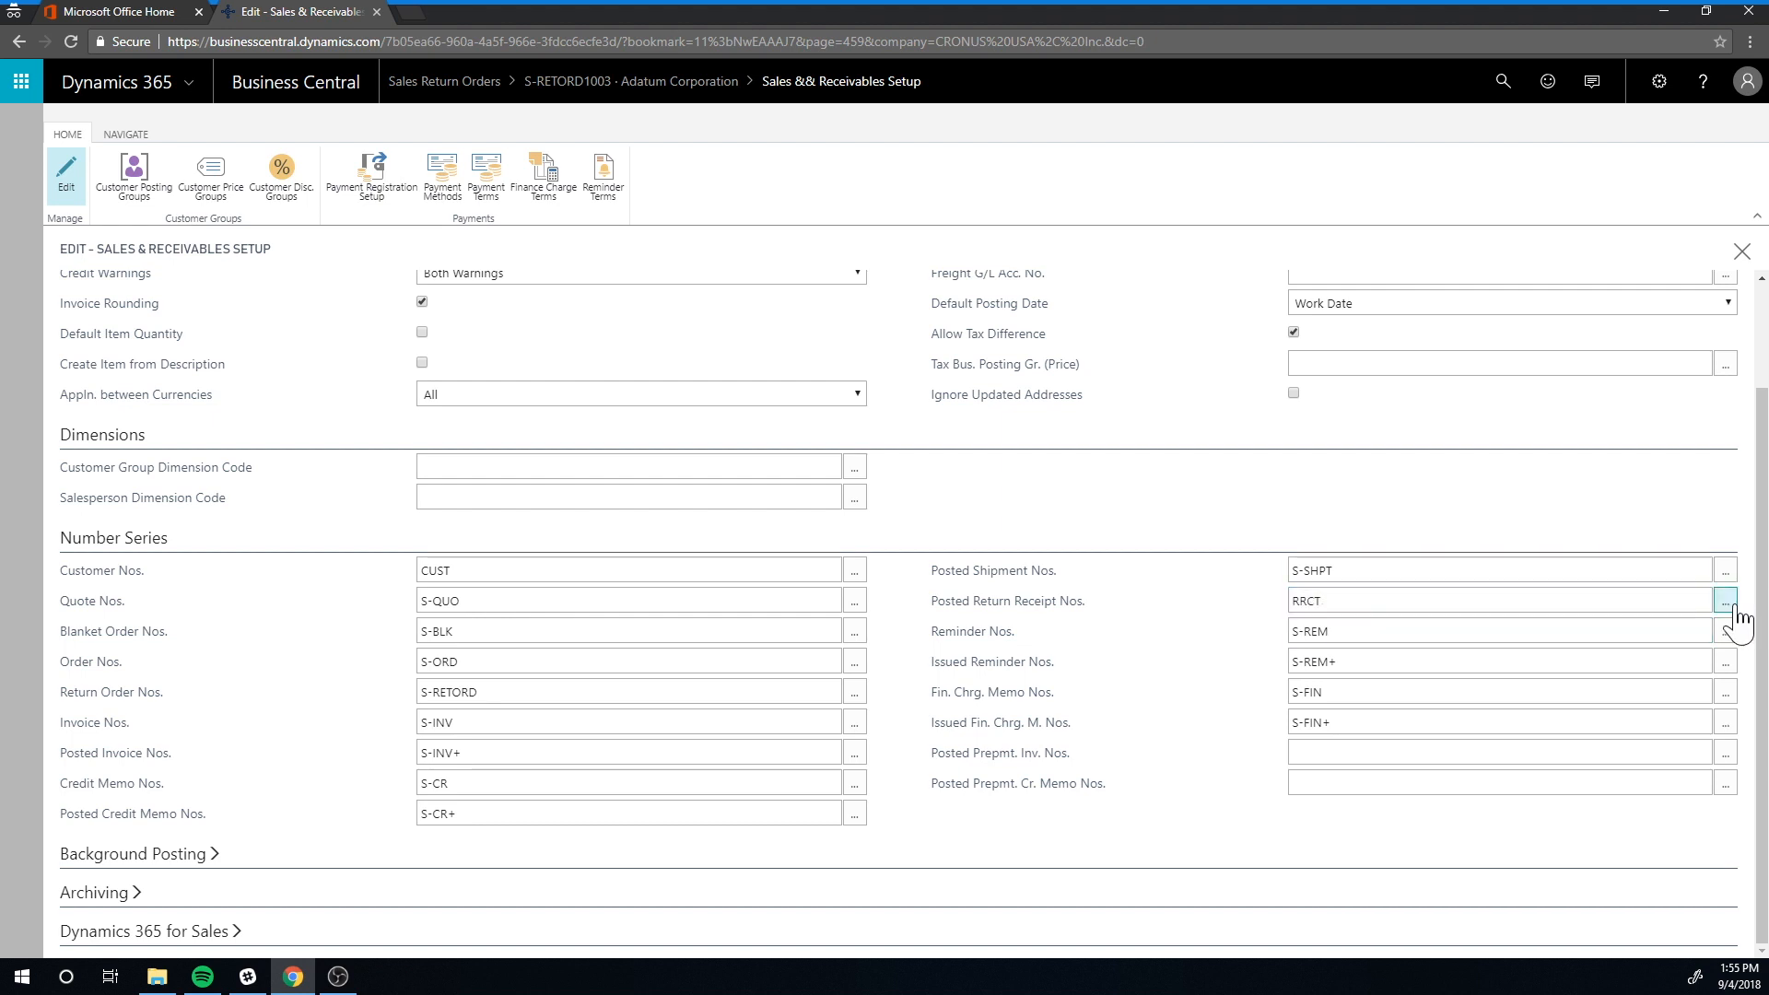
click(1725, 600)
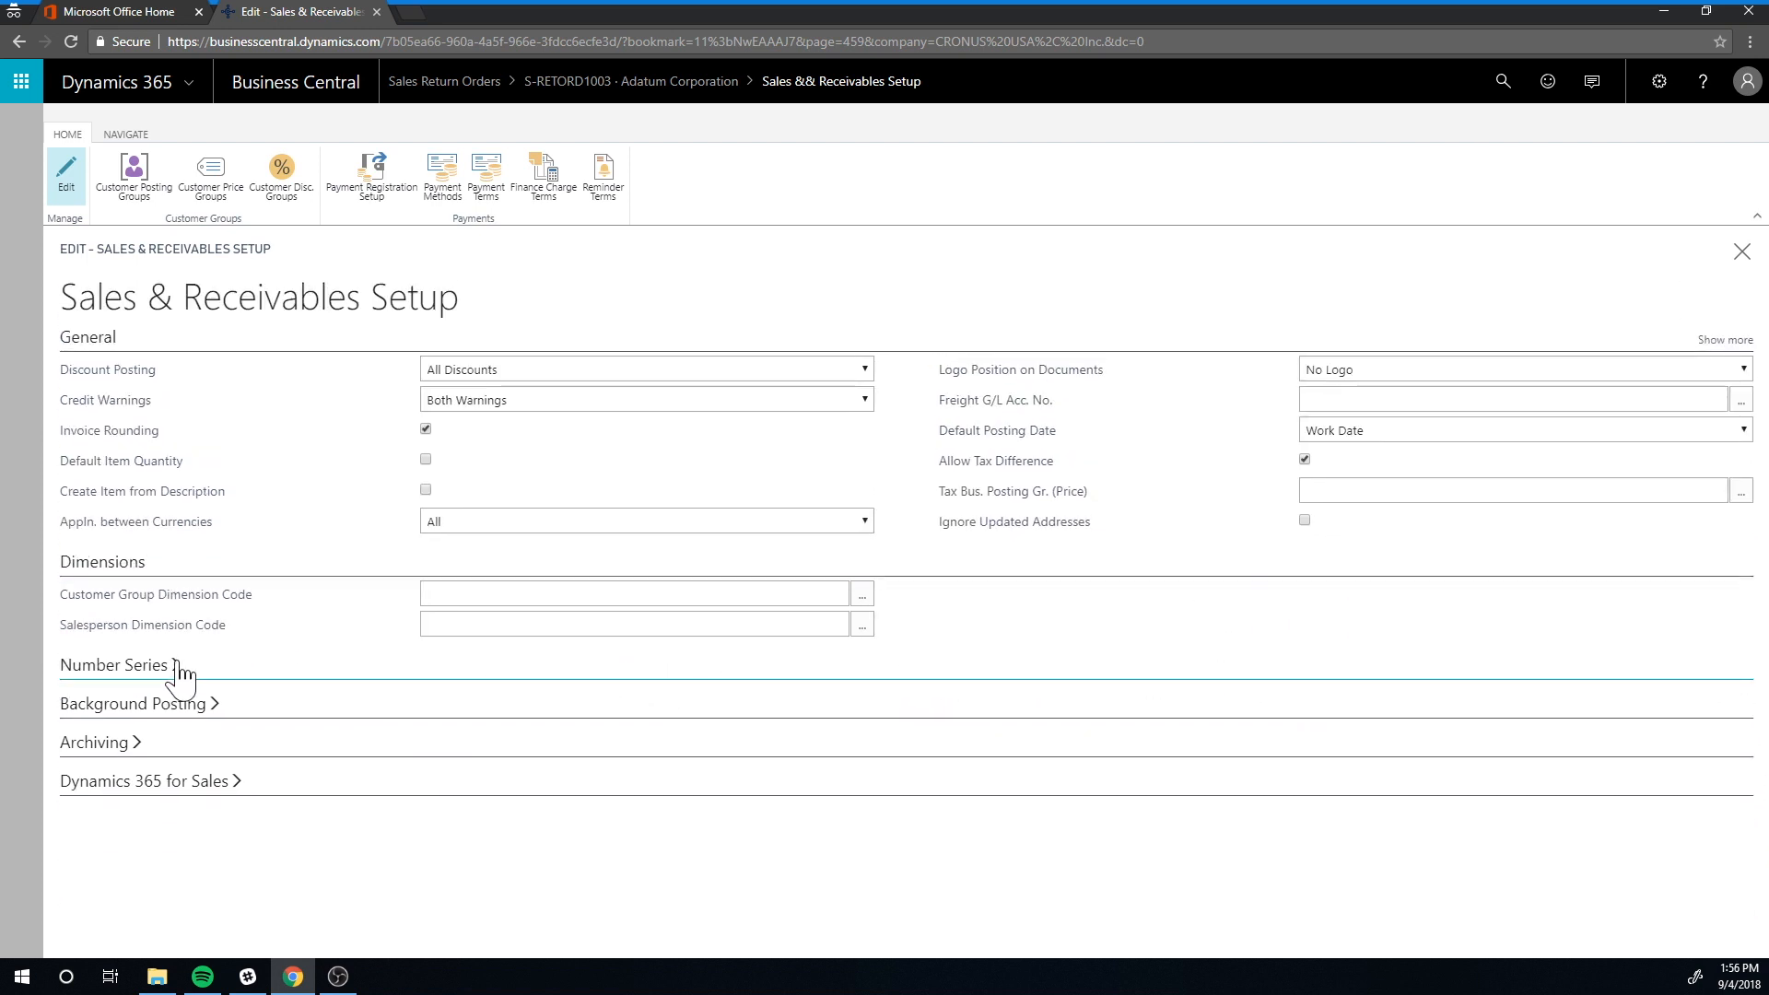
click(113, 665)
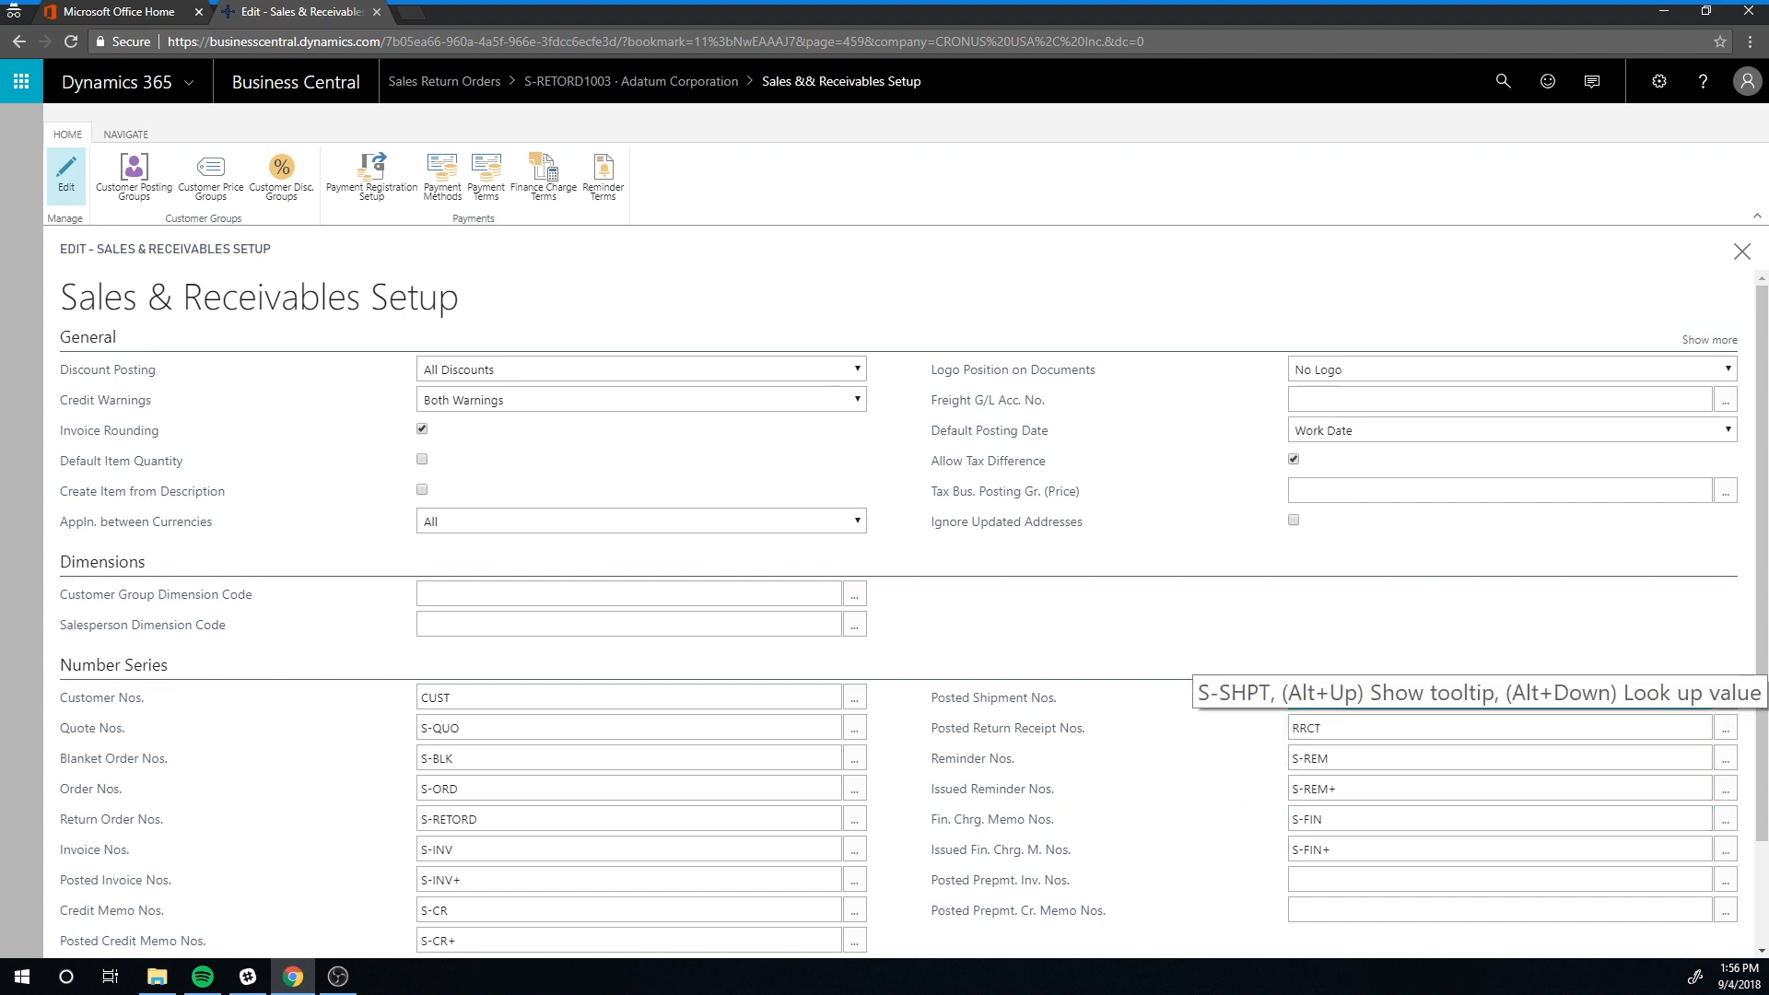
click(1466, 696)
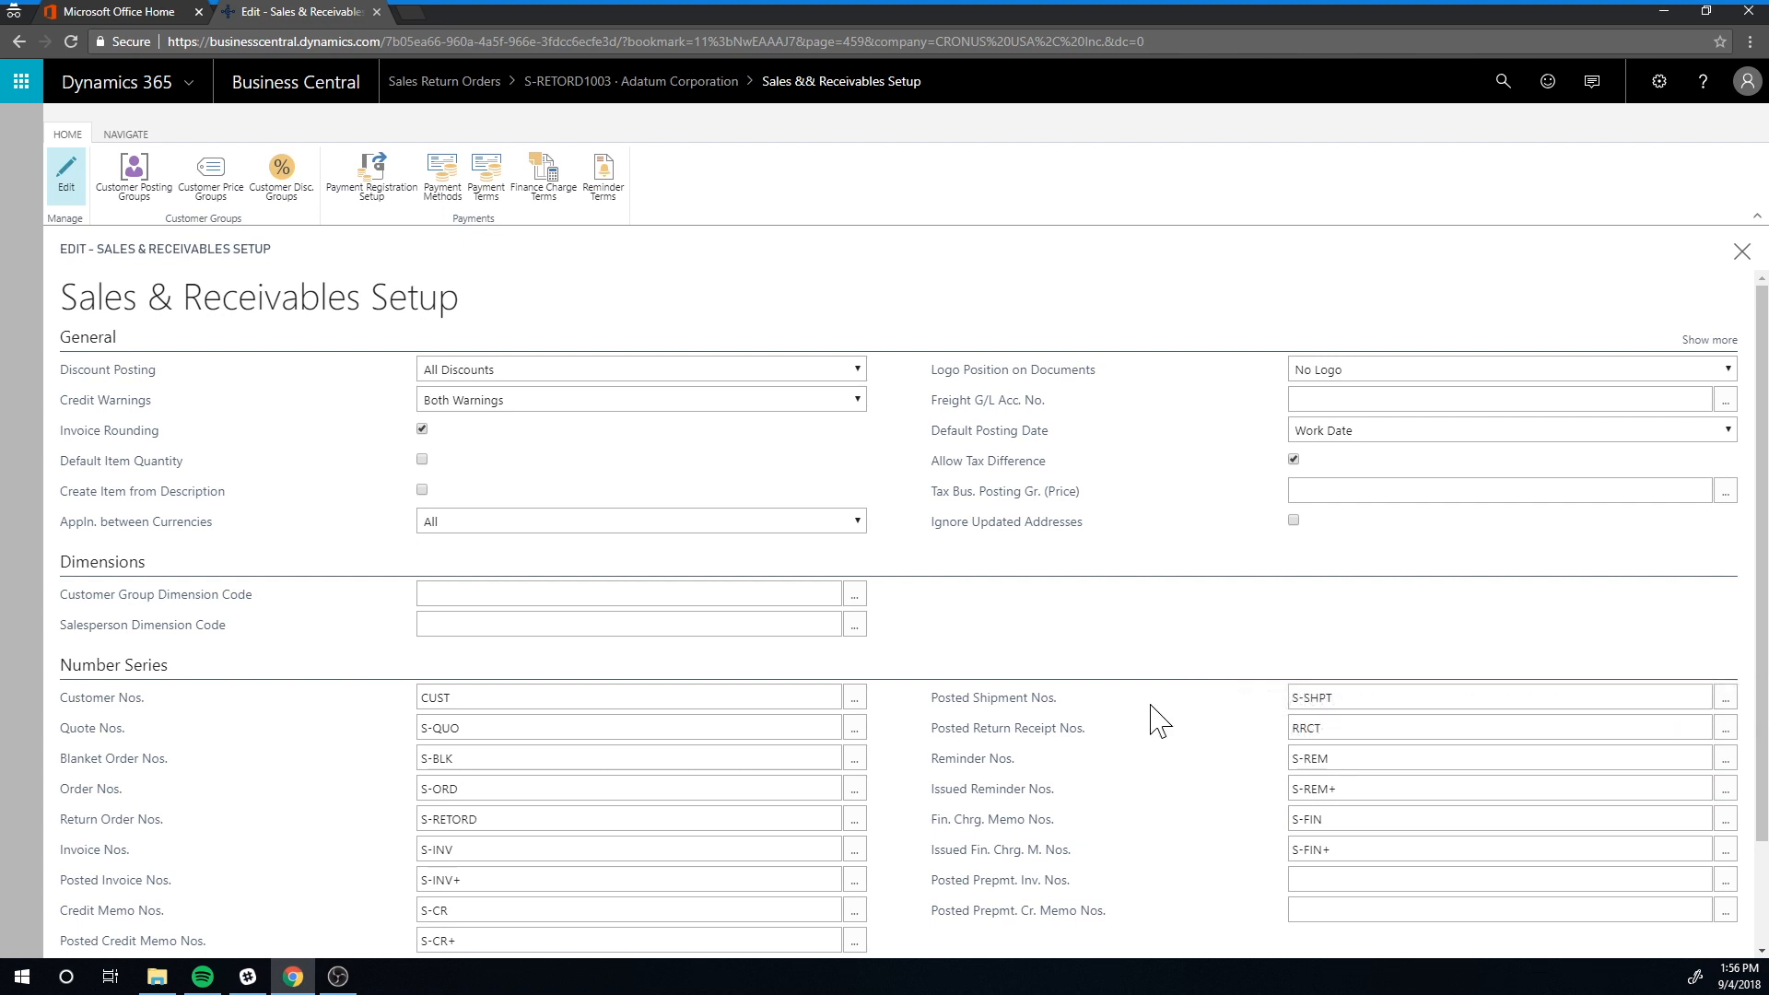
mouse_move(1207, 773)
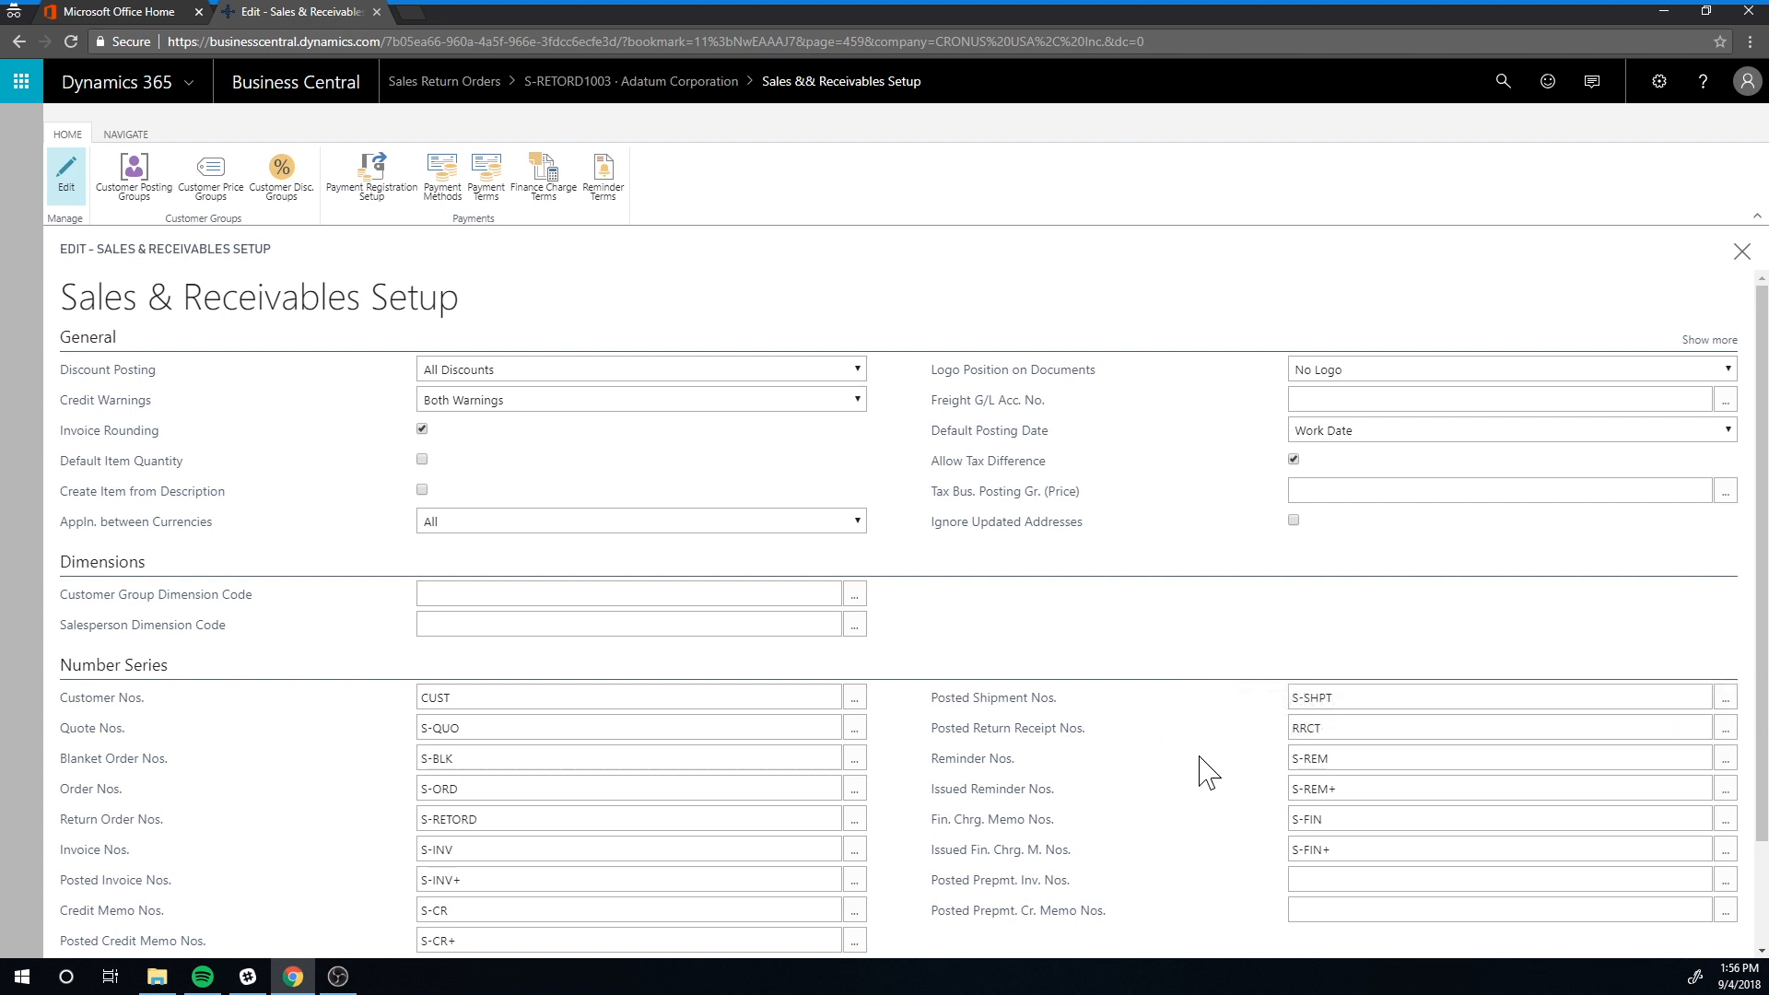
mouse_move(1250, 720)
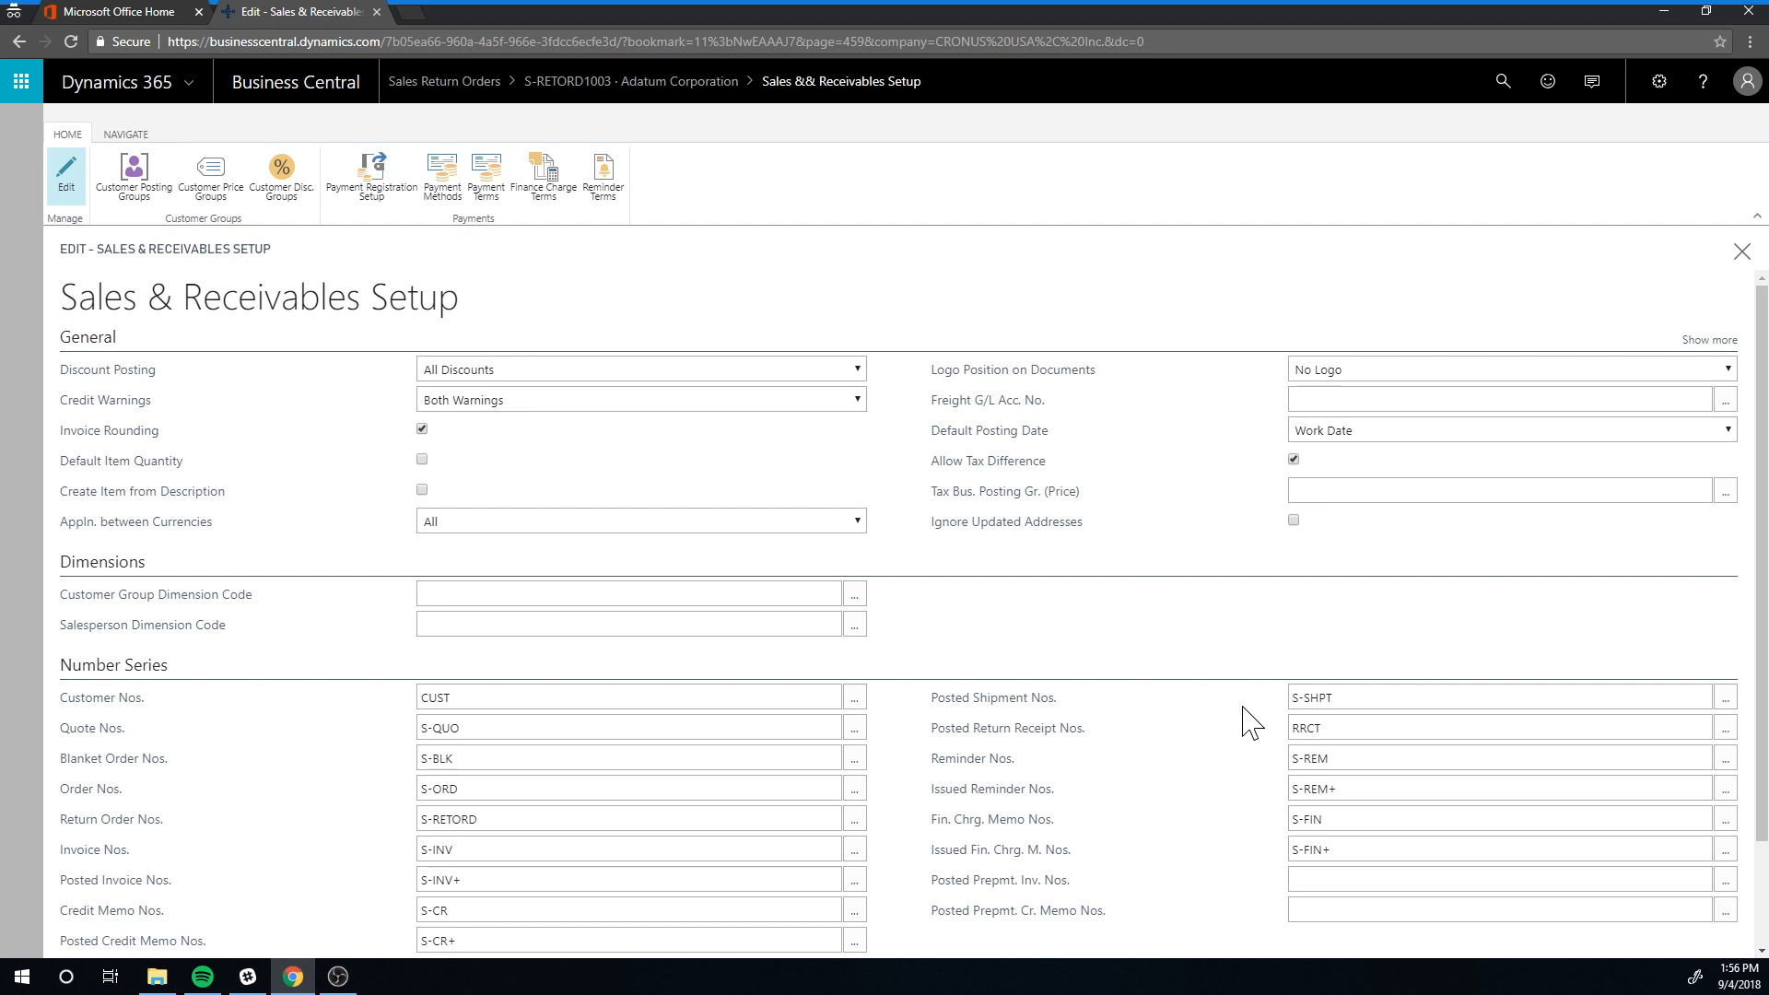
mouse_move(1201, 760)
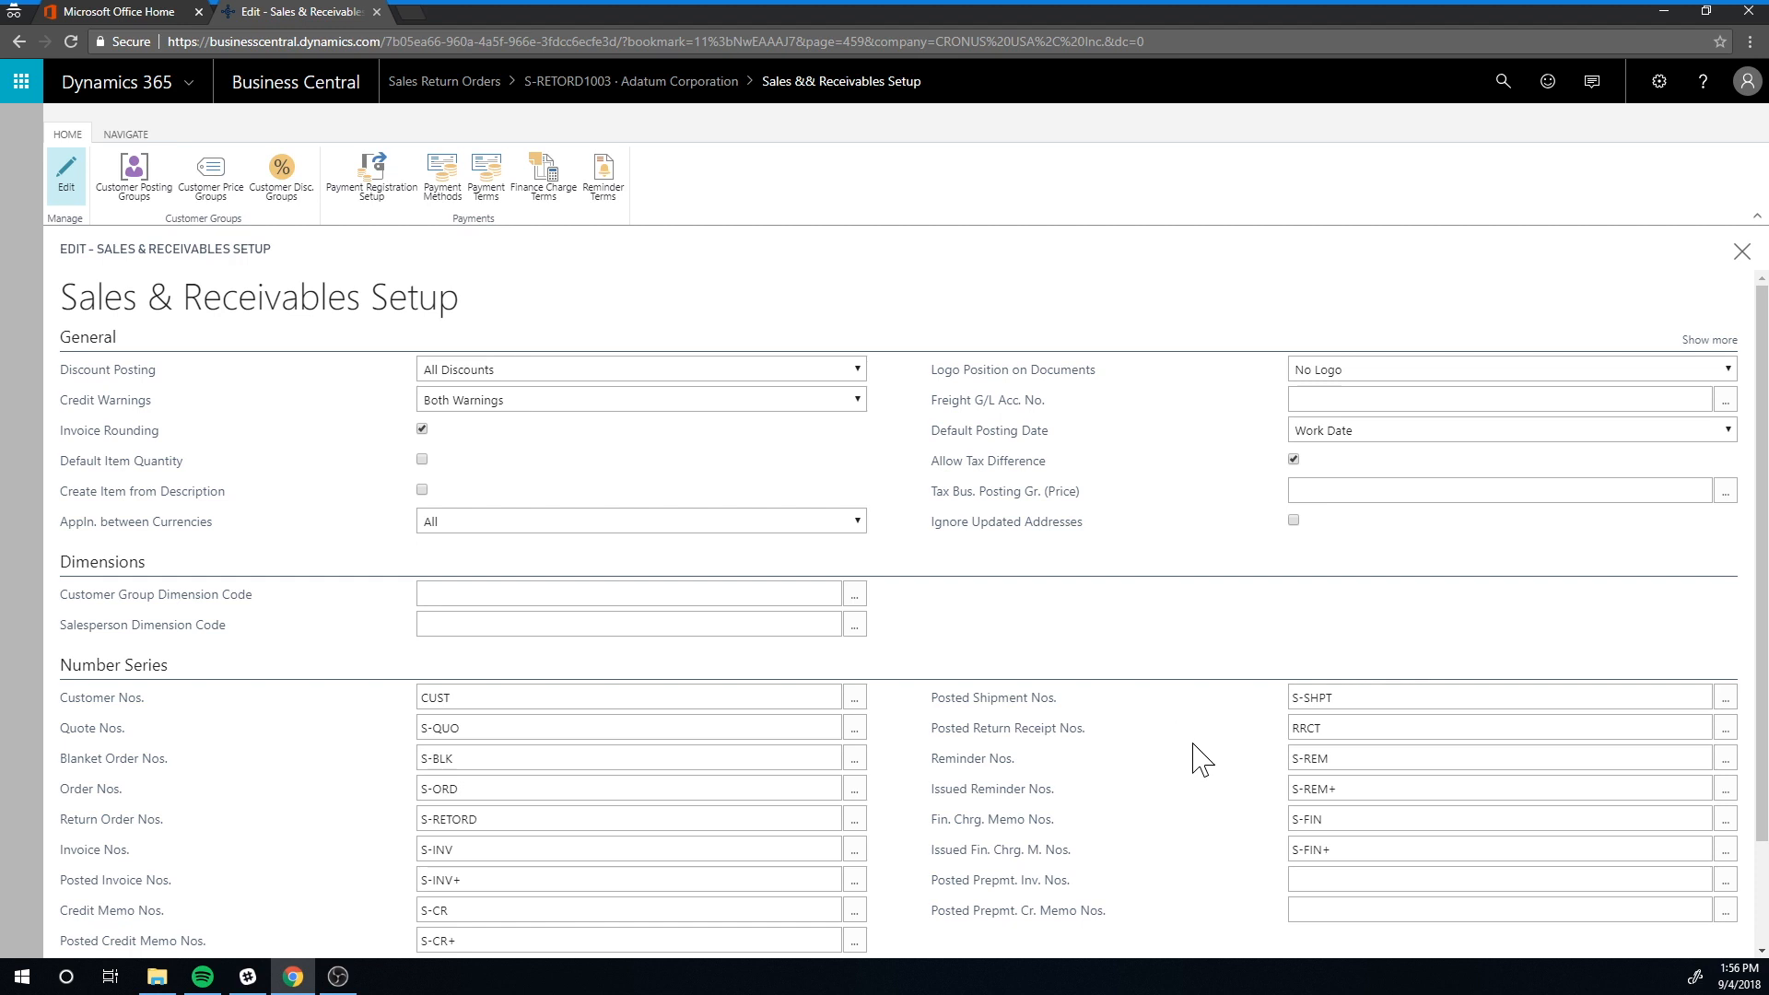
mouse_move(1221, 722)
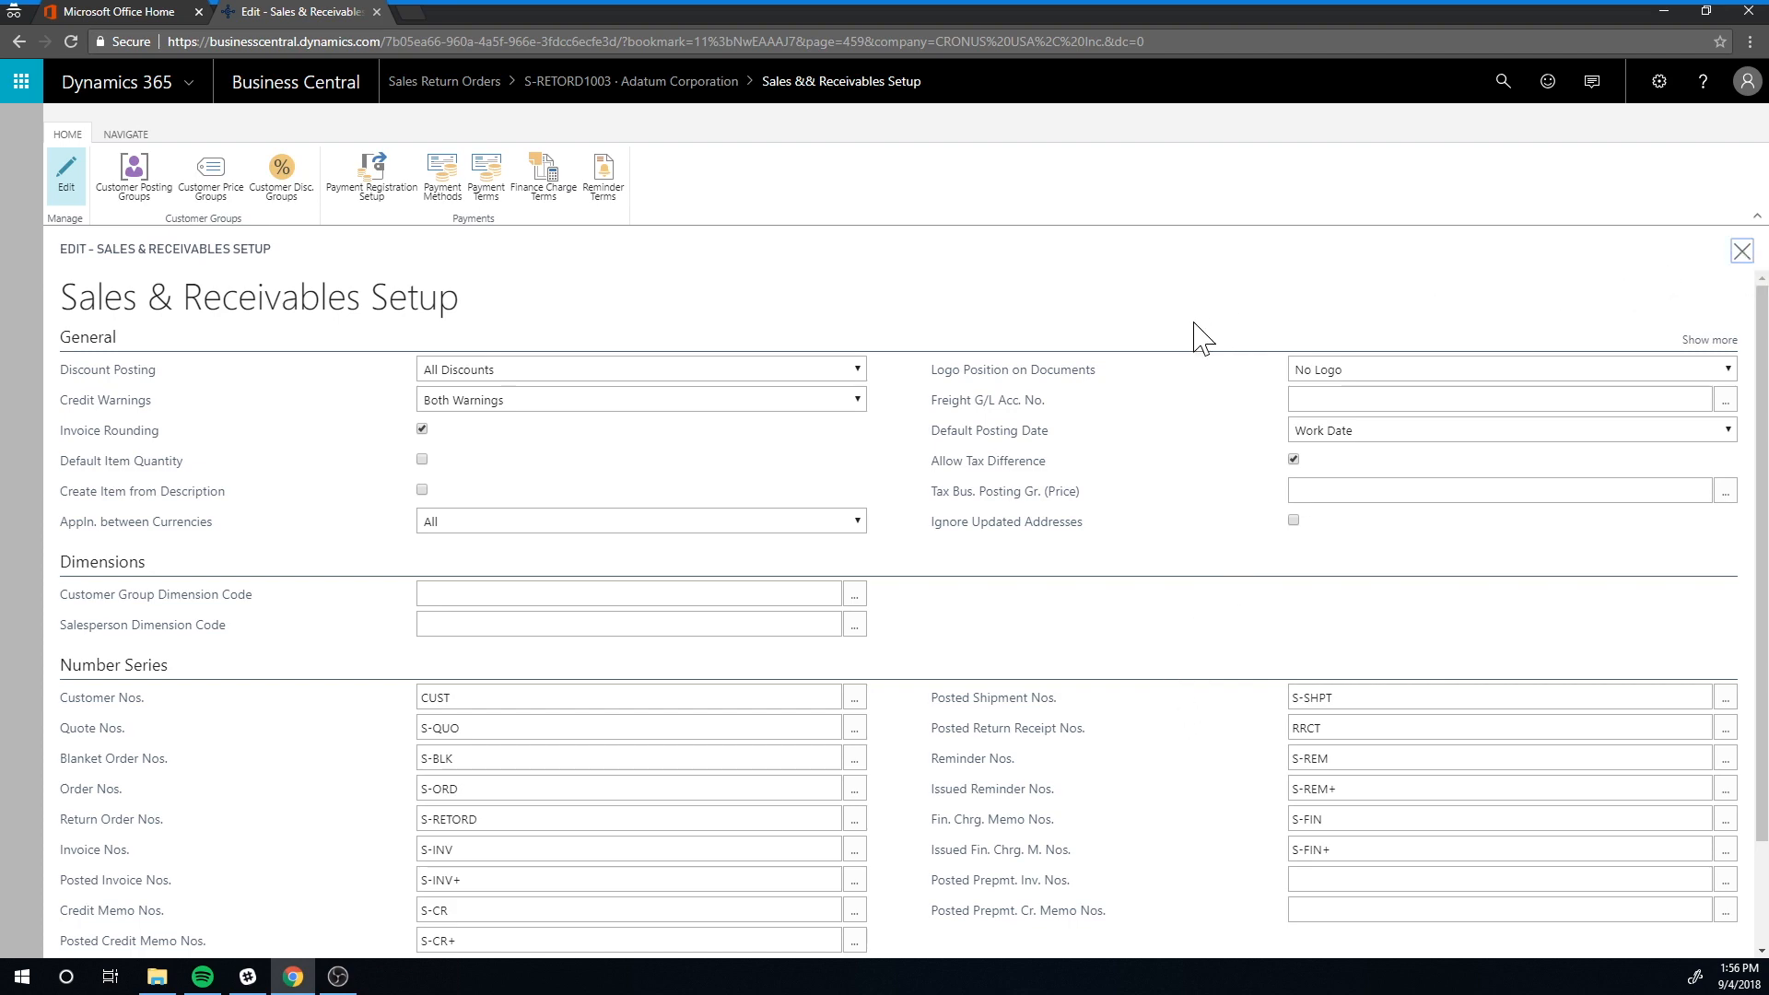
Post S-RETORD1003 as Receive and Invoice and open credit memo PS-CR104002.
click(1741, 250)
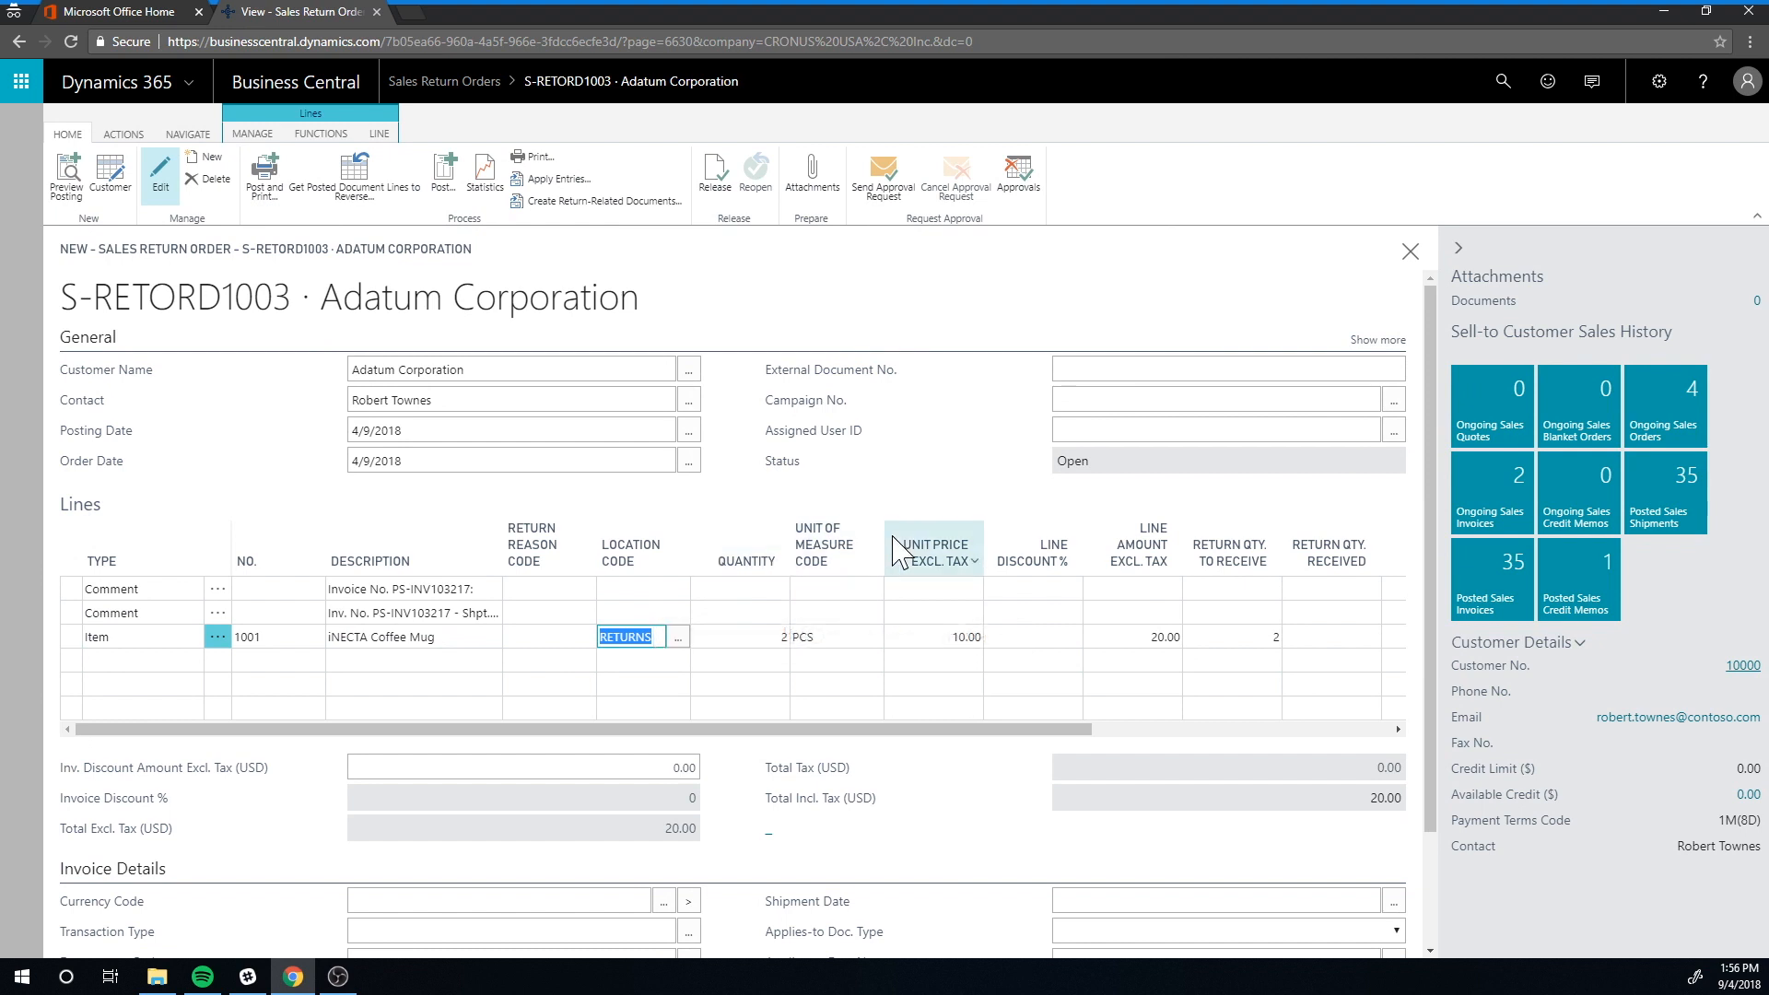
click(749, 636)
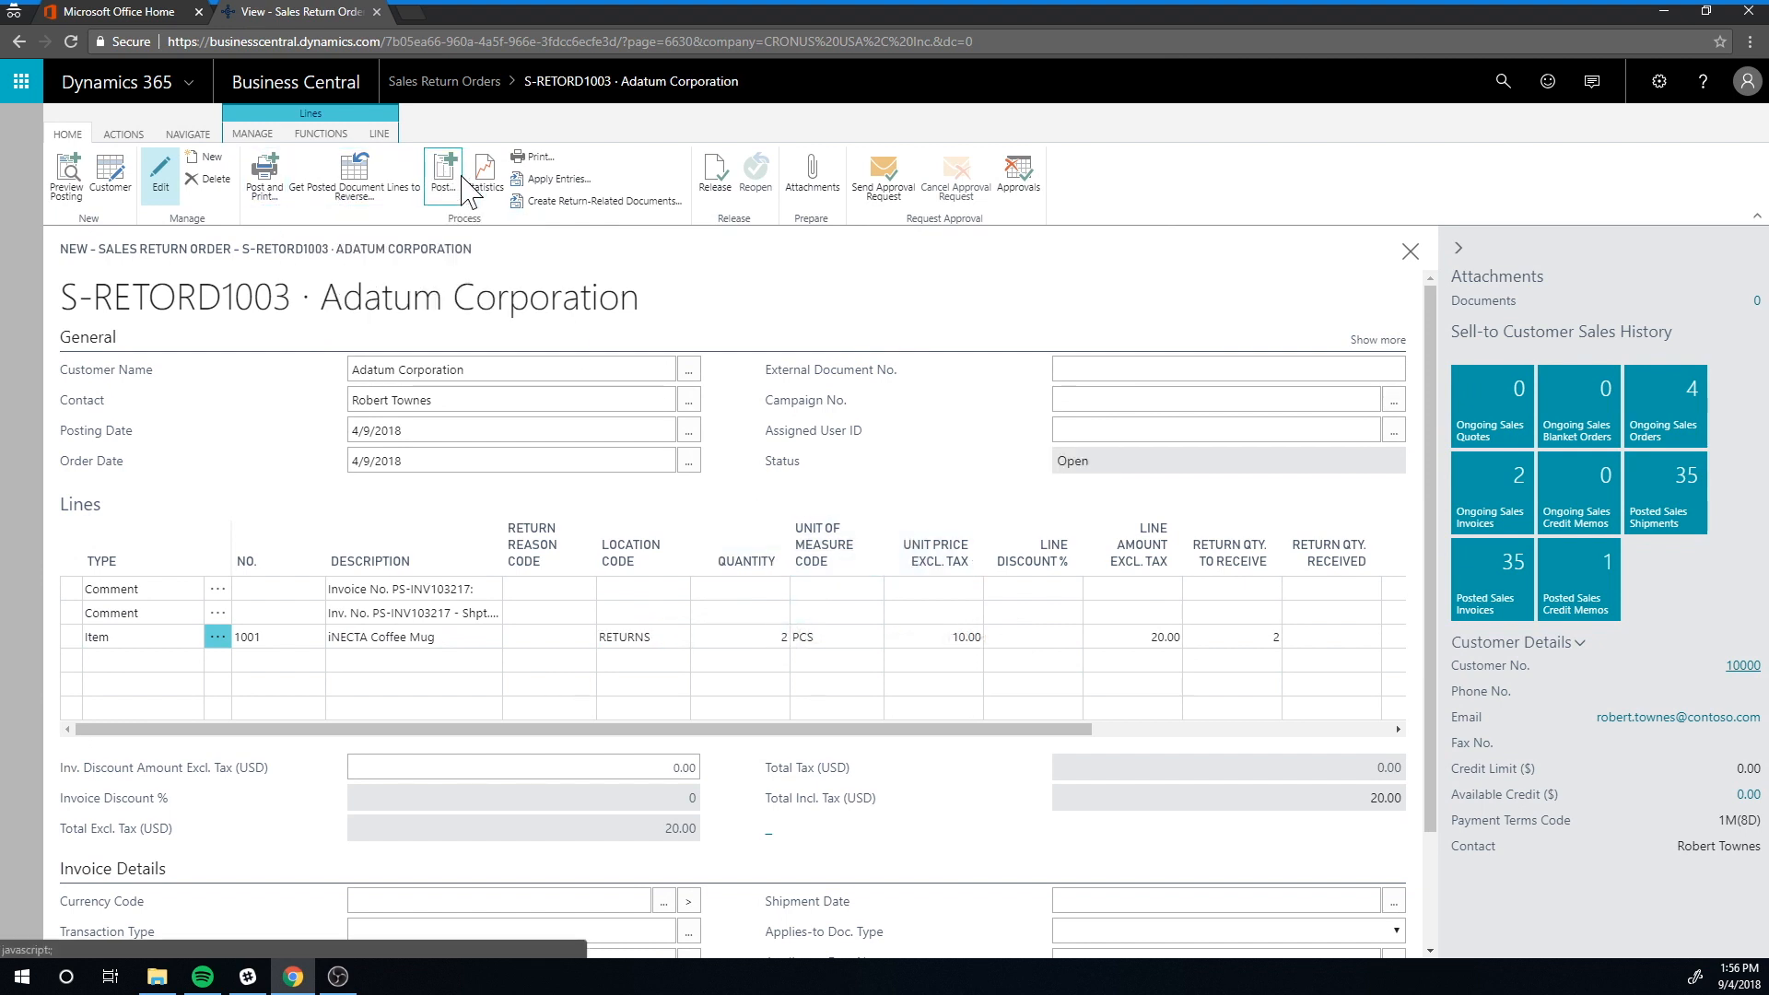
click(441, 178)
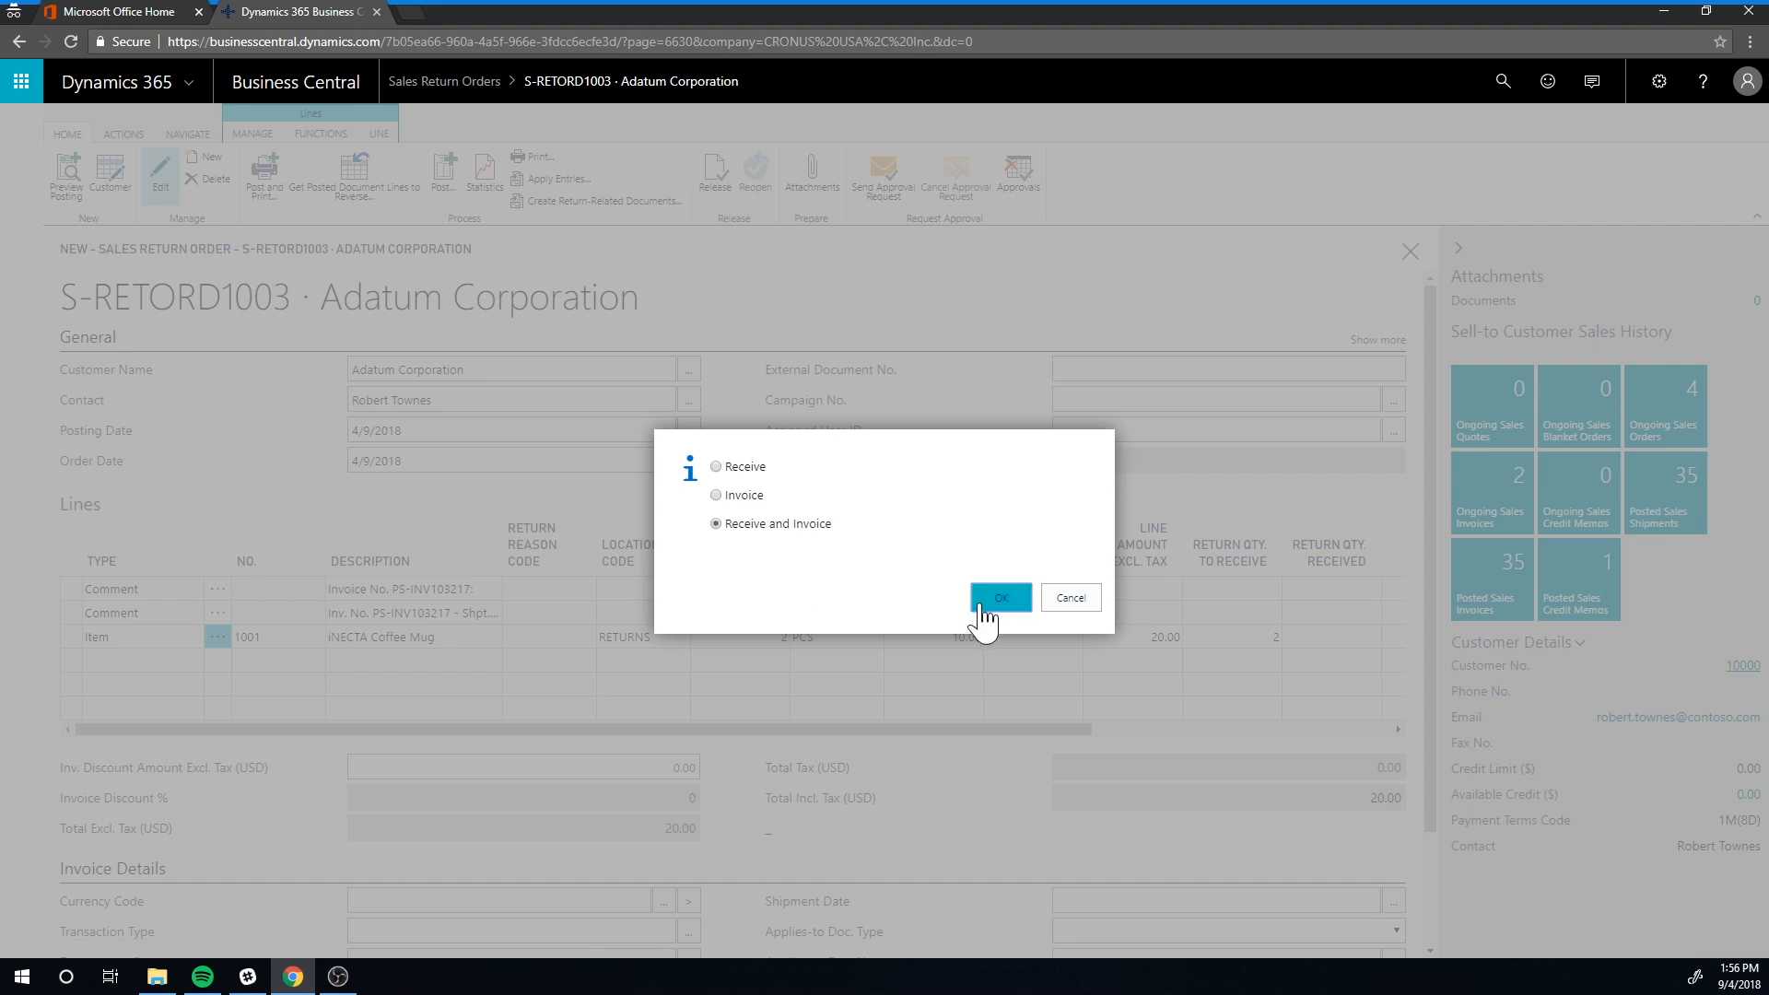
click(1000, 597)
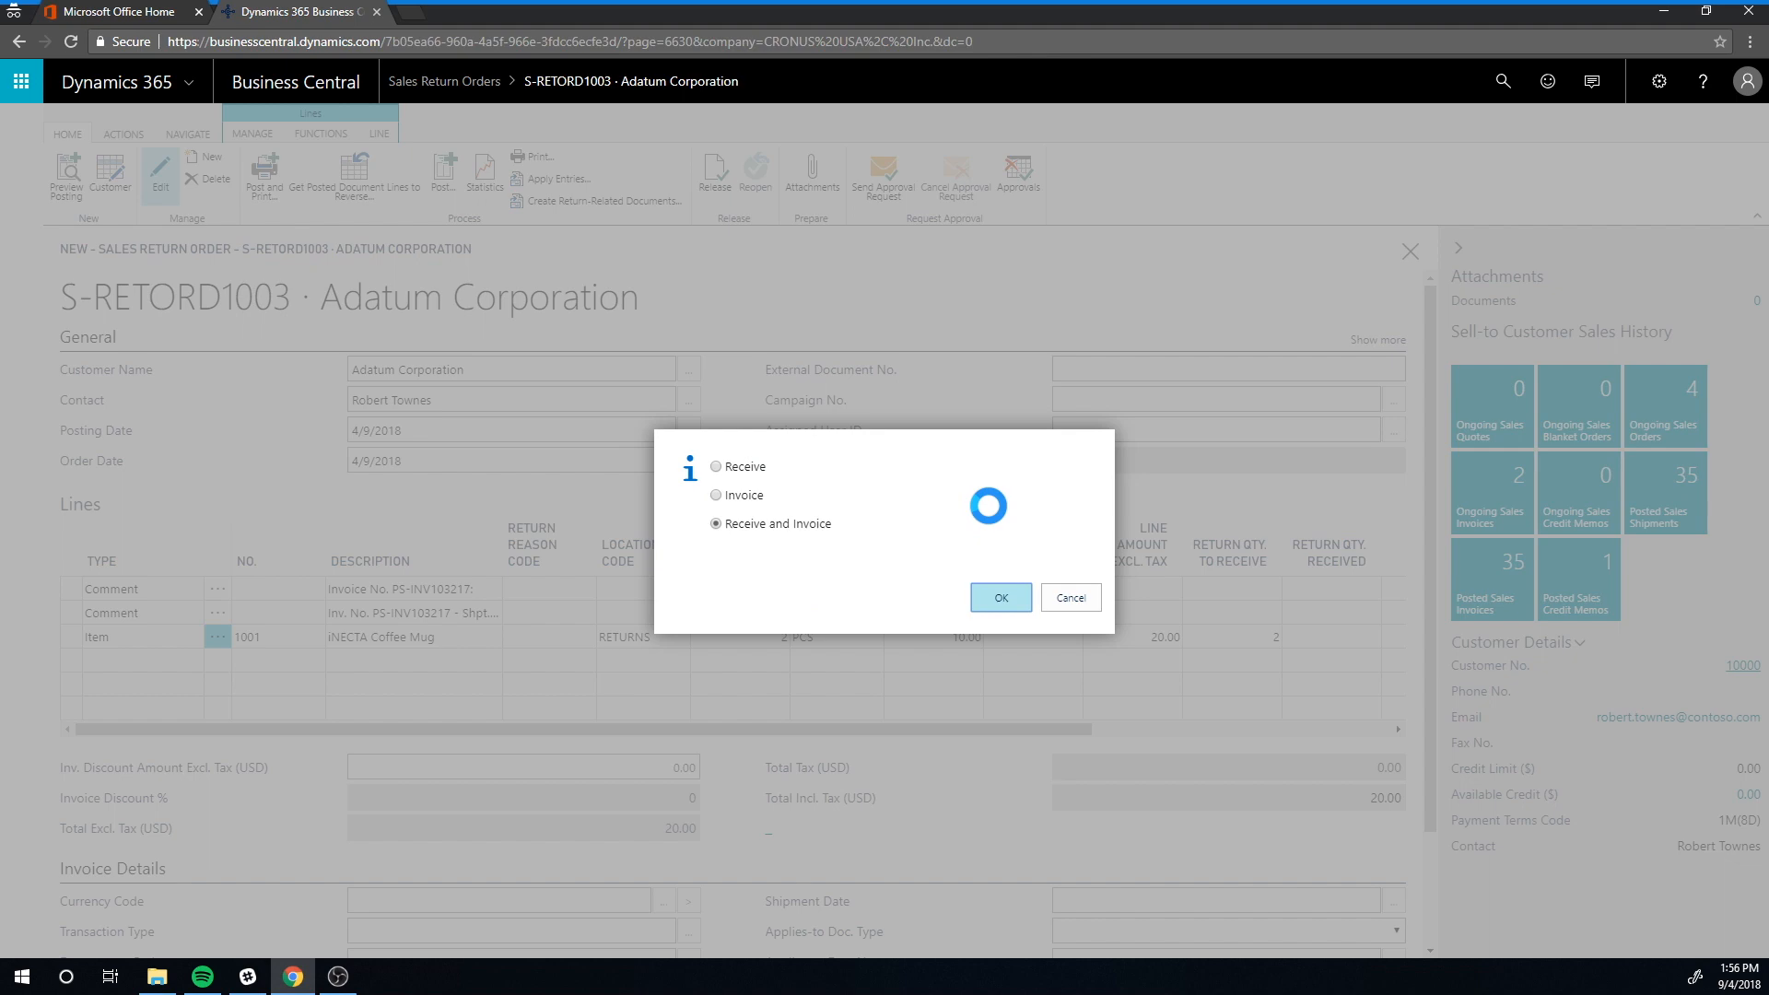
click(1000, 597)
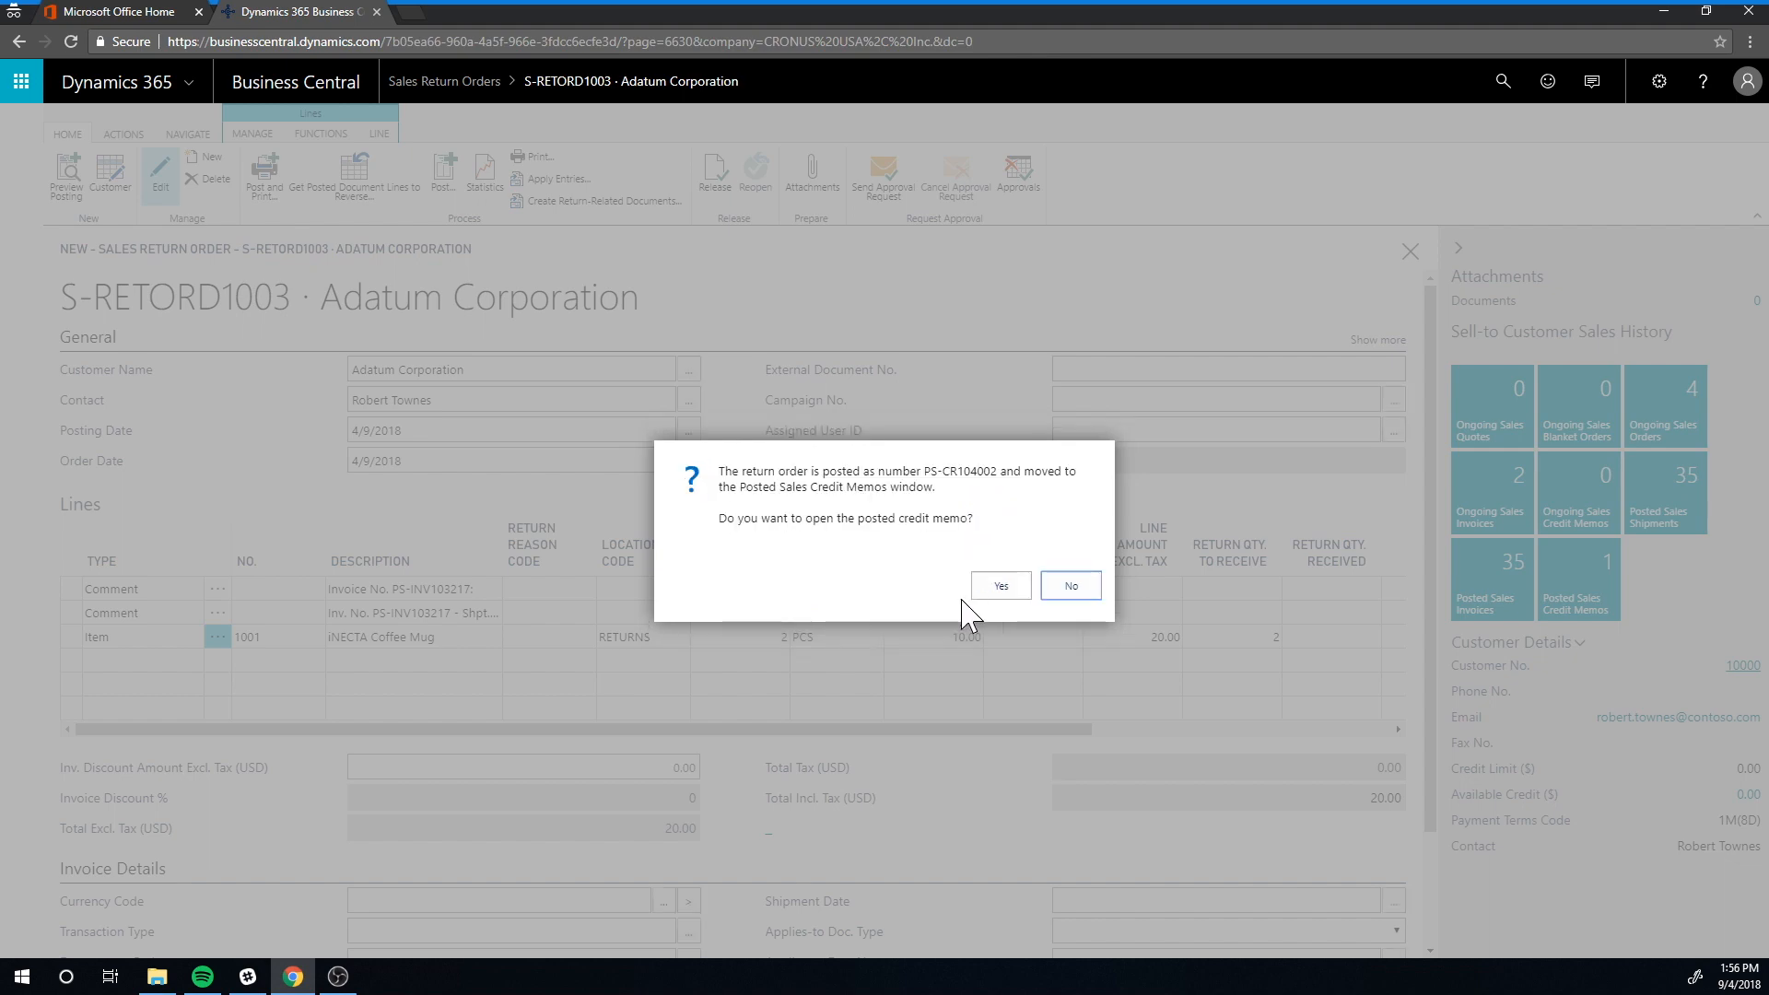
mouse_move(690, 572)
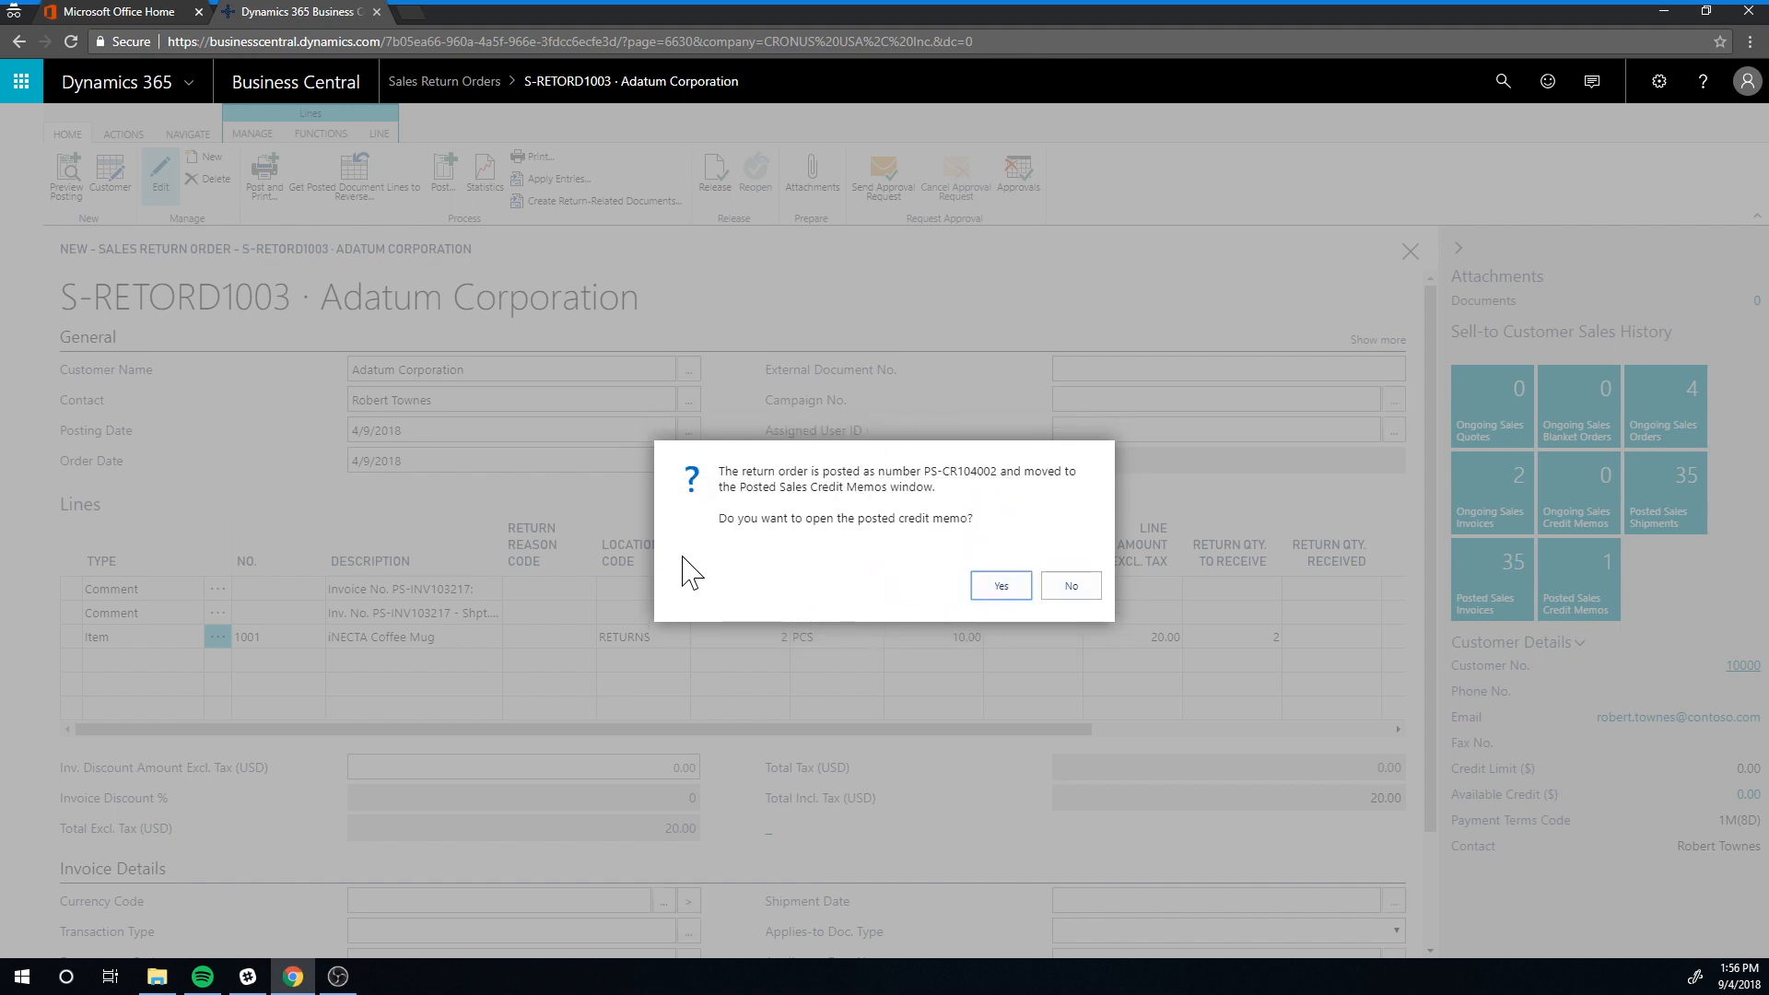
click(997, 586)
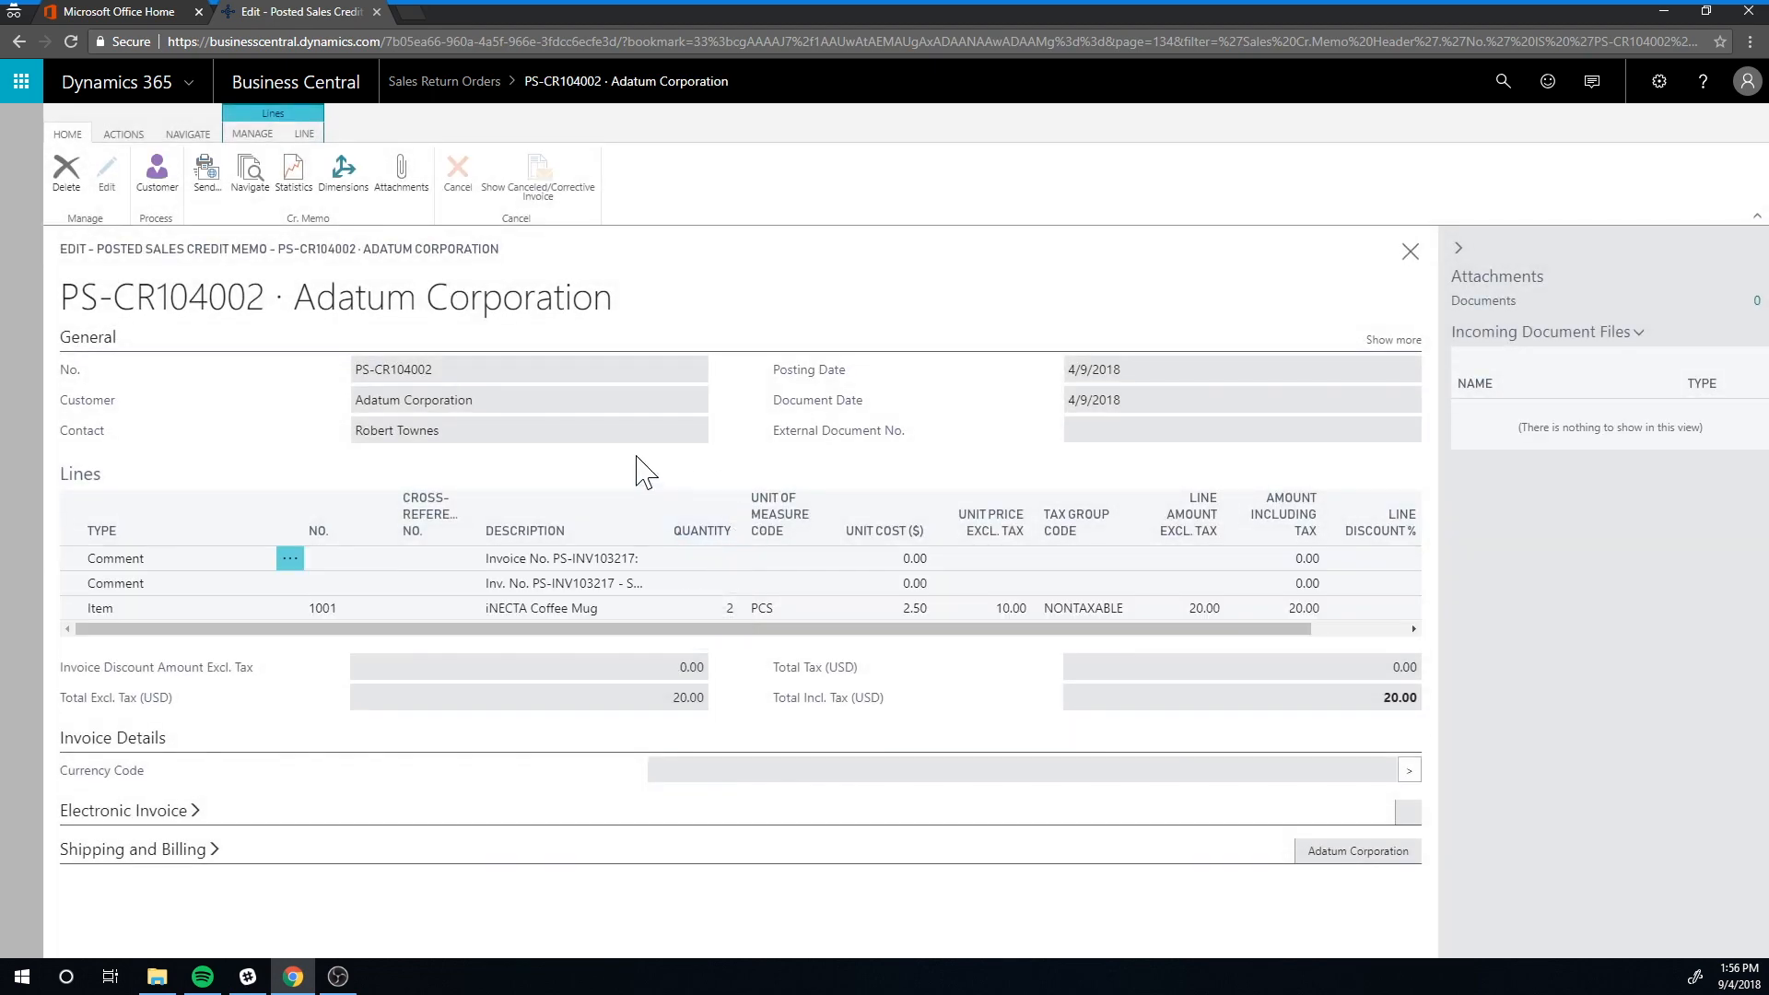
mouse_move(1184, 427)
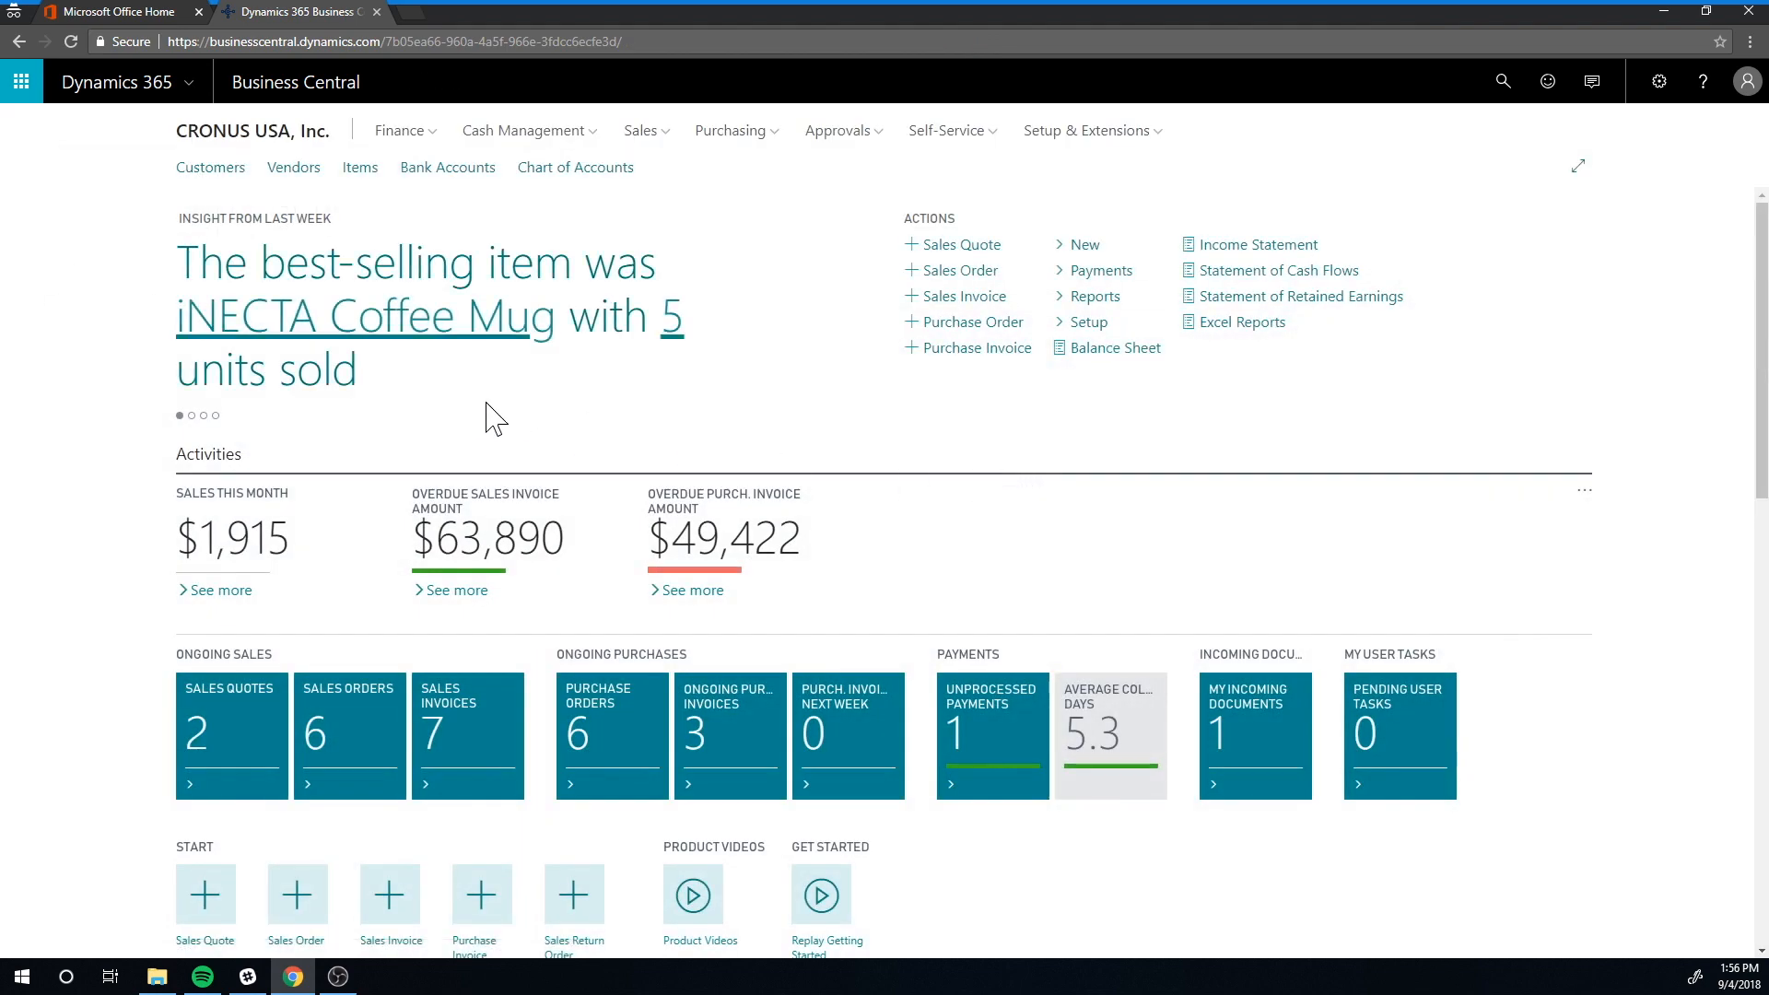
mouse_move(975, 347)
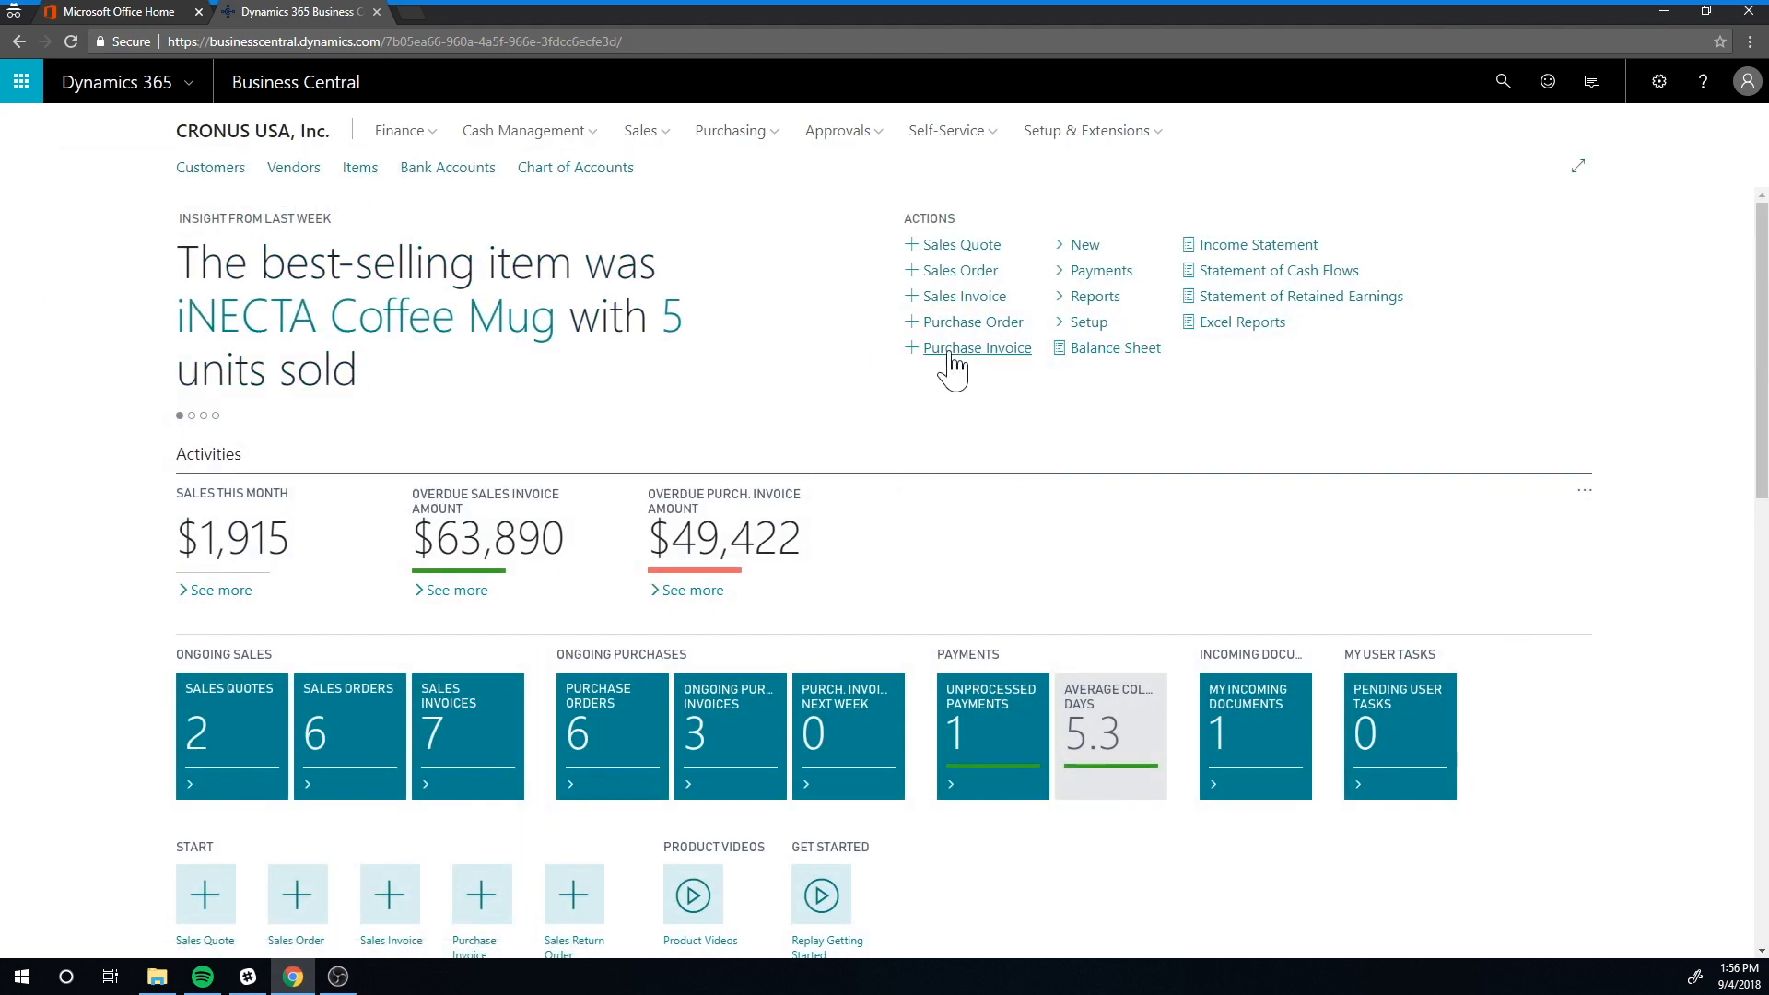
Open the 1001 iNECTA Coffee Mug item card and list its Item Availability by views.
click(358, 167)
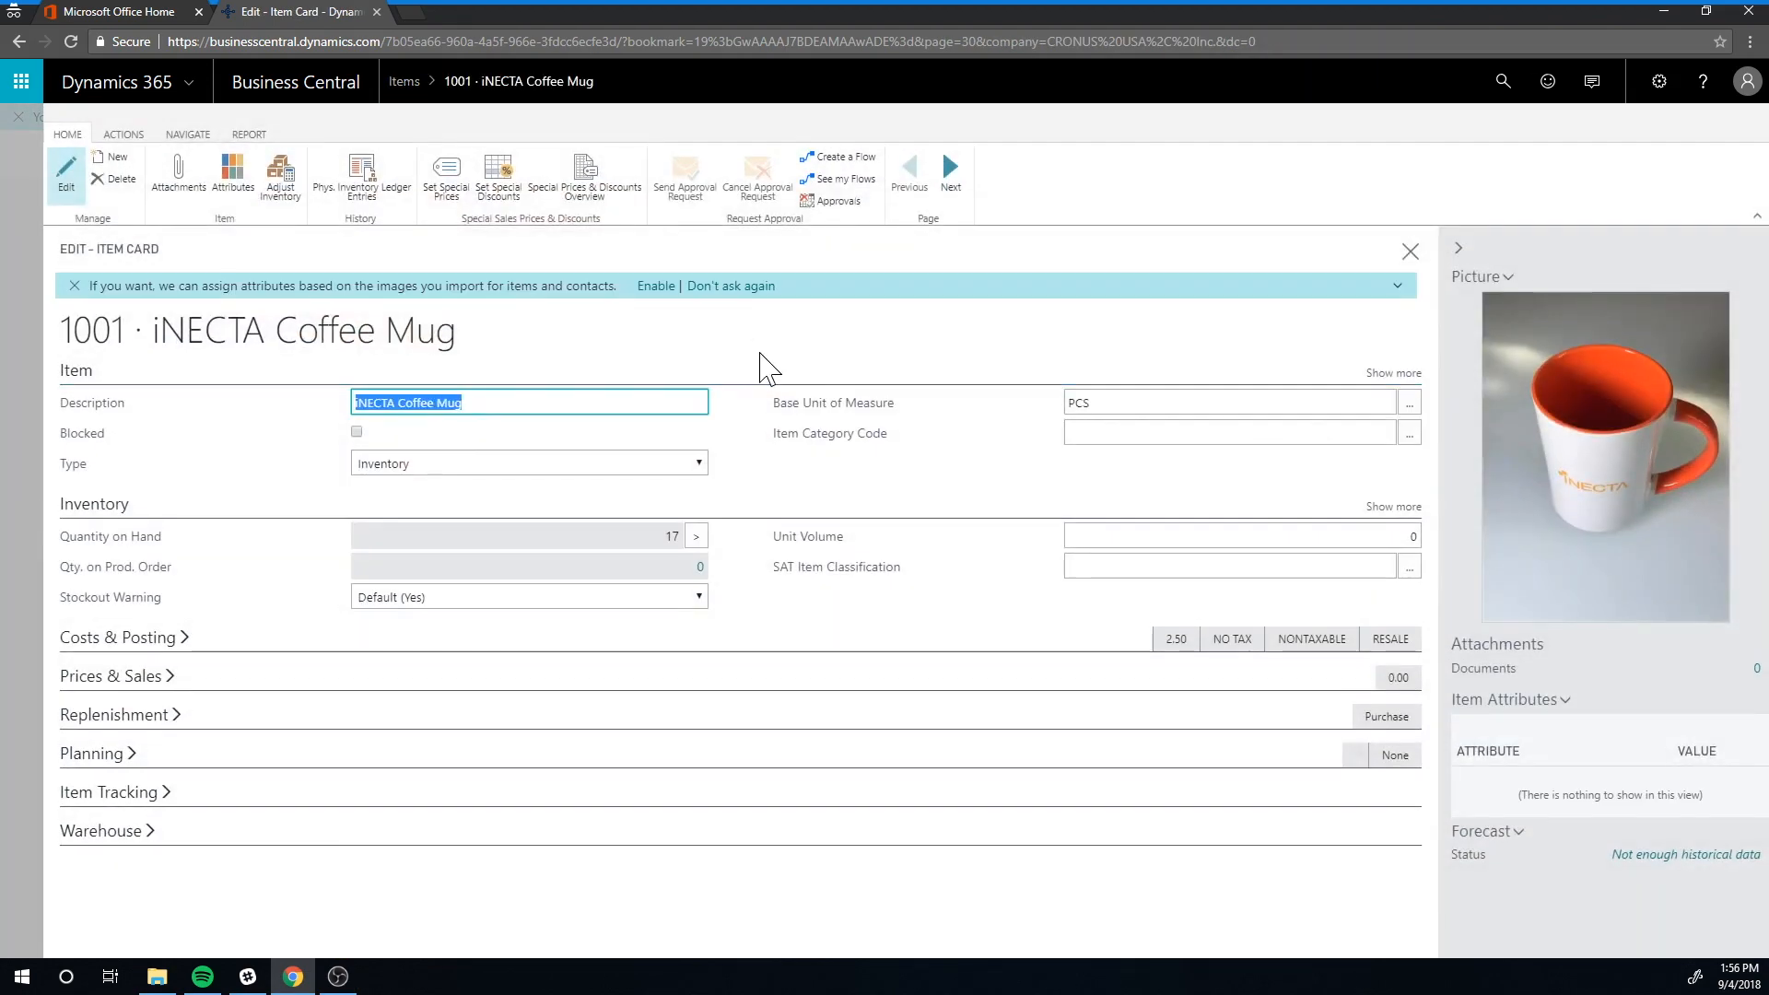
mouse_move(524, 547)
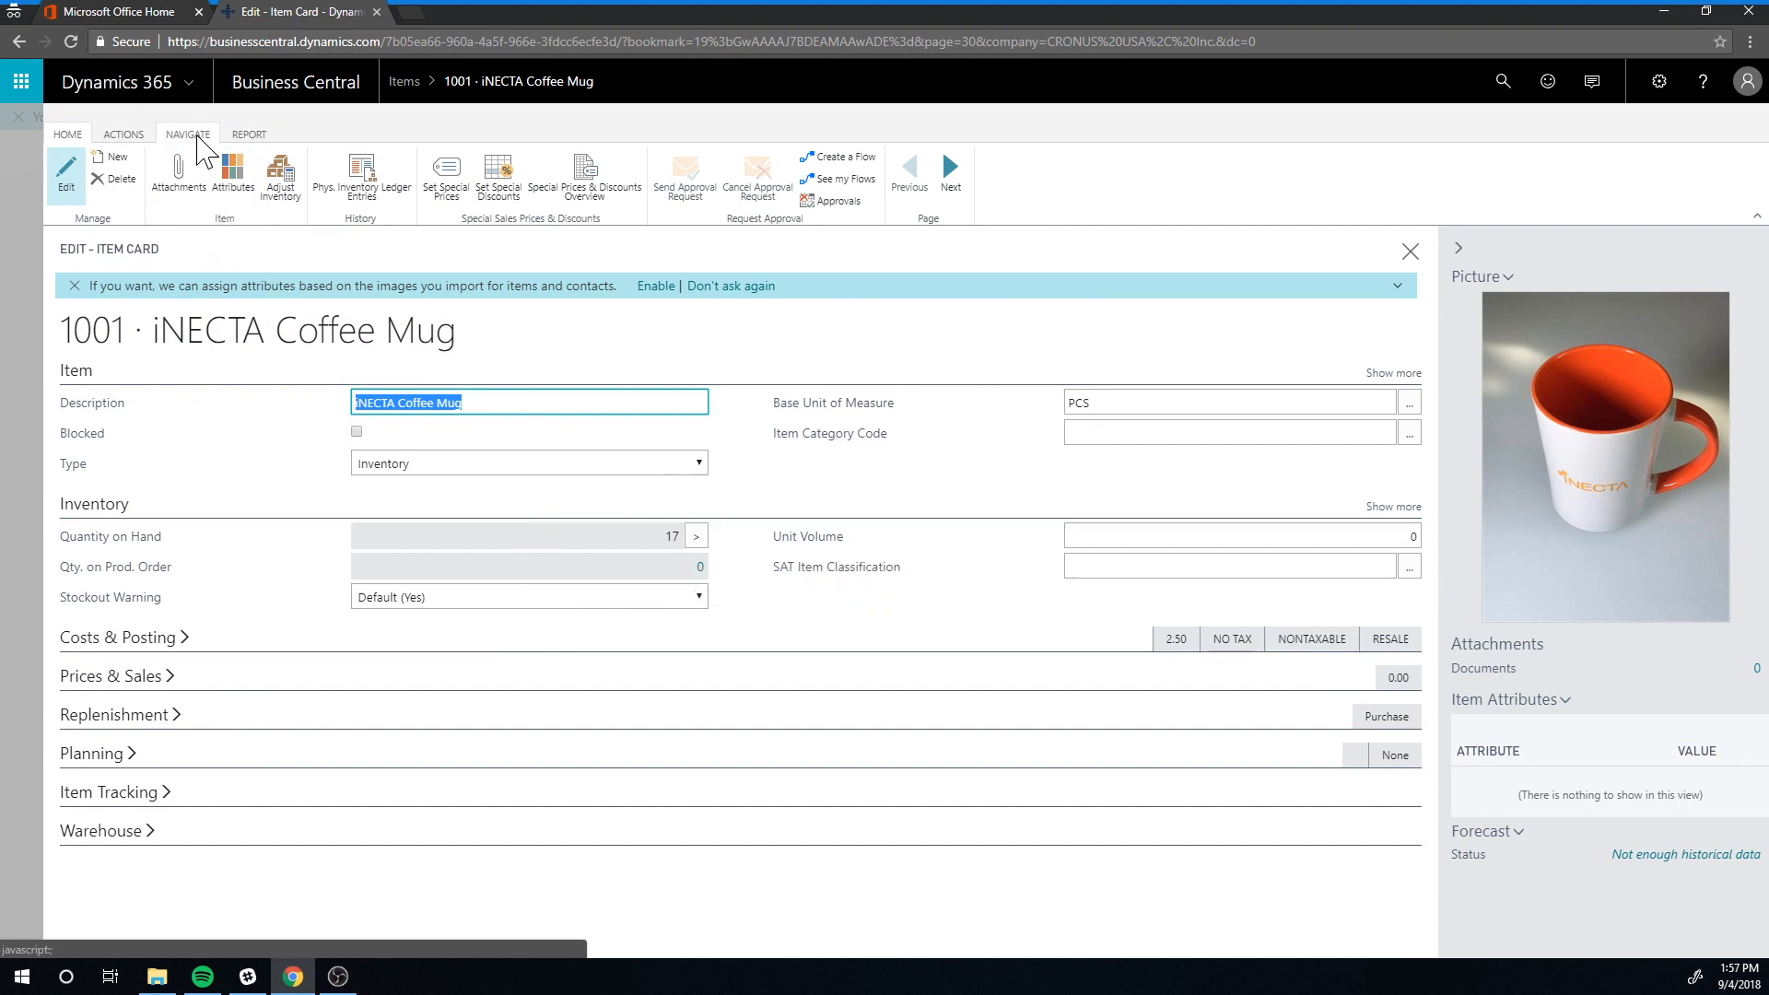
click(187, 132)
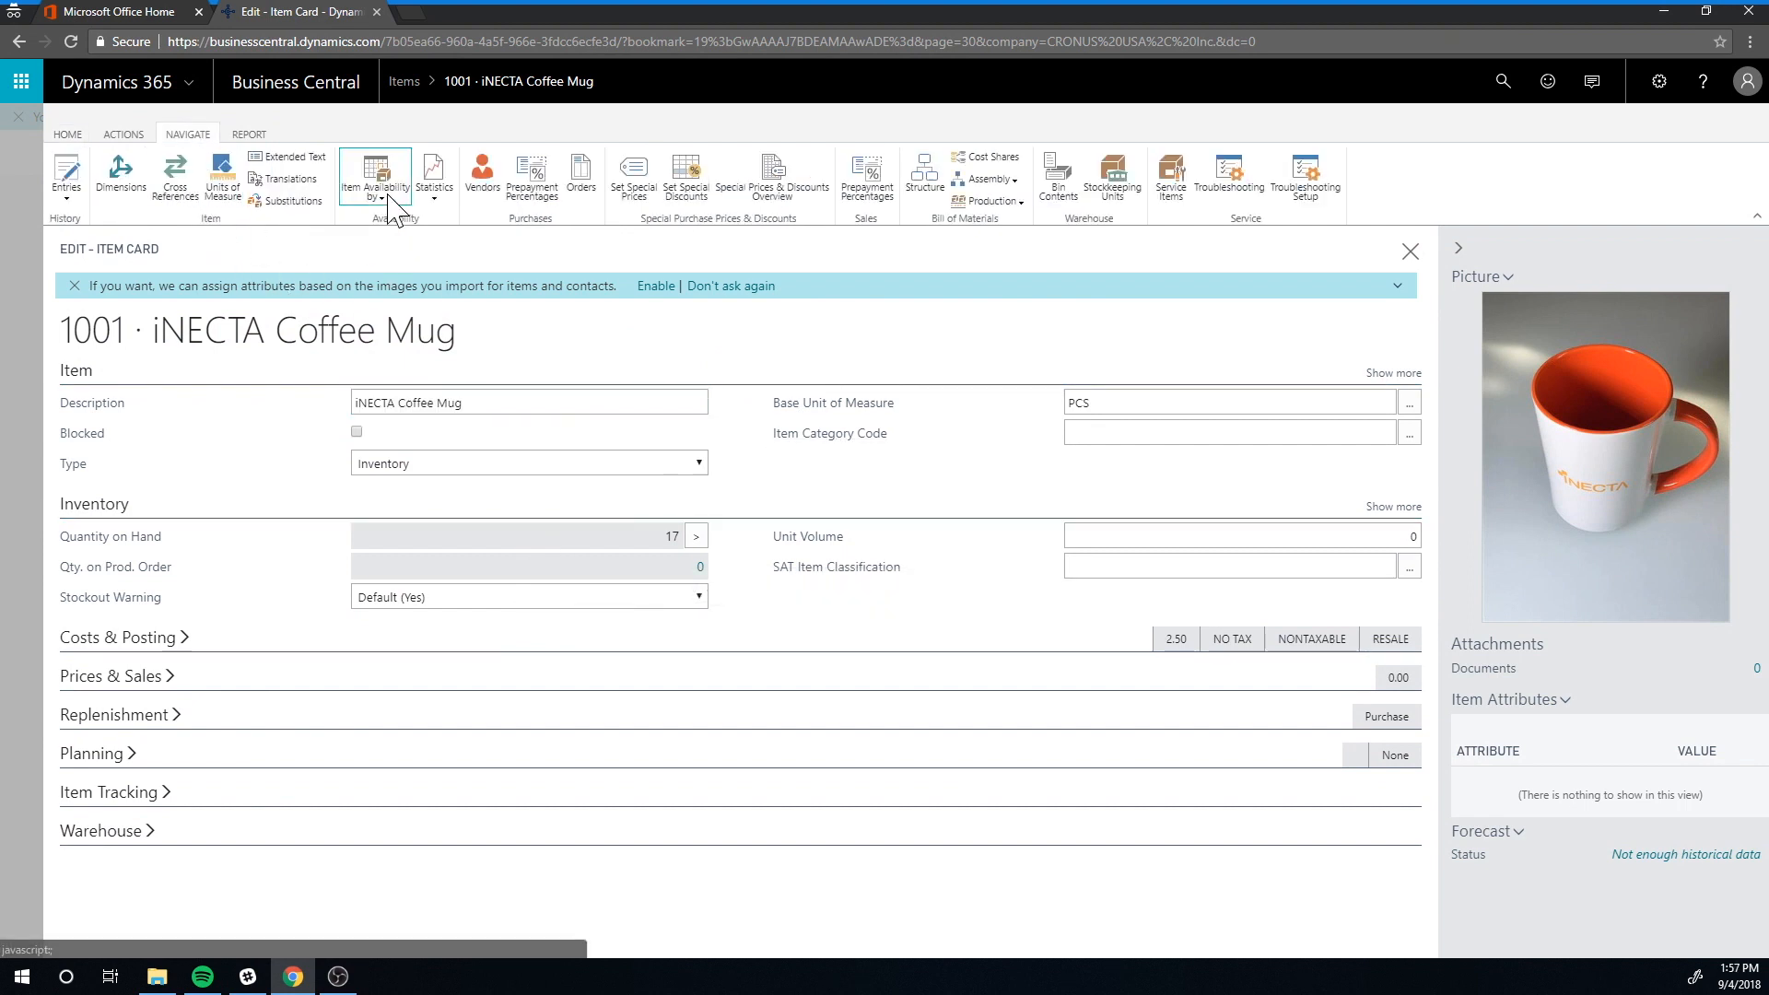
click(375, 178)
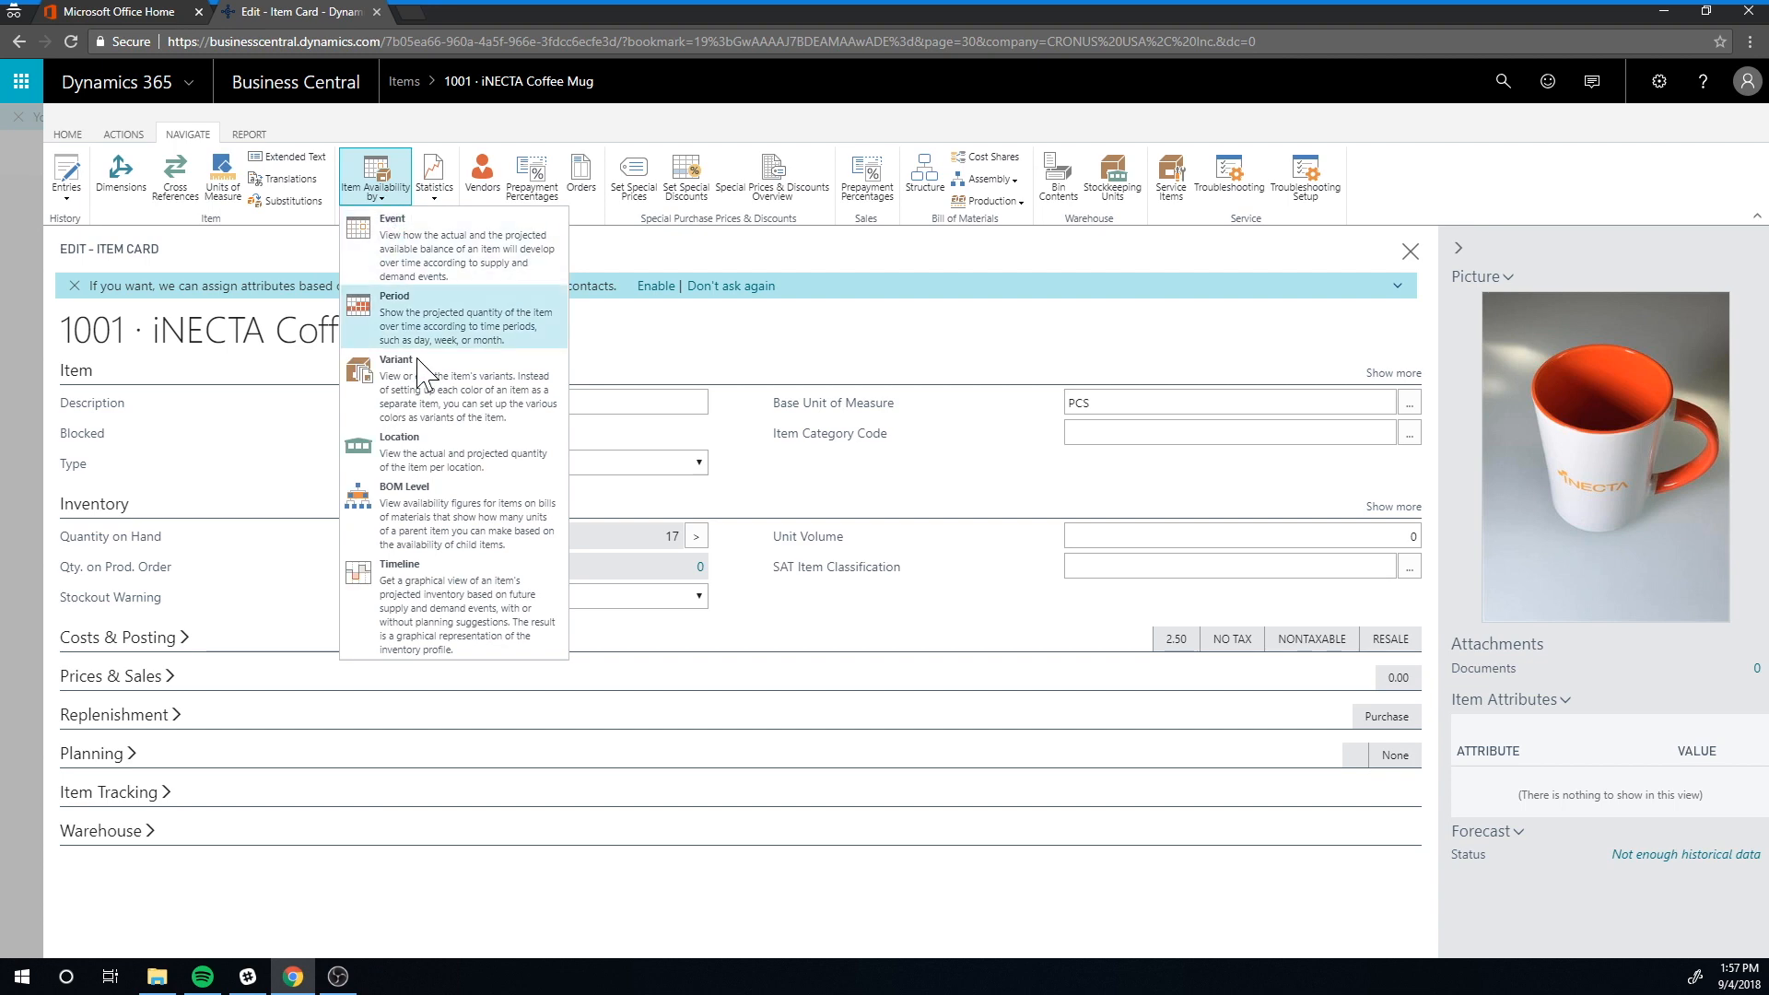
Show iNECTA Coffee Mug availability by location: 15 at Main Warehouse, 2 at Returns Location.
click(398, 436)
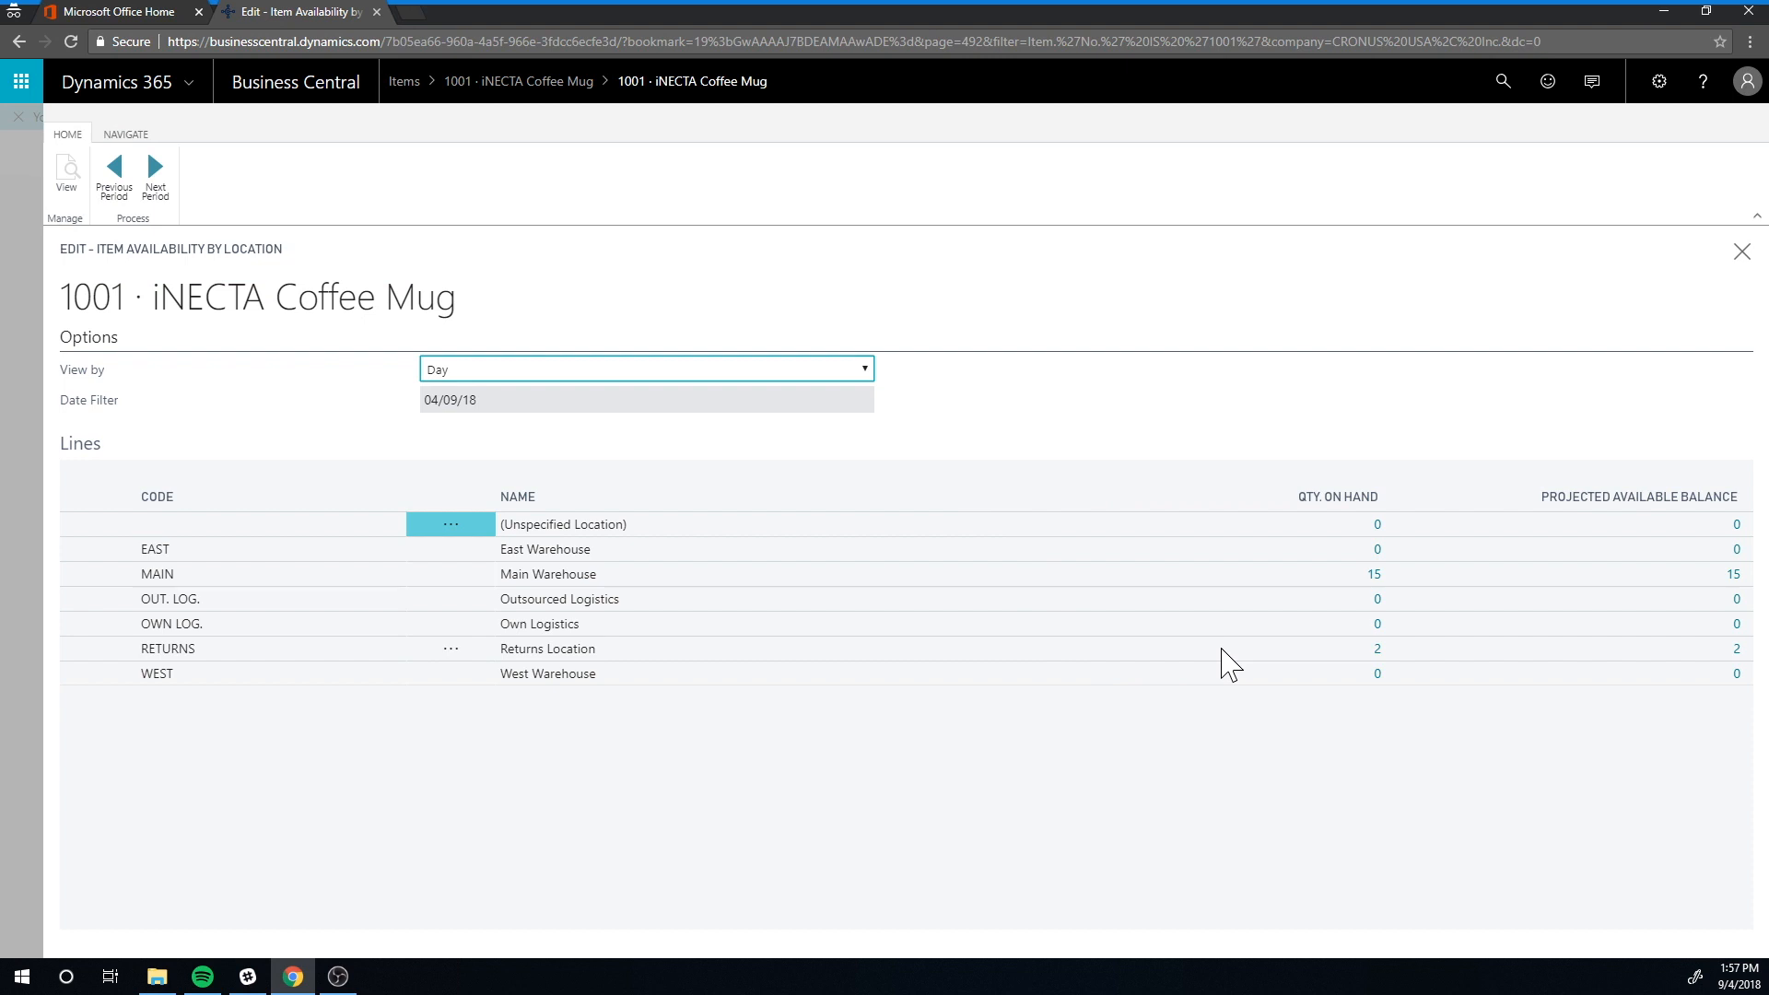
mouse_move(1382, 677)
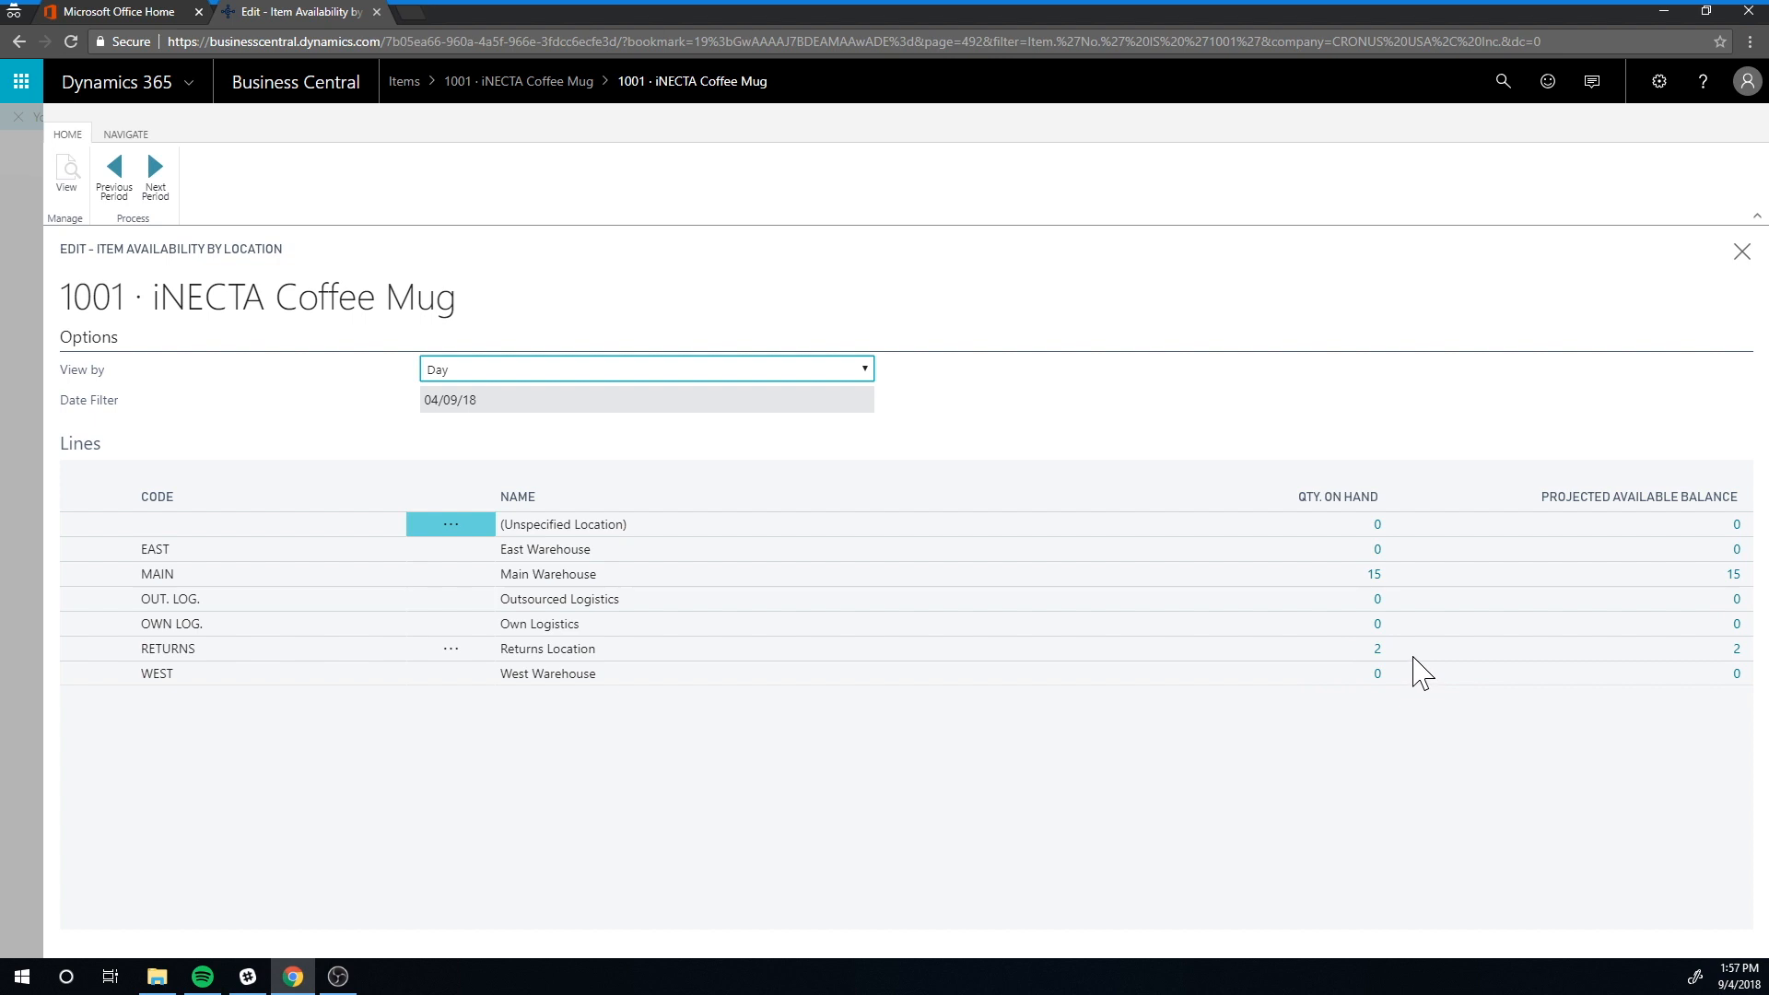
mouse_move(1410, 674)
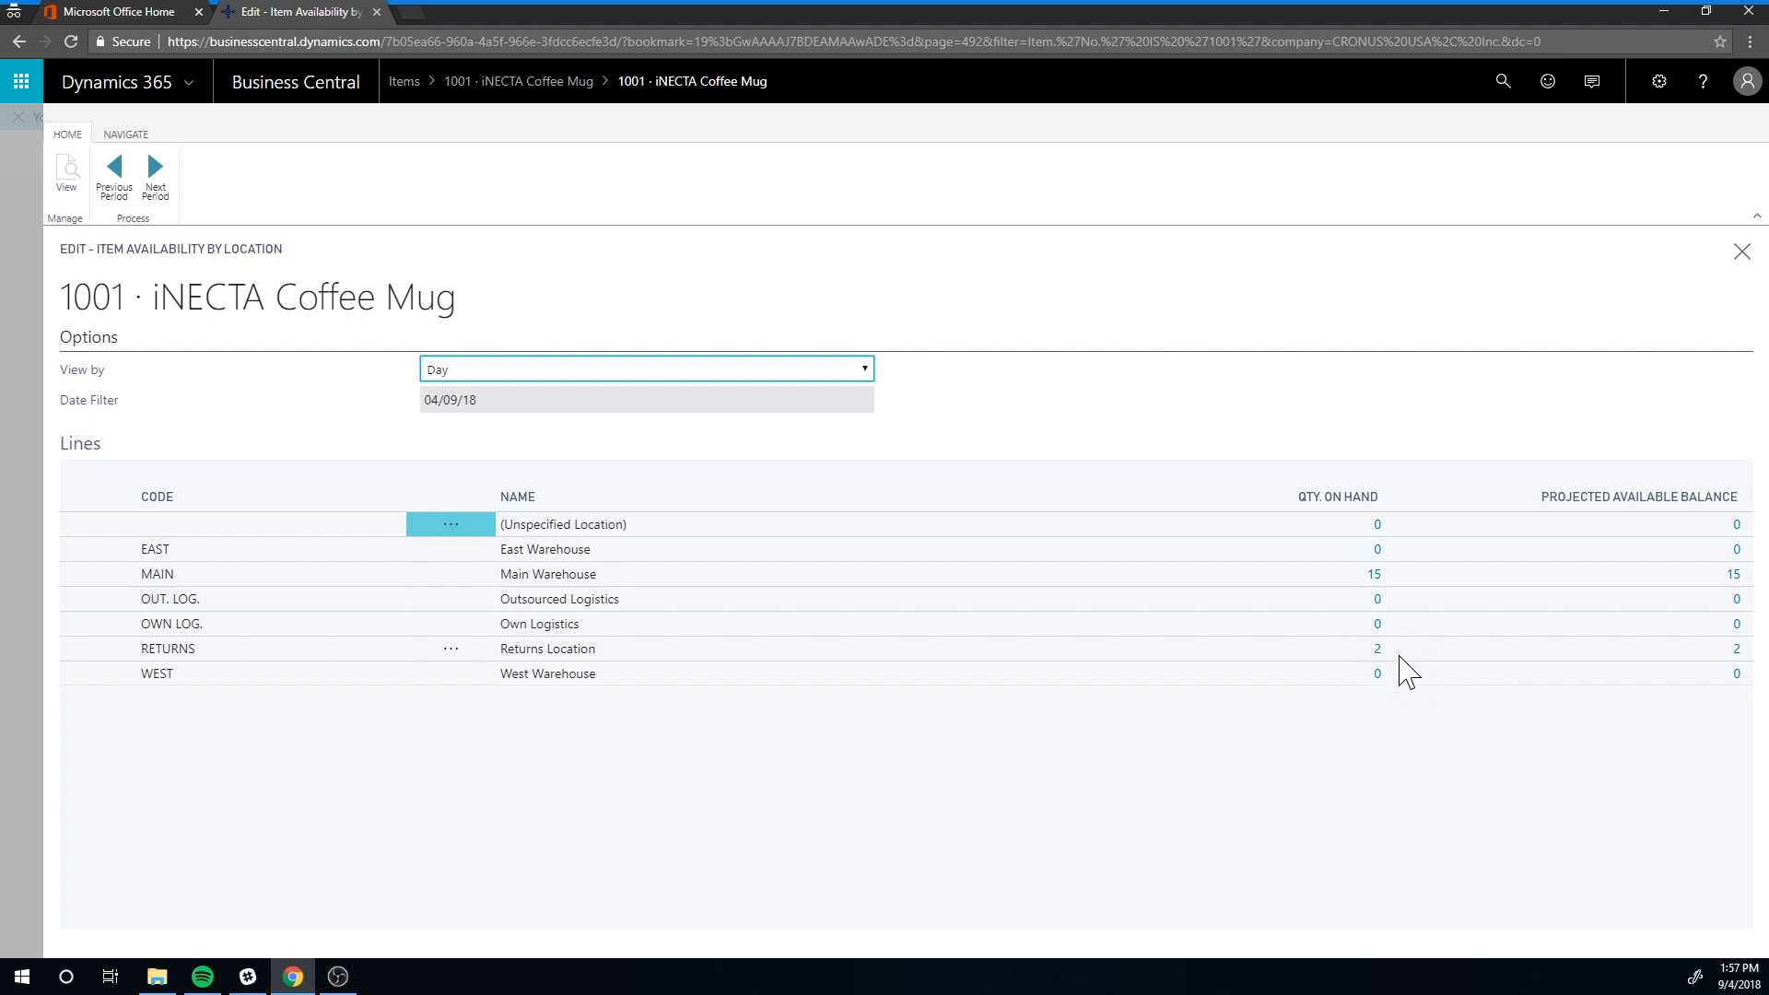
mouse_move(1410, 664)
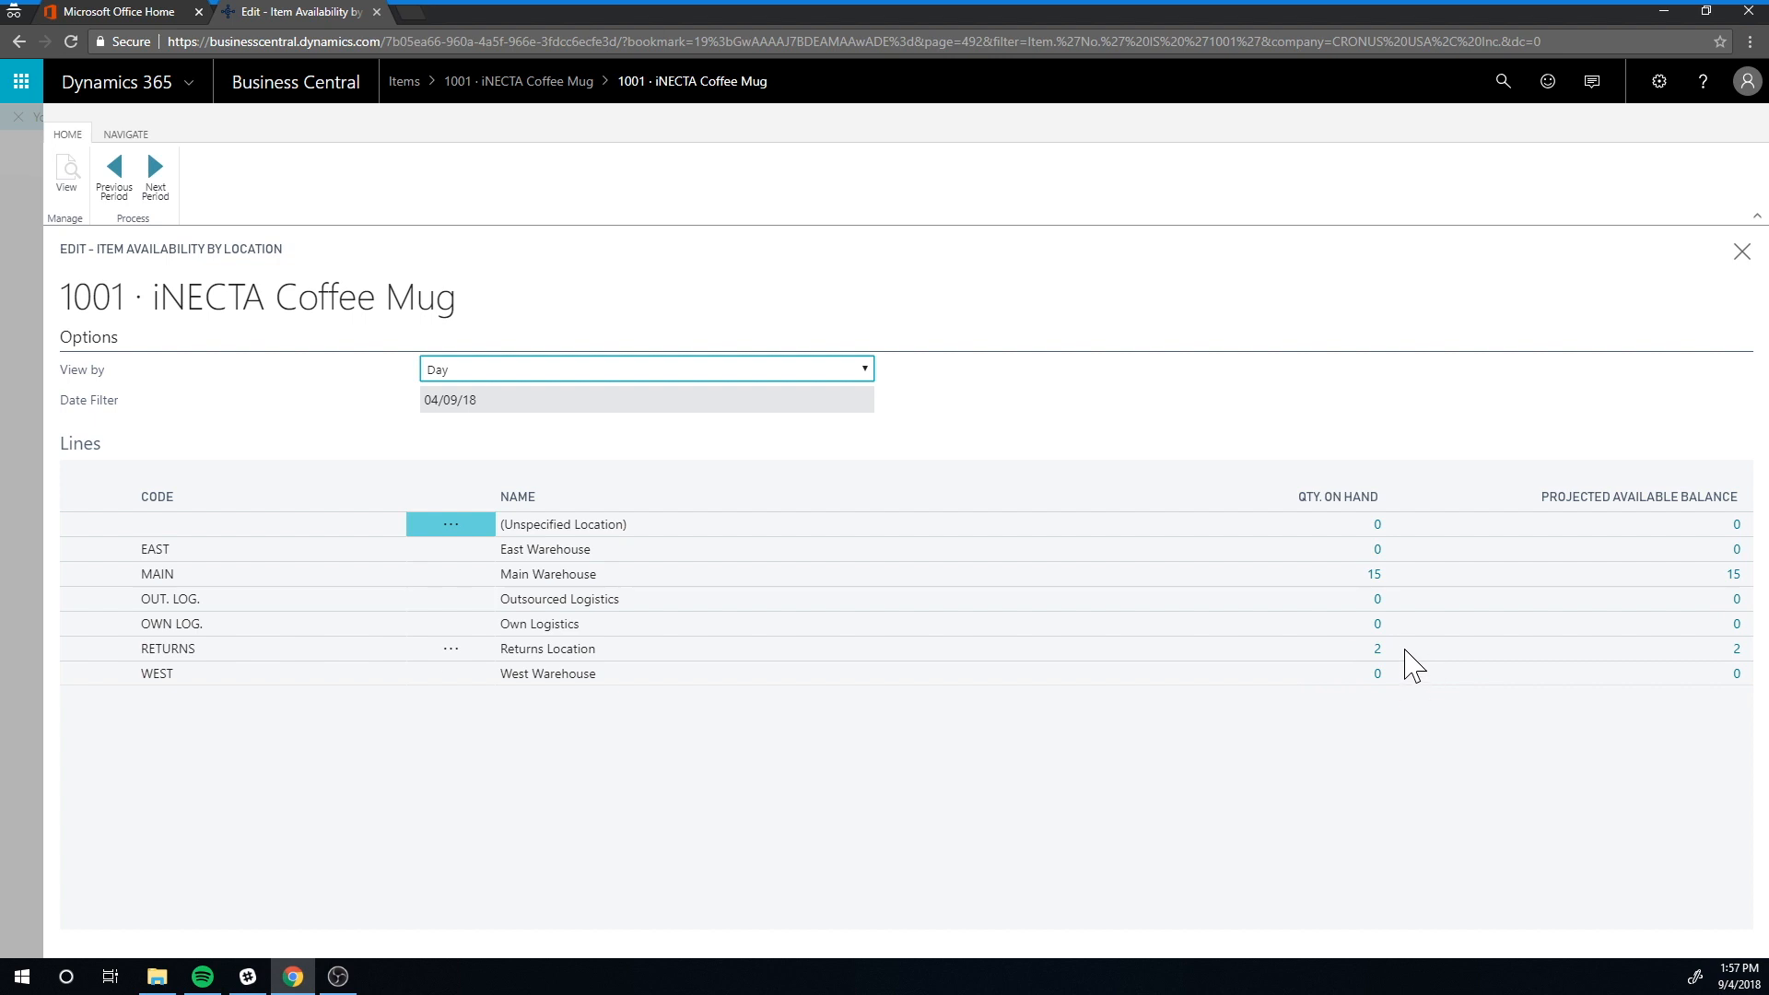
mouse_move(1376, 648)
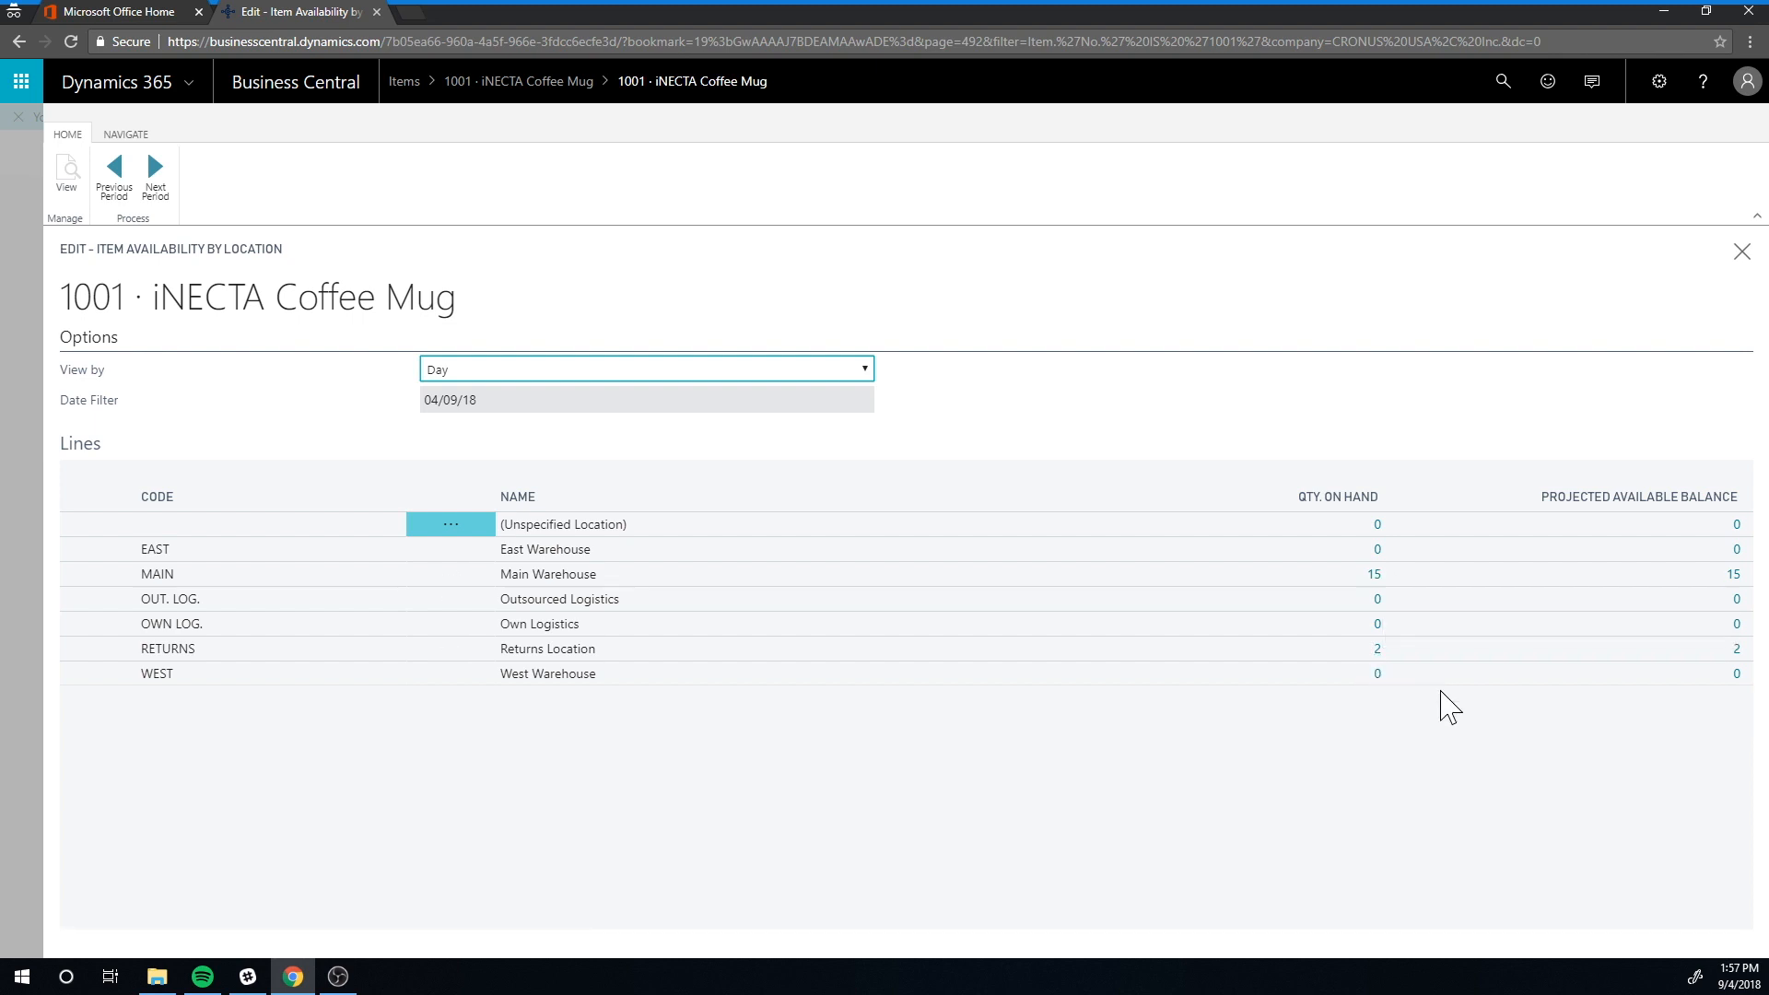
mouse_move(1395, 728)
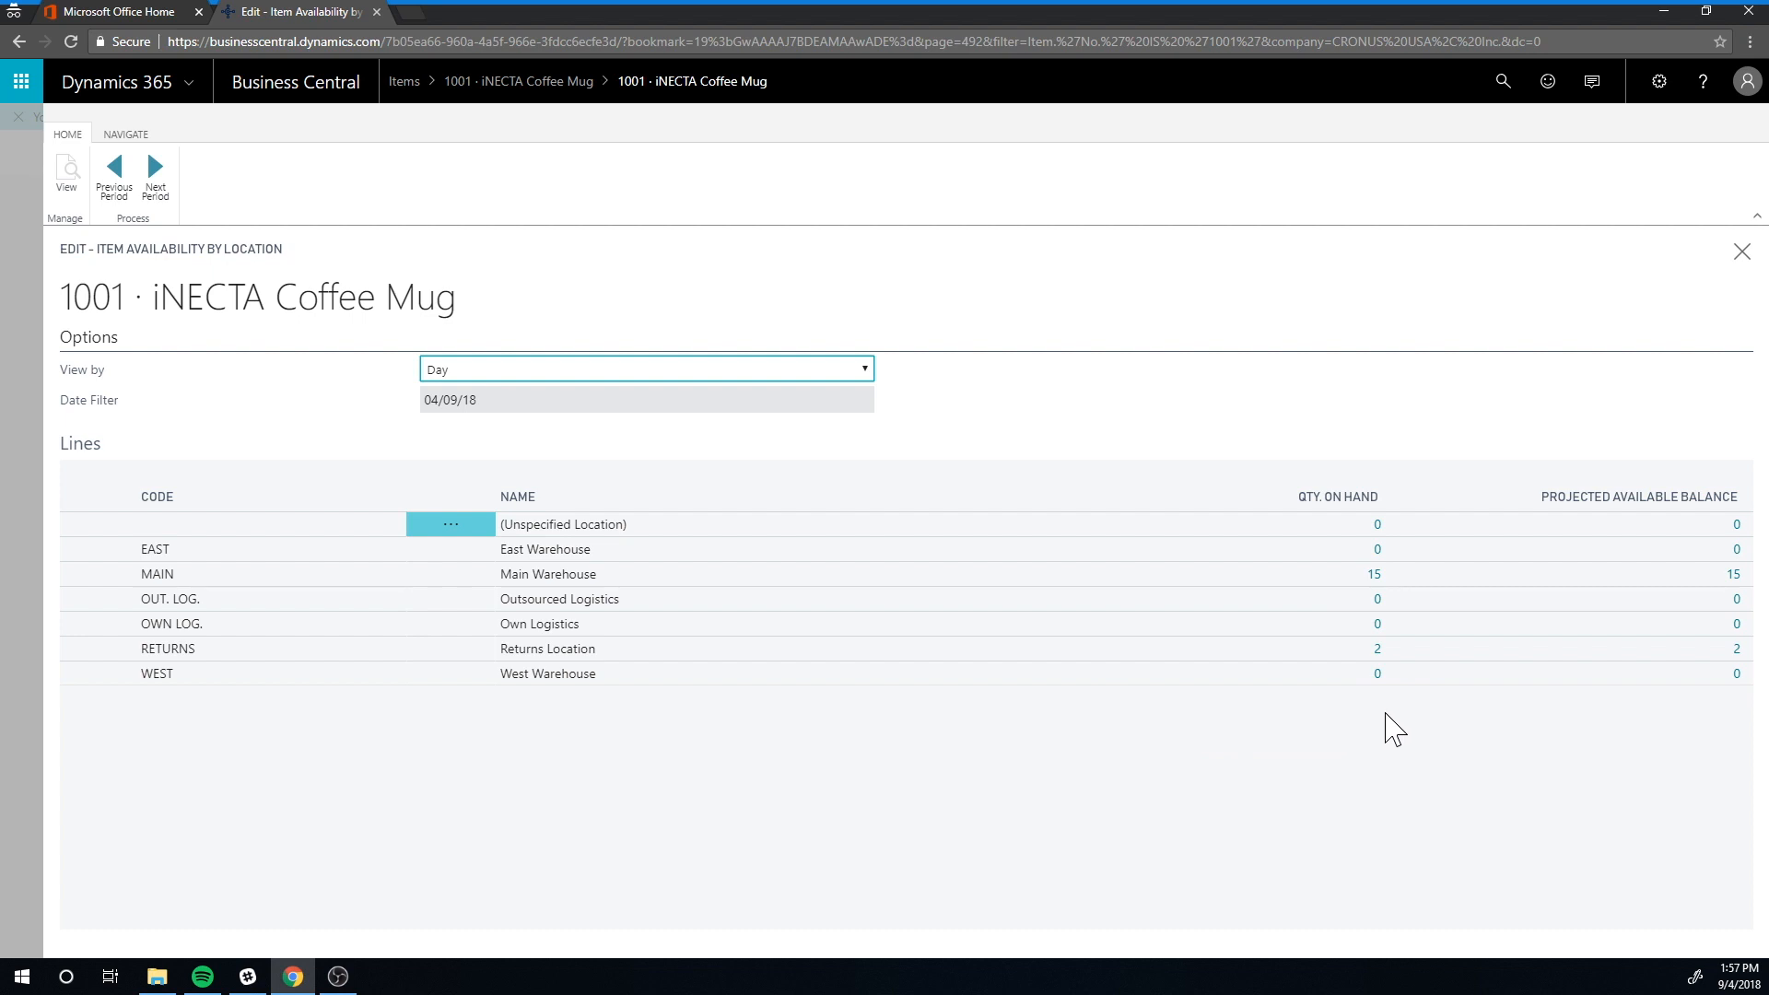
mouse_move(1184, 679)
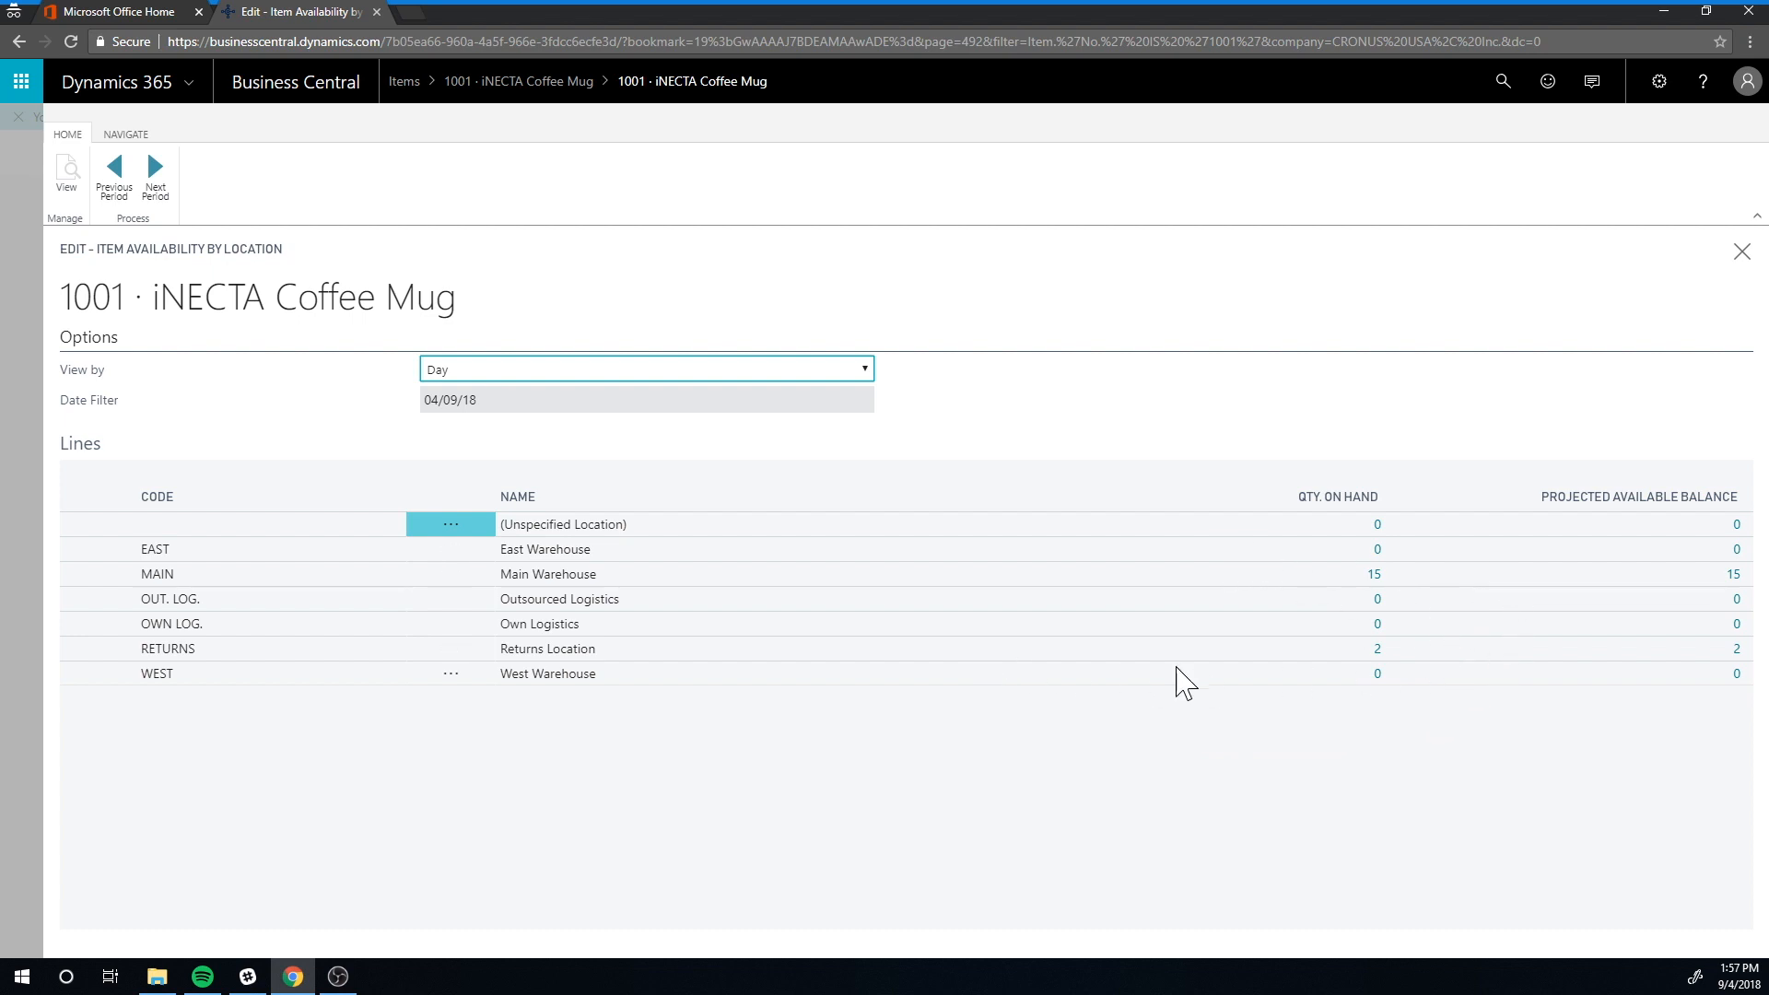
mouse_move(953, 788)
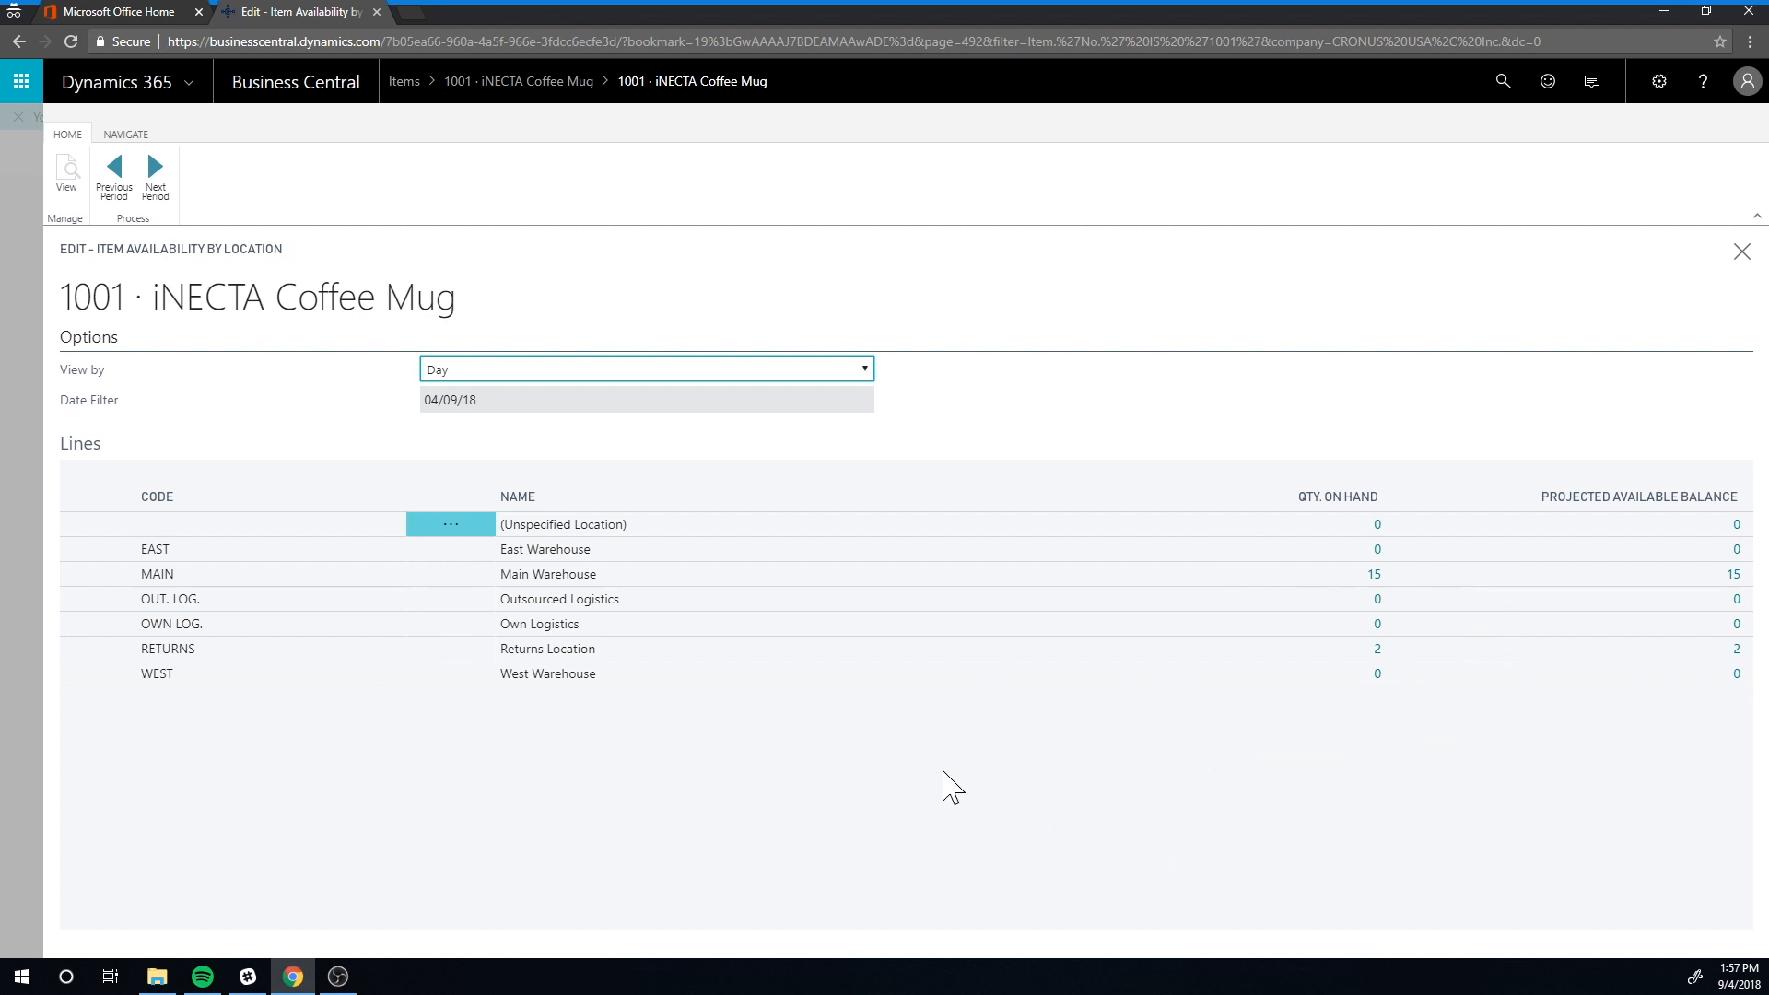
mouse_move(954, 720)
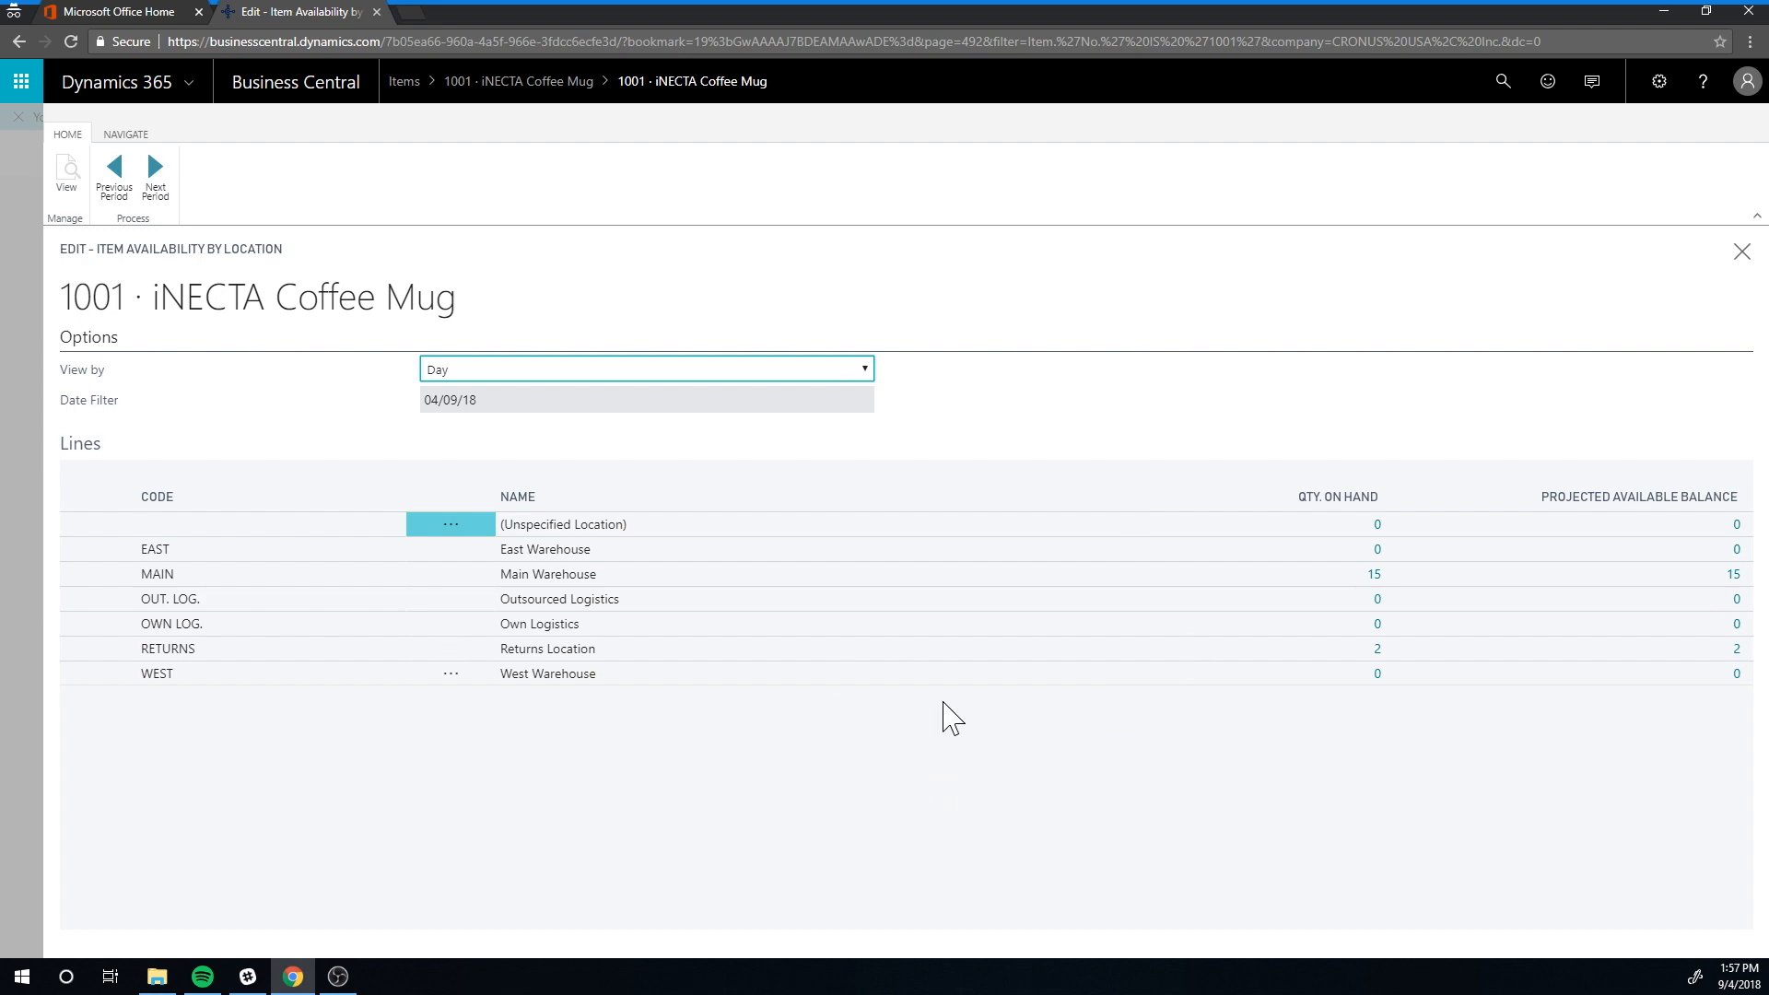